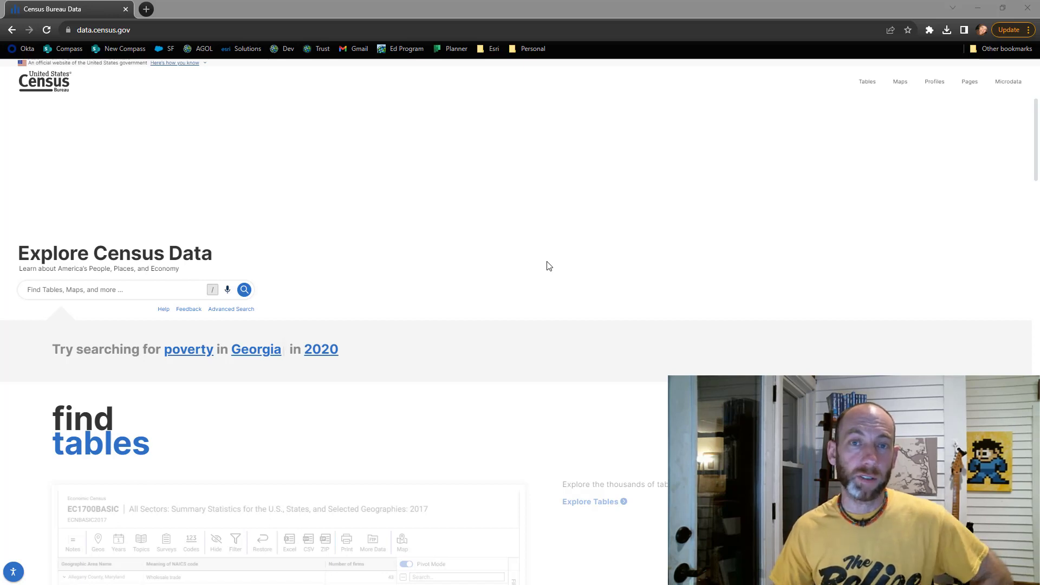
mouse_move(452, 259)
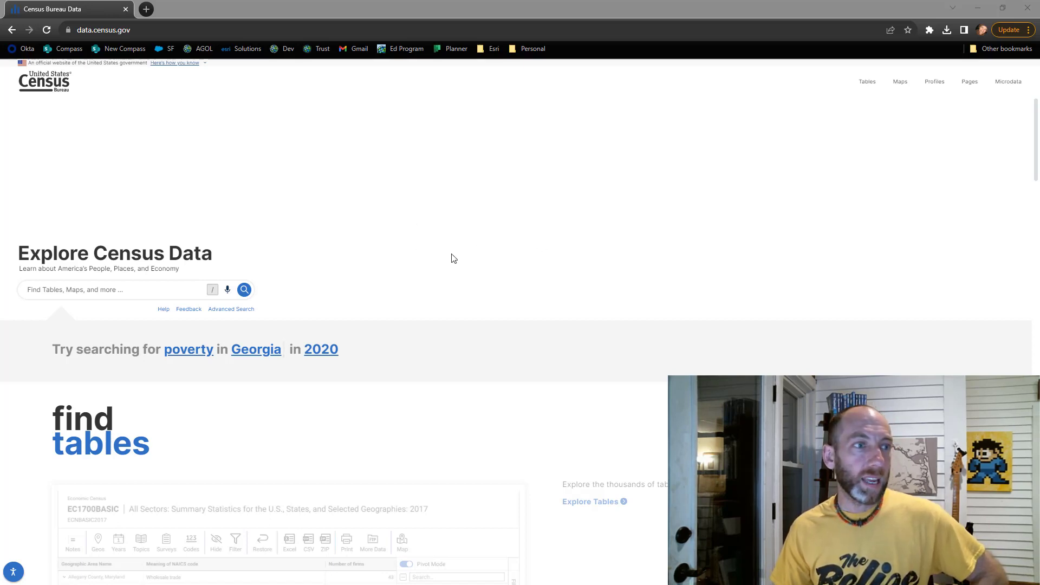
Scroll through the 5,424 table results and the first table's preview
scroll("down", 3)
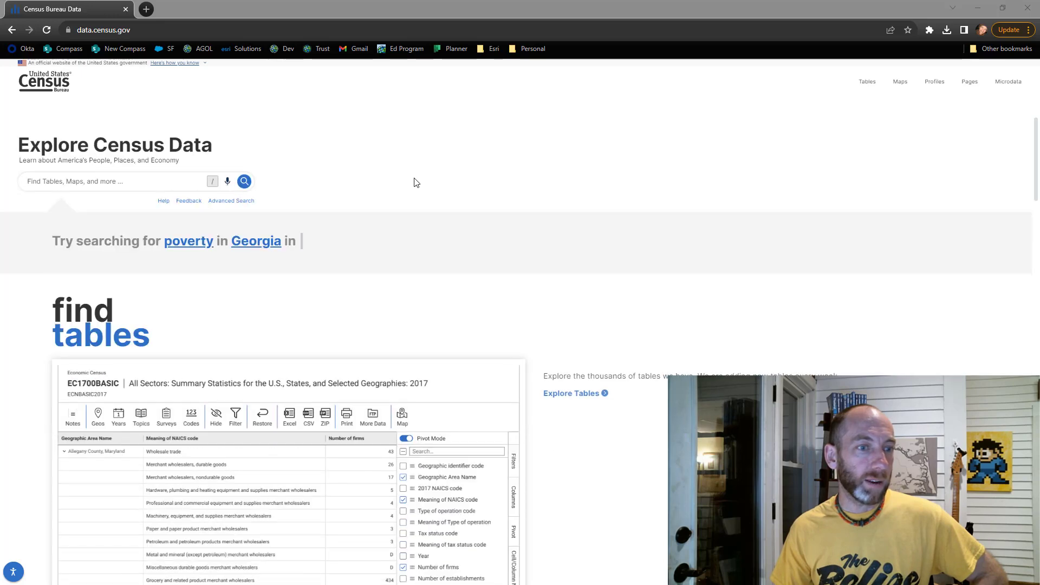
scroll("down", 3)
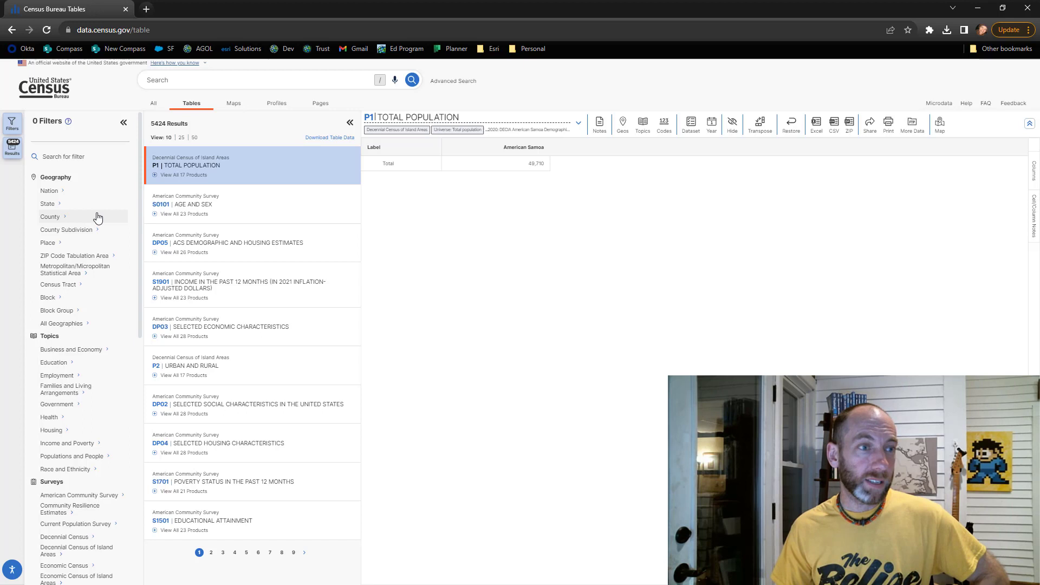
mouse_move(100, 191)
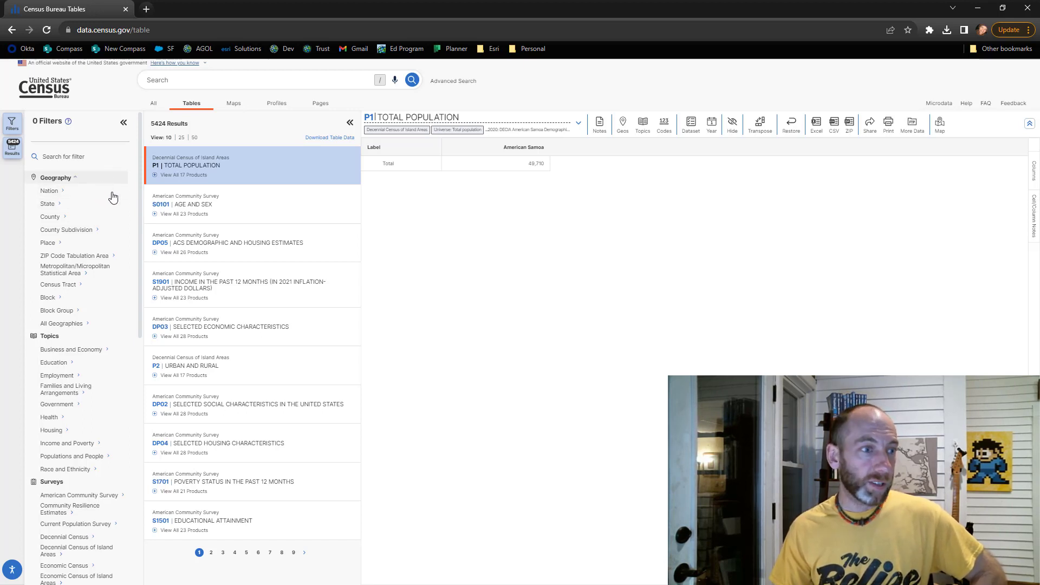
mouse_move(92, 288)
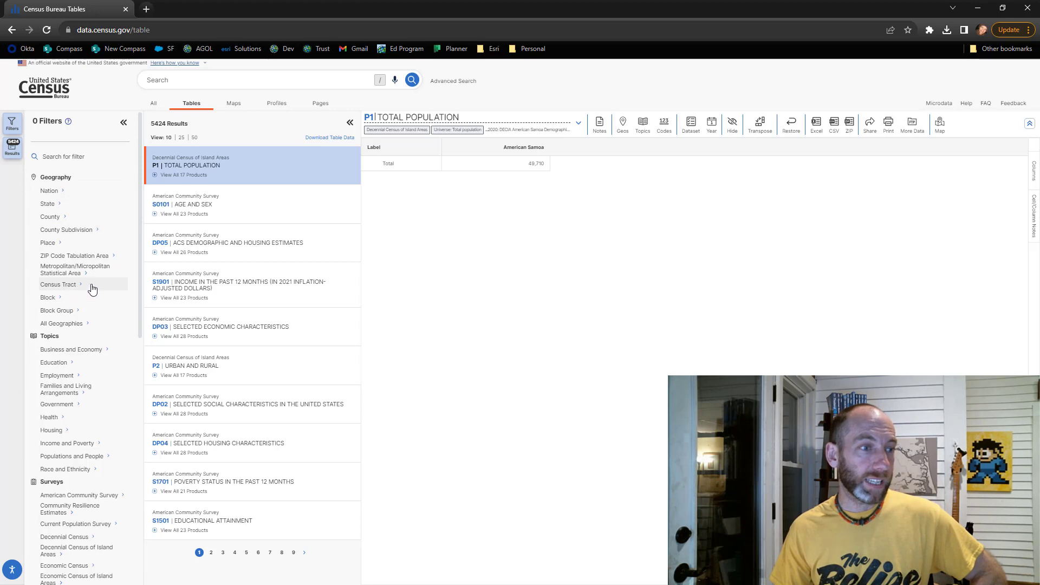
Filter geography to All Census Tracts within Alabama, narrowing results to 2,758 tables
left_click(59, 284)
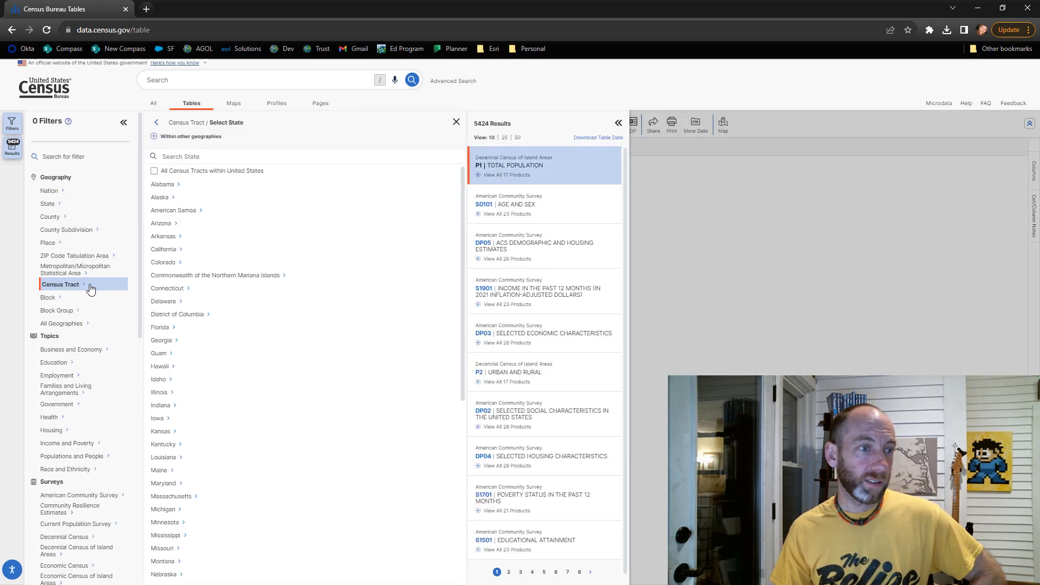
mouse_move(228, 394)
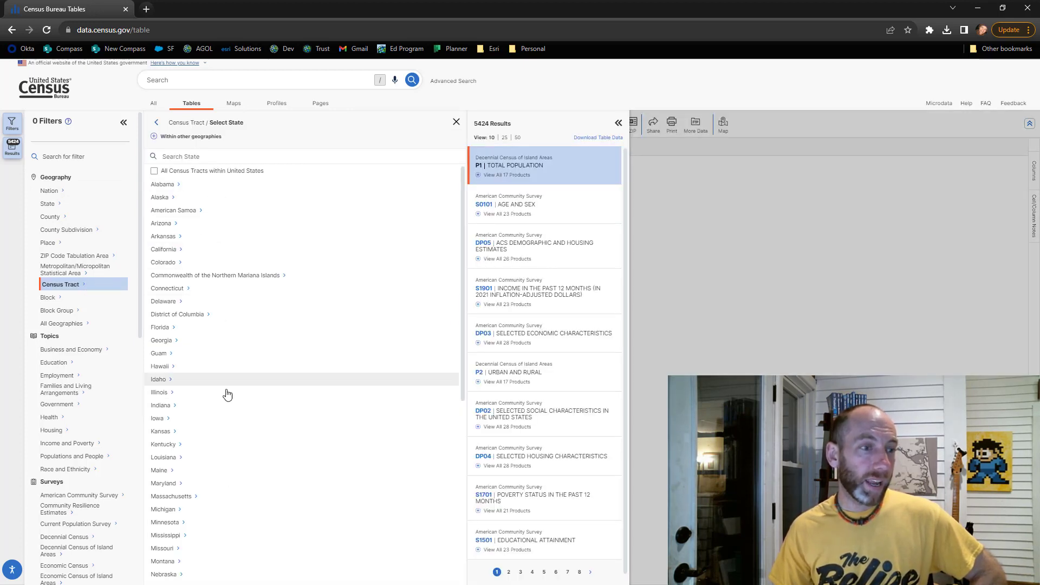
mouse_move(262, 314)
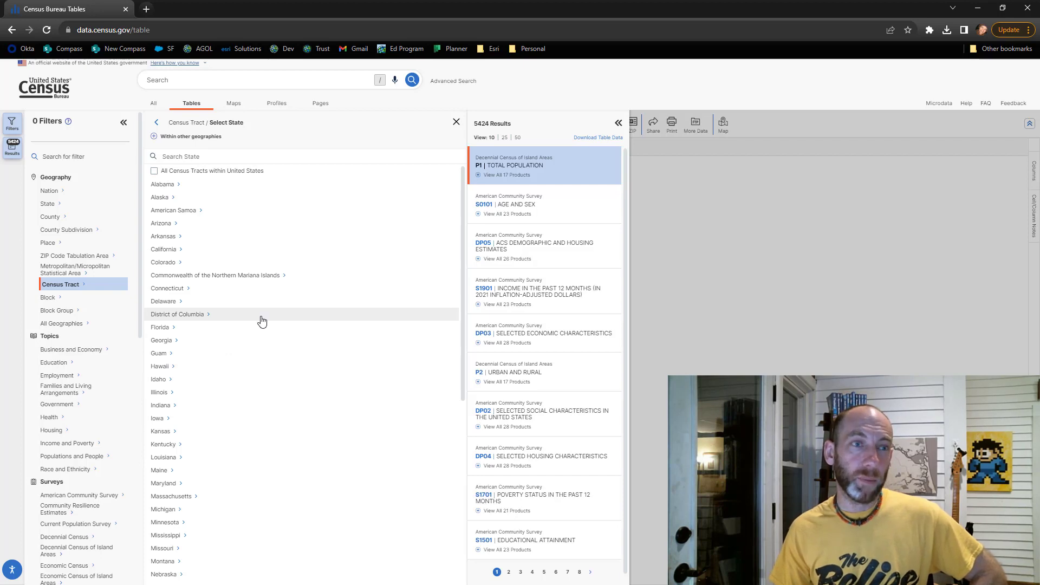
mouse_move(286, 311)
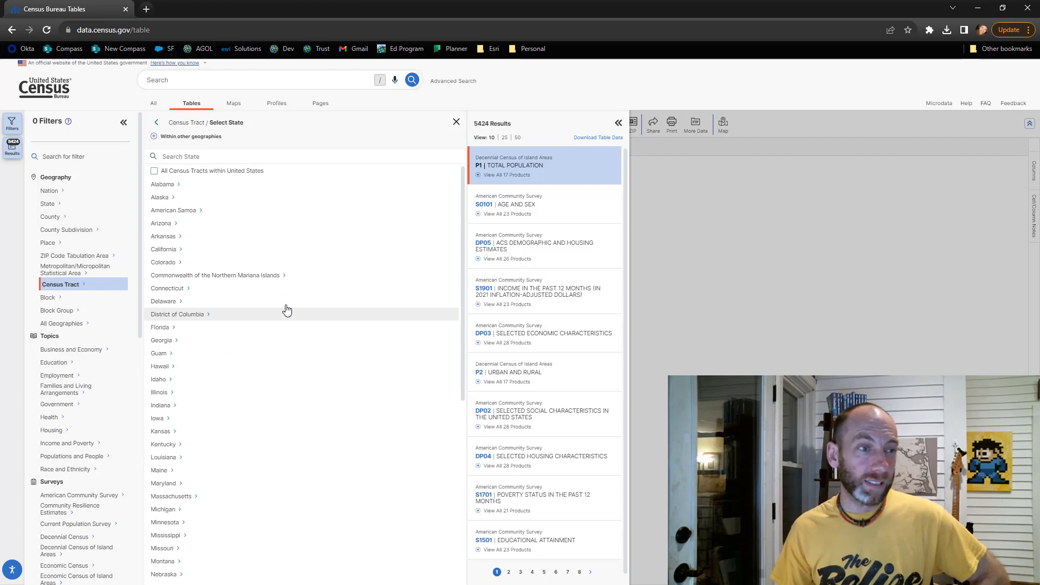
mouse_move(287, 353)
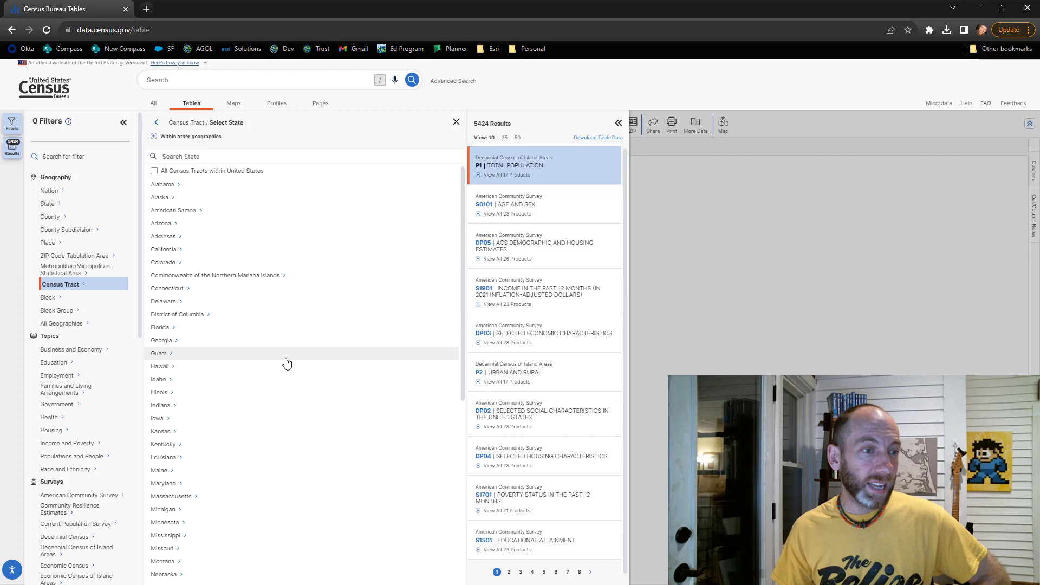
mouse_move(281, 237)
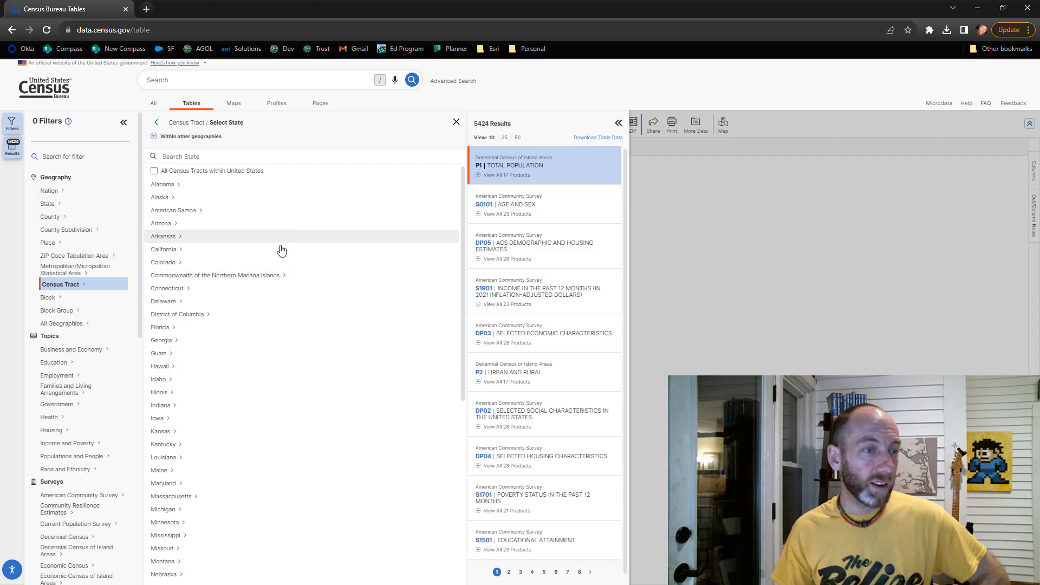
mouse_move(252, 189)
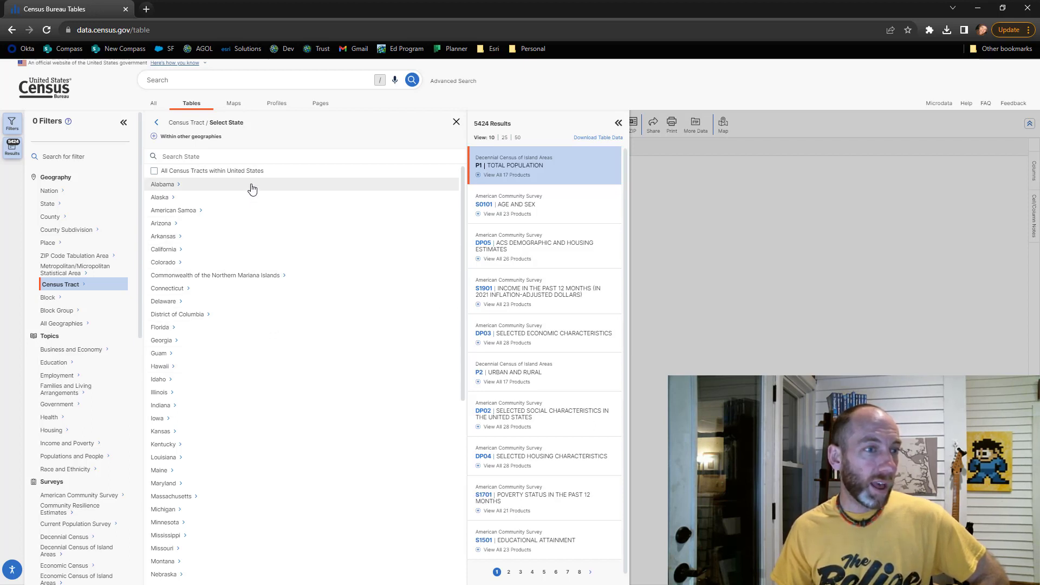
left_click(164, 184)
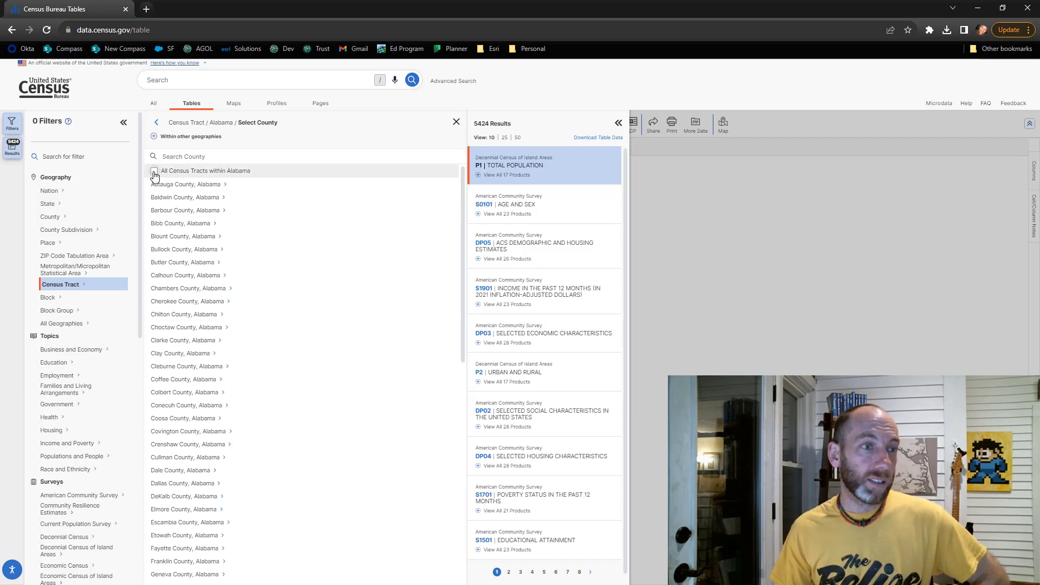
left_click(154, 171)
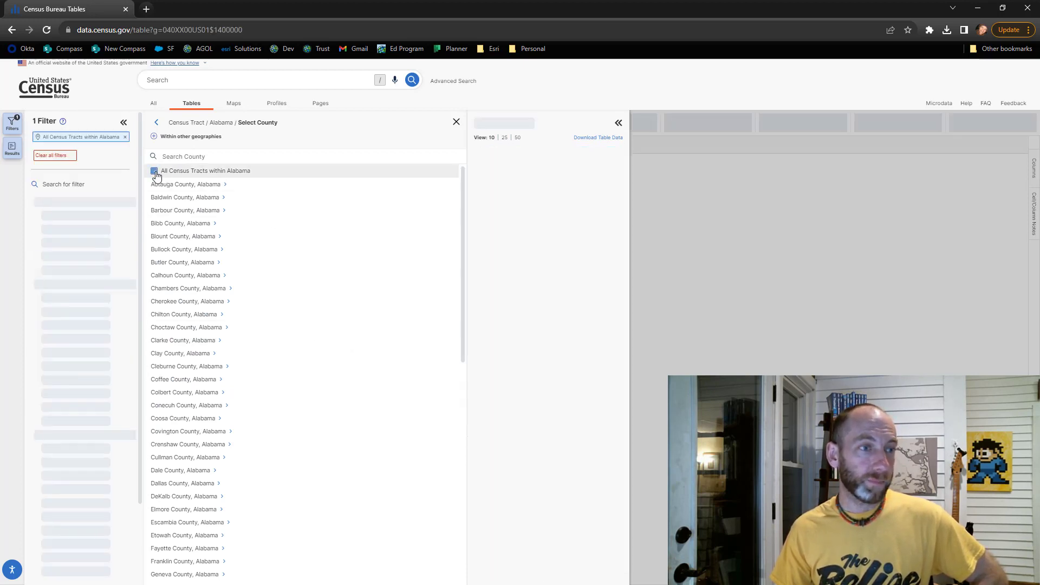
left_click(155, 171)
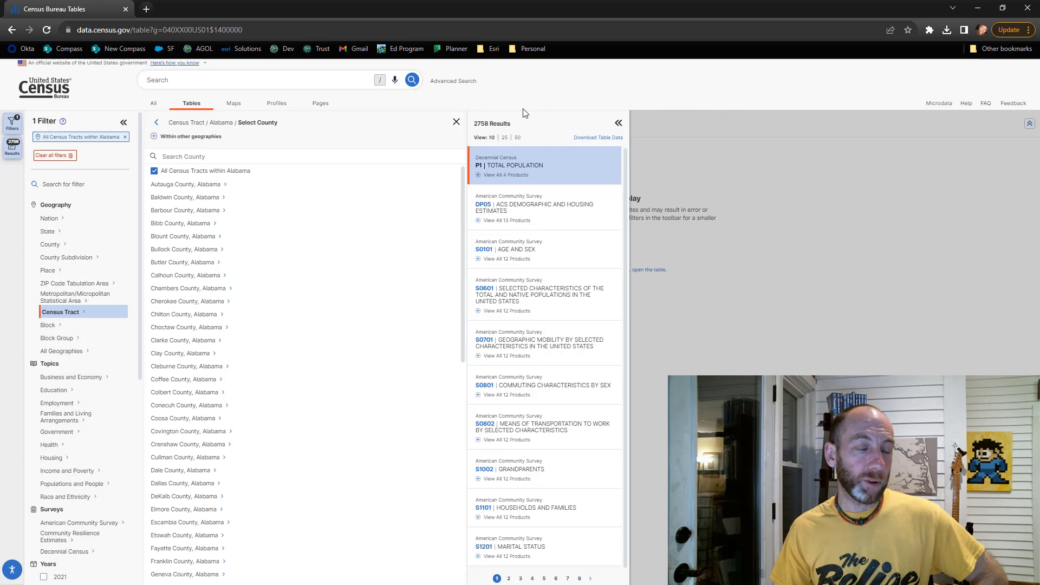
mouse_move(469, 103)
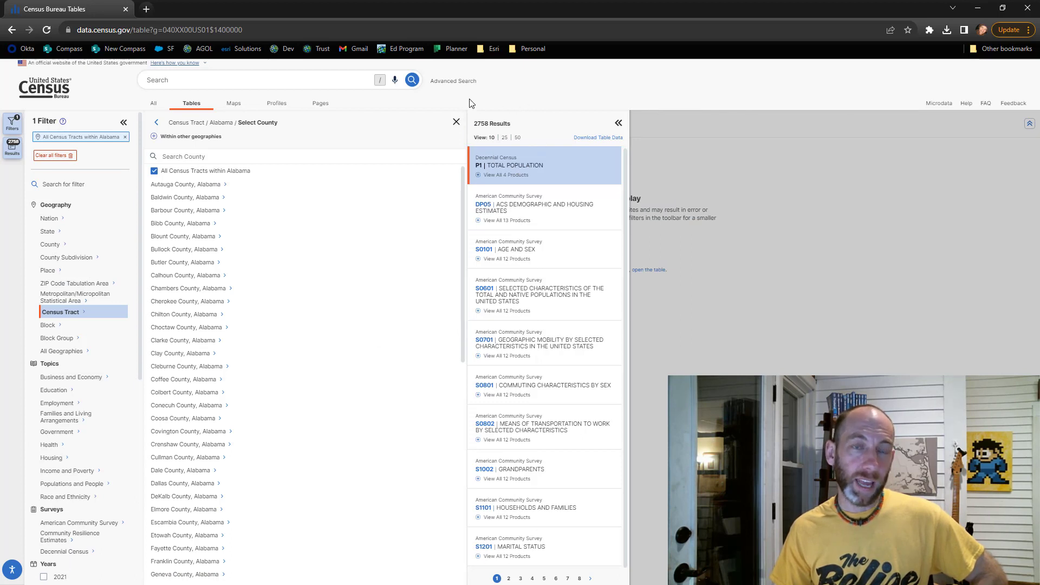
mouse_move(36, 372)
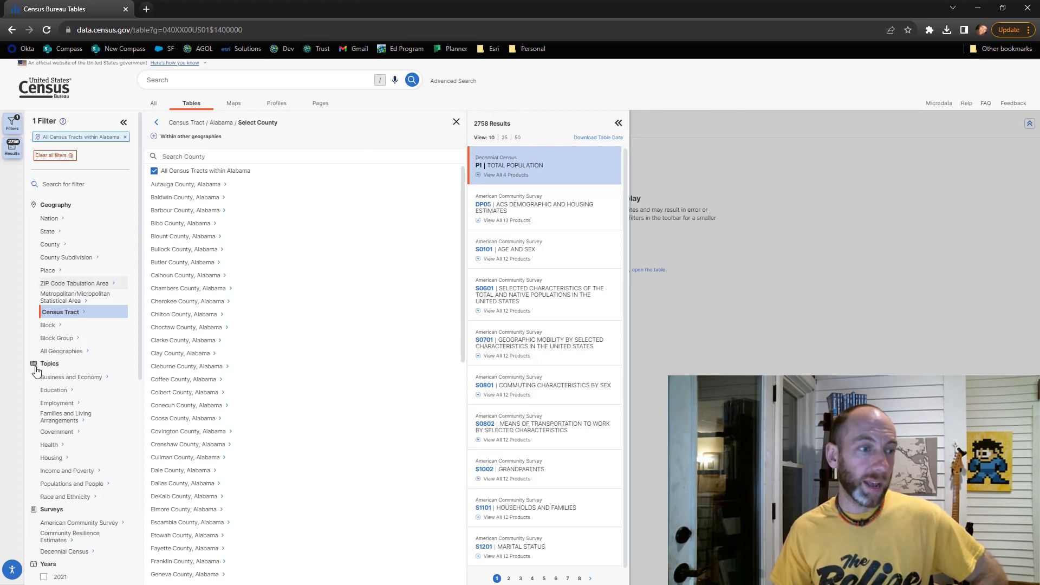
scroll("down", 3)
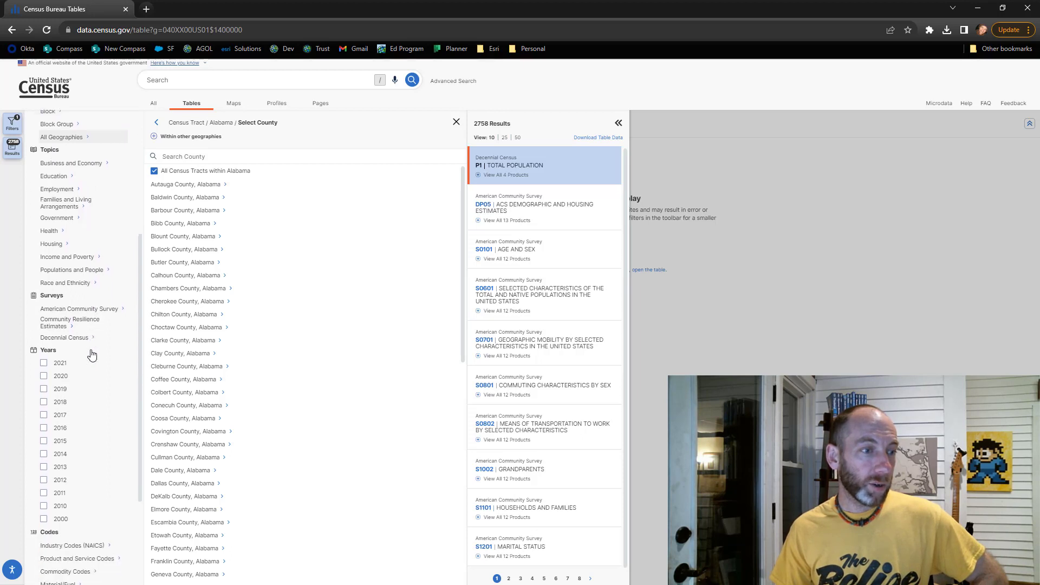
scroll("down", 3)
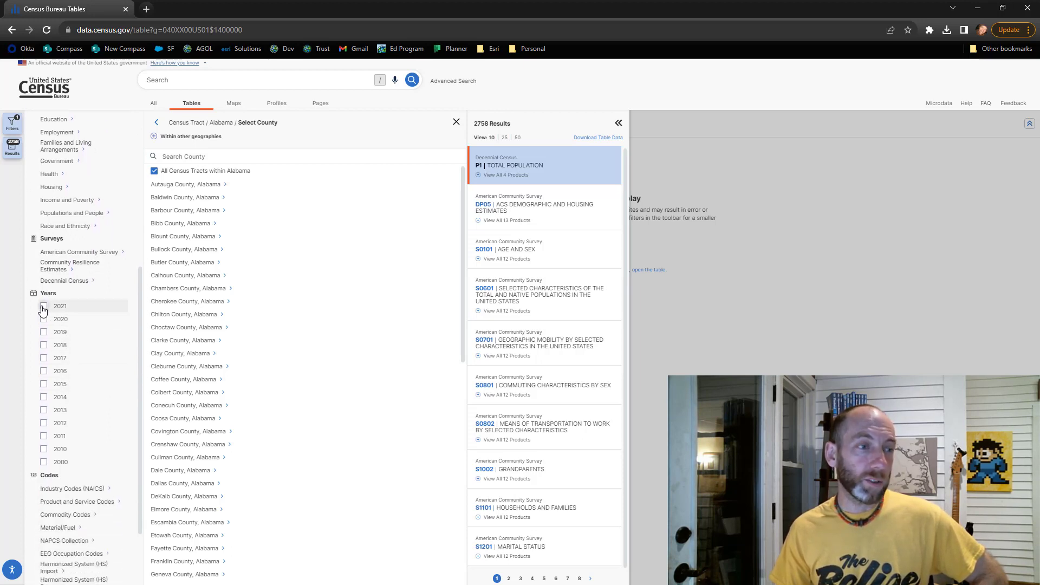
Add a 2021 year filter (988 results) and collapse the geography panel to view DP05
left_click(44, 306)
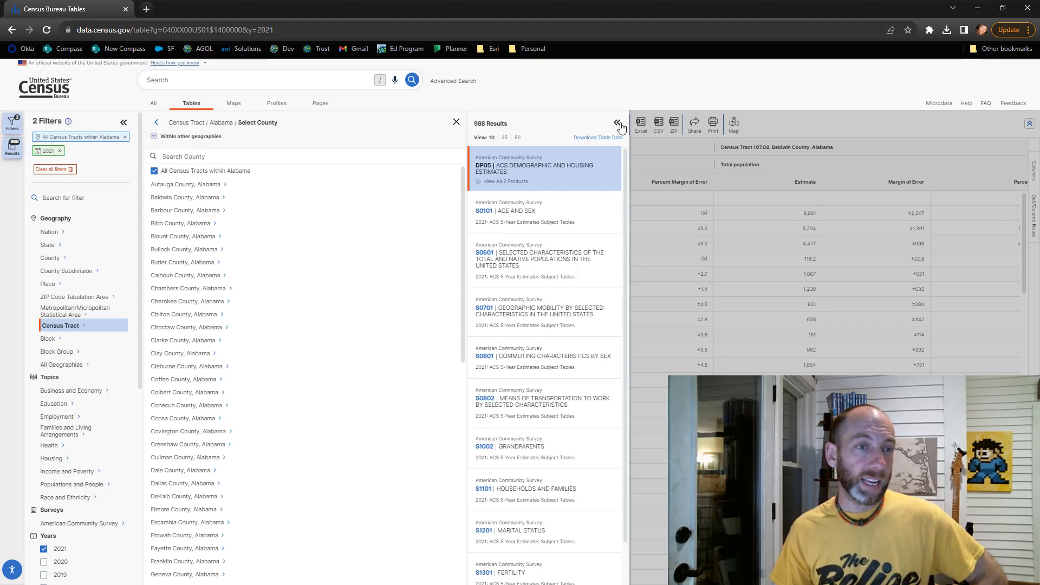
left_click(620, 127)
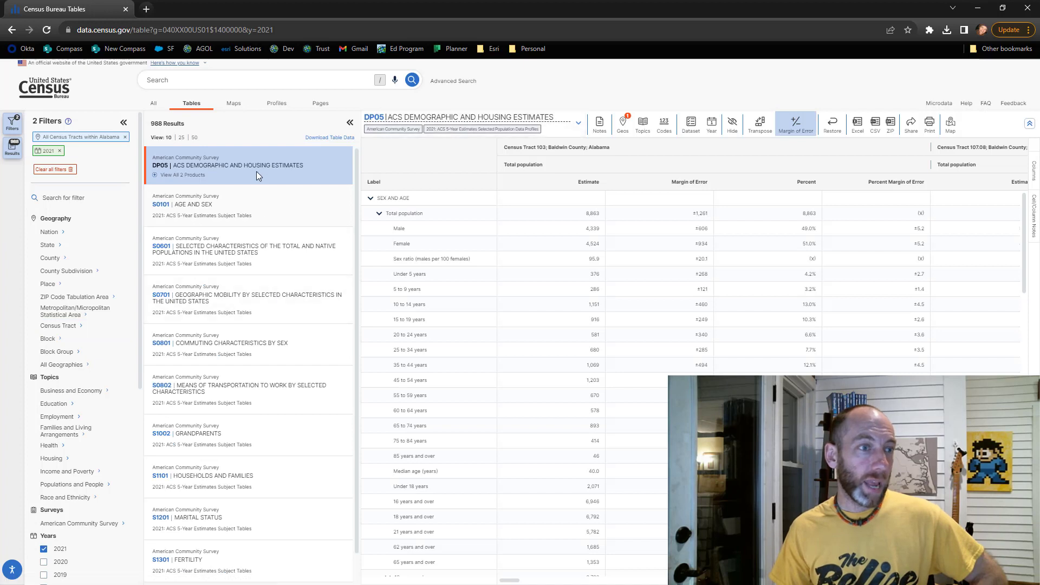
mouse_move(261, 500)
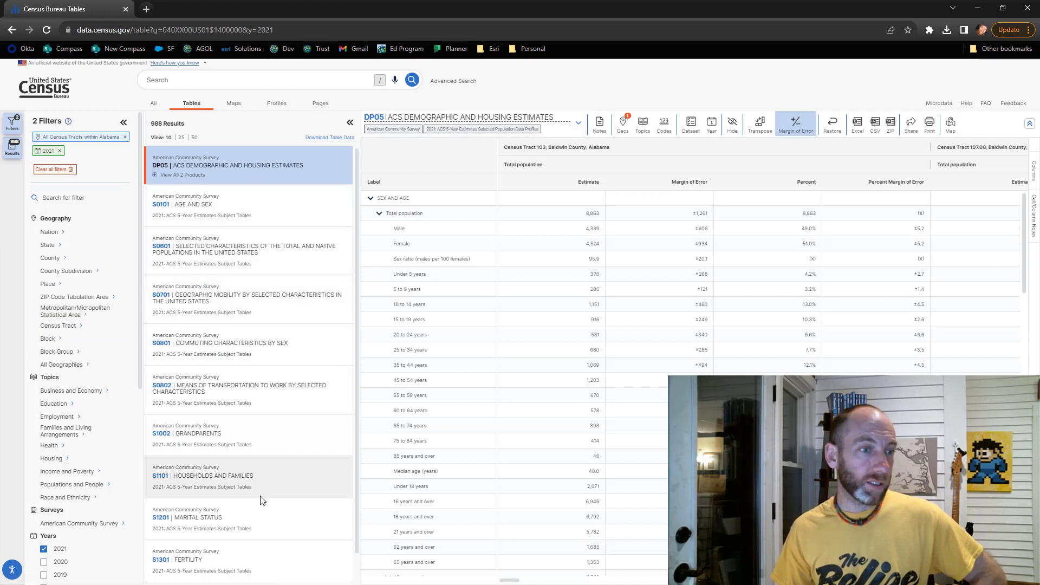
mouse_move(270, 347)
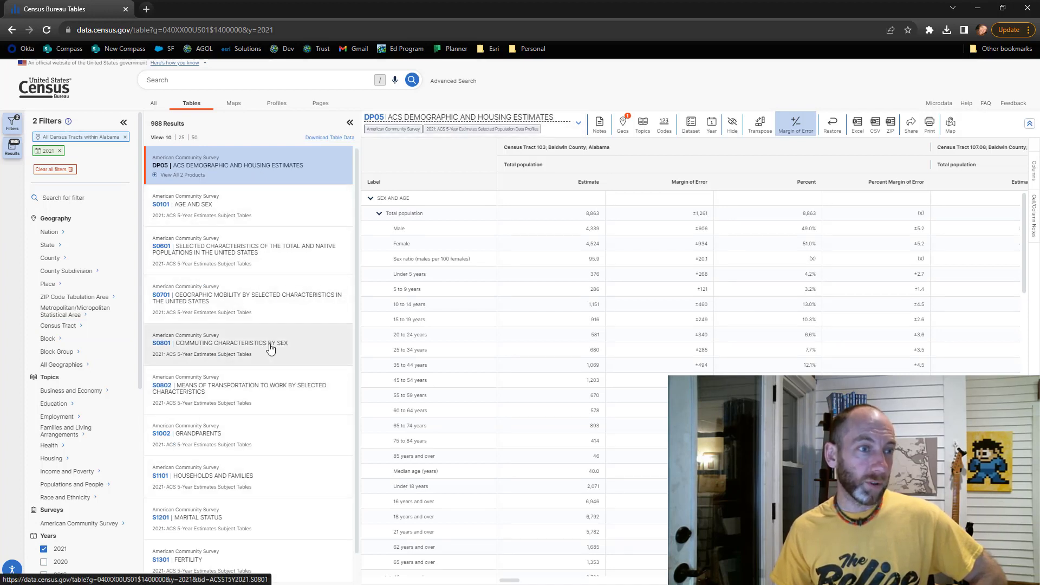
mouse_move(259, 172)
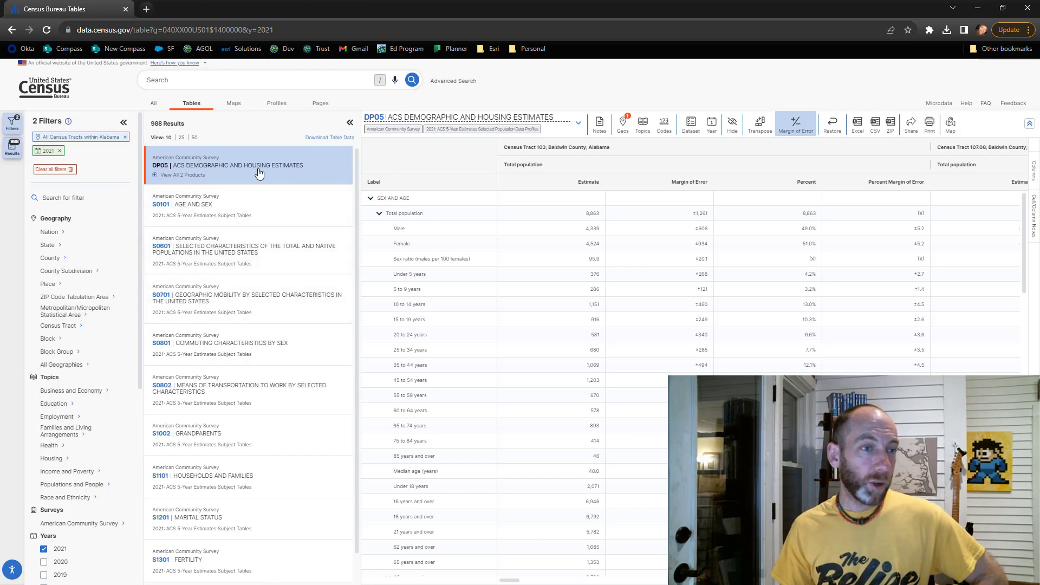
mouse_move(295, 263)
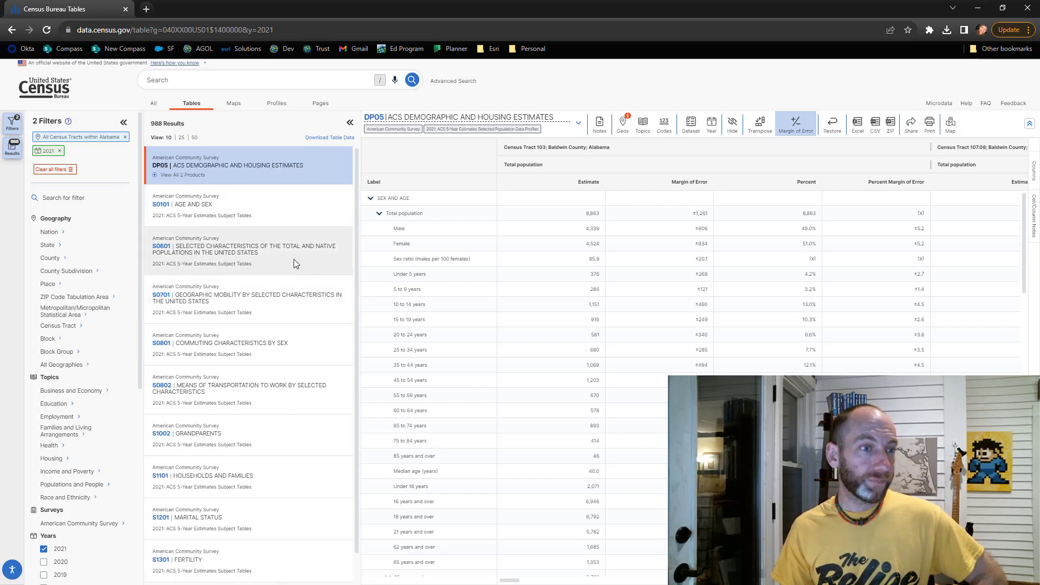
mouse_move(242, 252)
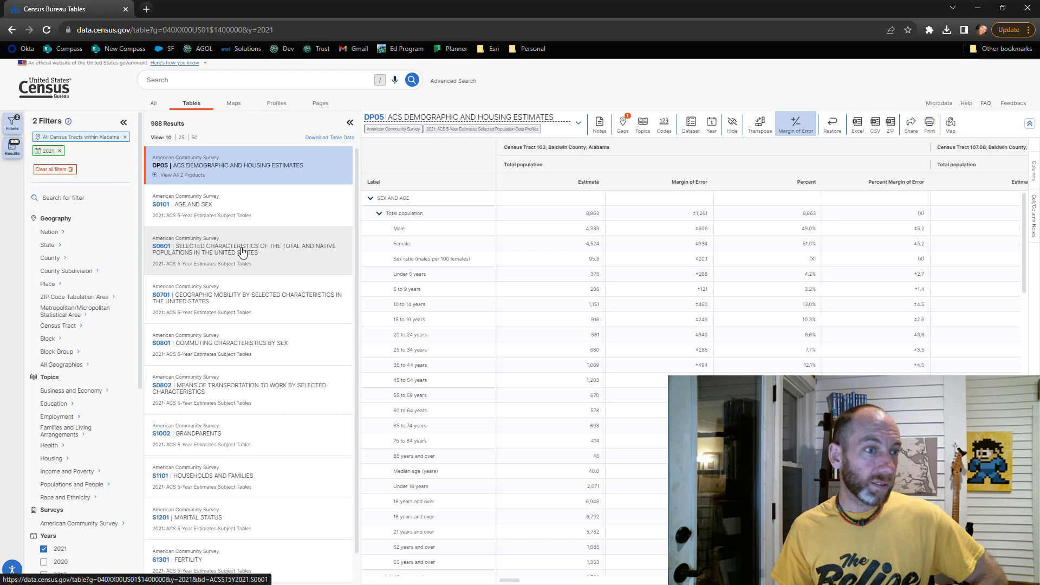
Open the S0601, S0701 and S0101 subject tables, each too large to display
left_click(243, 249)
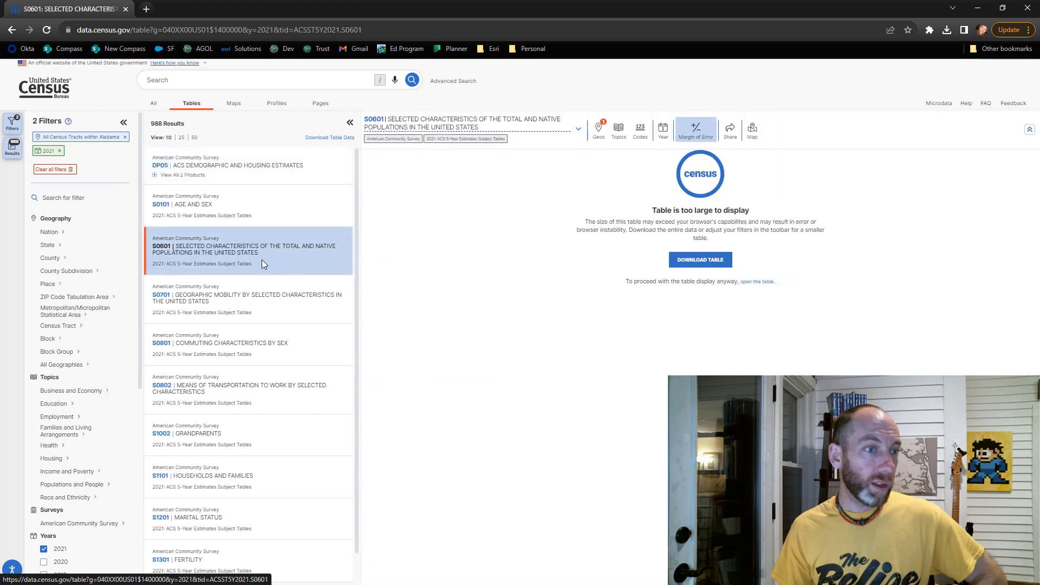
mouse_move(285, 266)
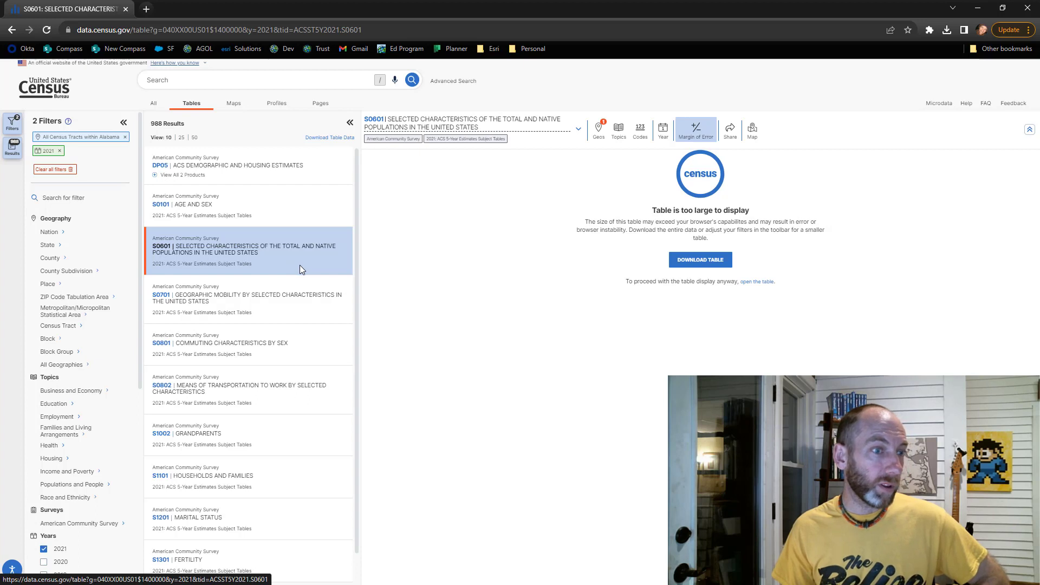
mouse_move(286, 299)
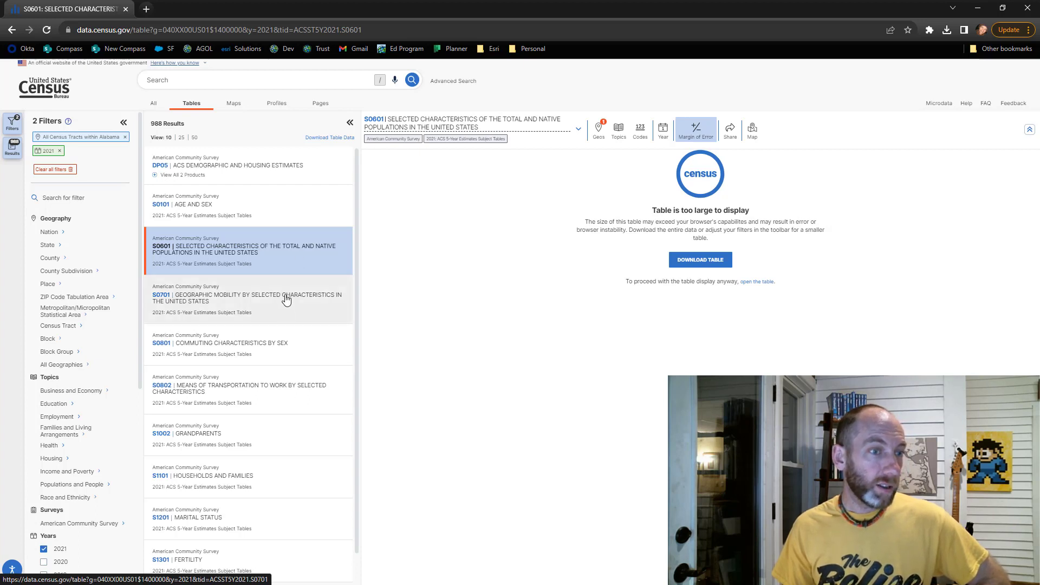
left_click(247, 298)
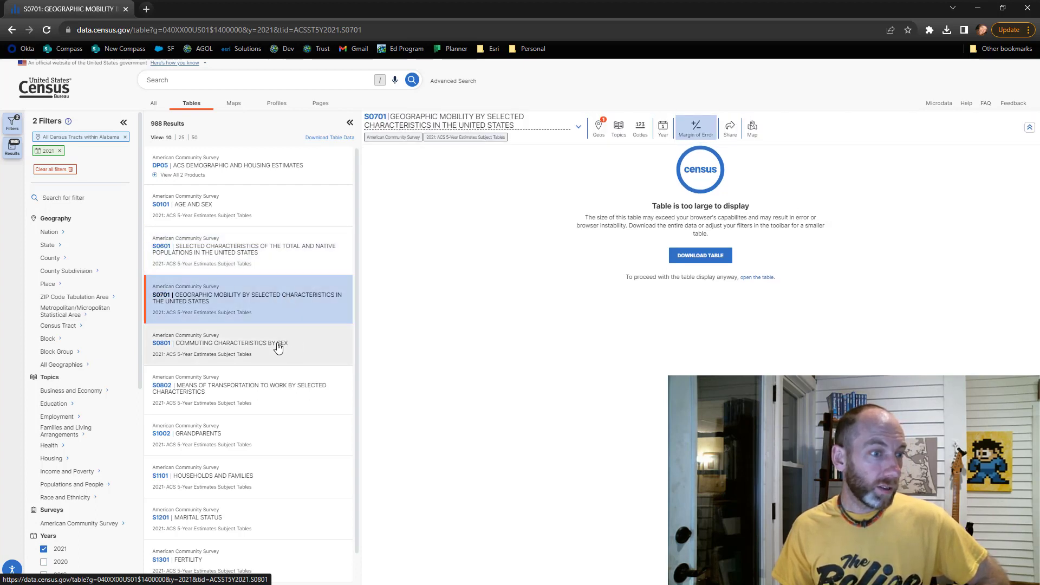
left_click(248, 343)
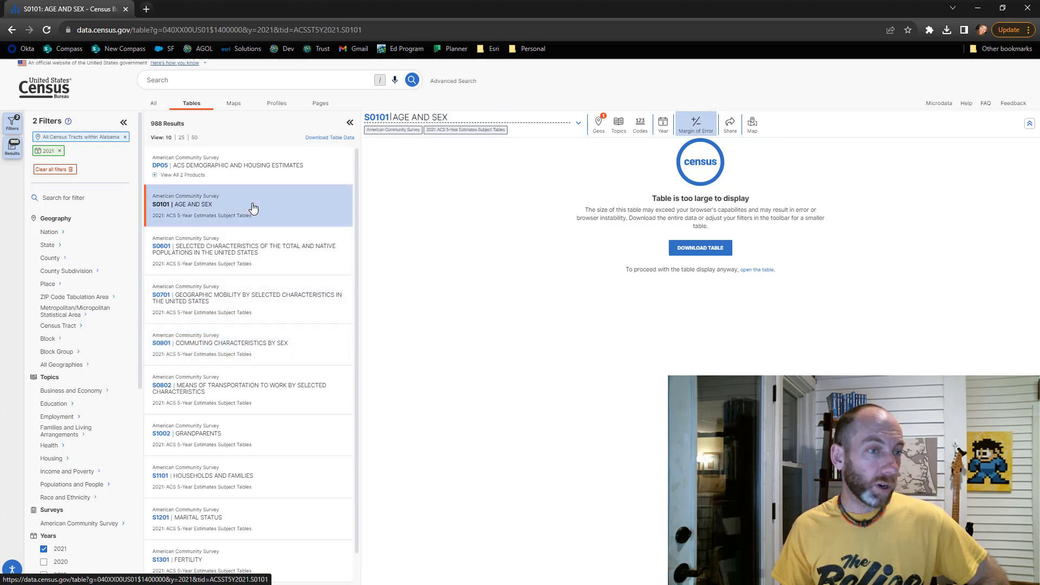
mouse_move(296, 278)
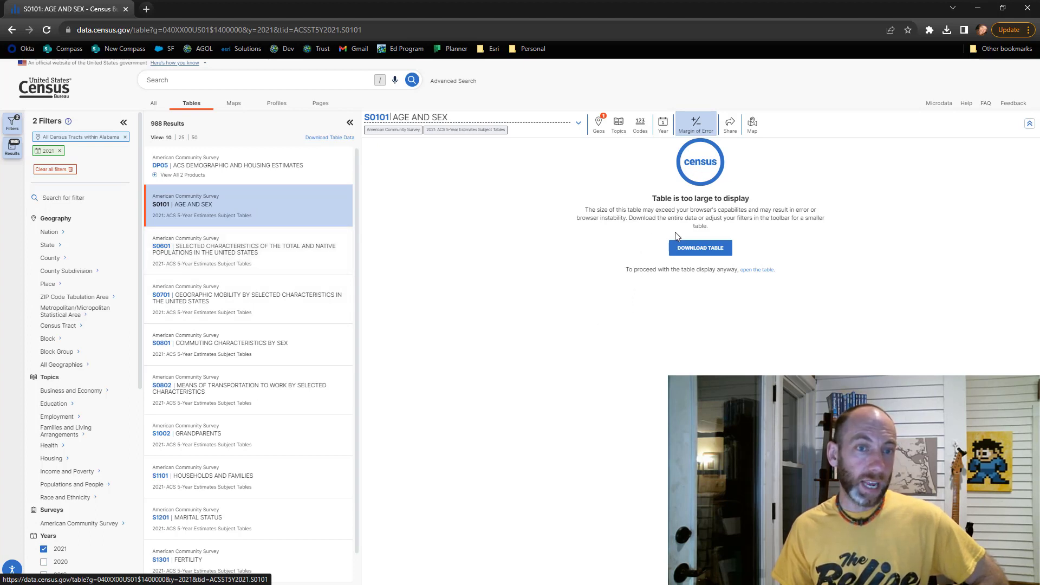
mouse_move(677, 237)
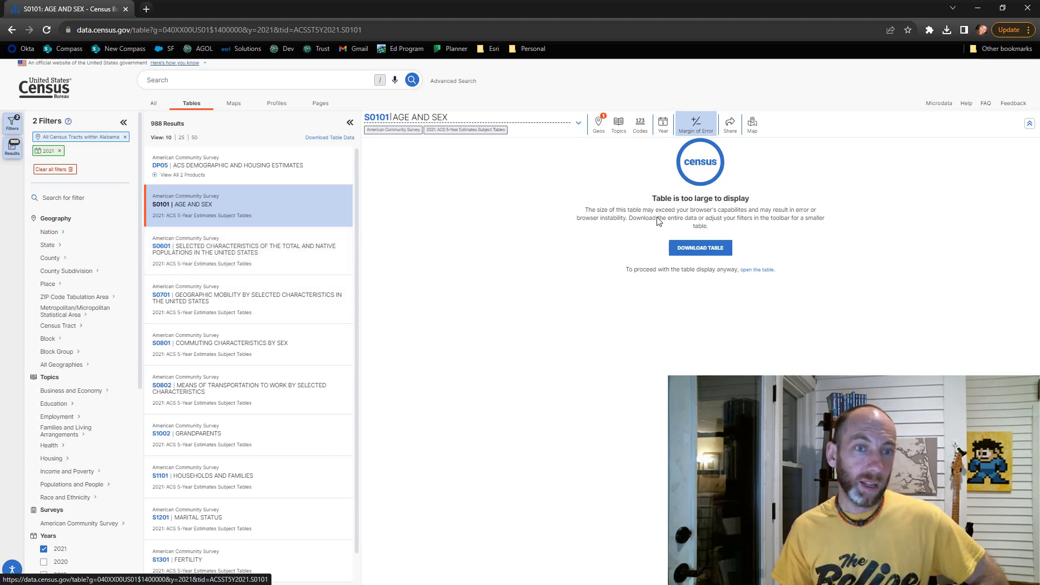
mouse_move(602, 243)
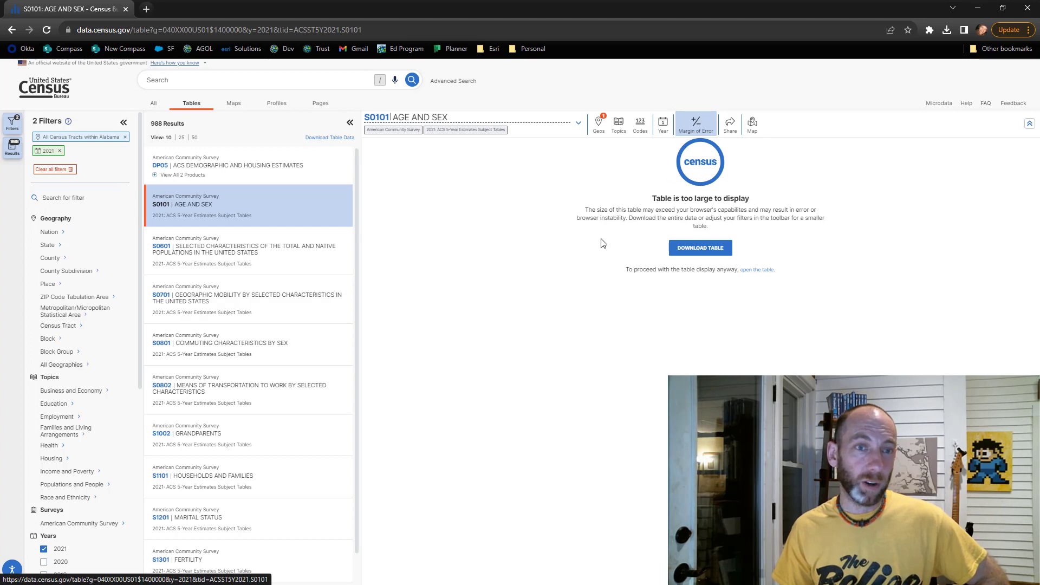
mouse_move(299, 271)
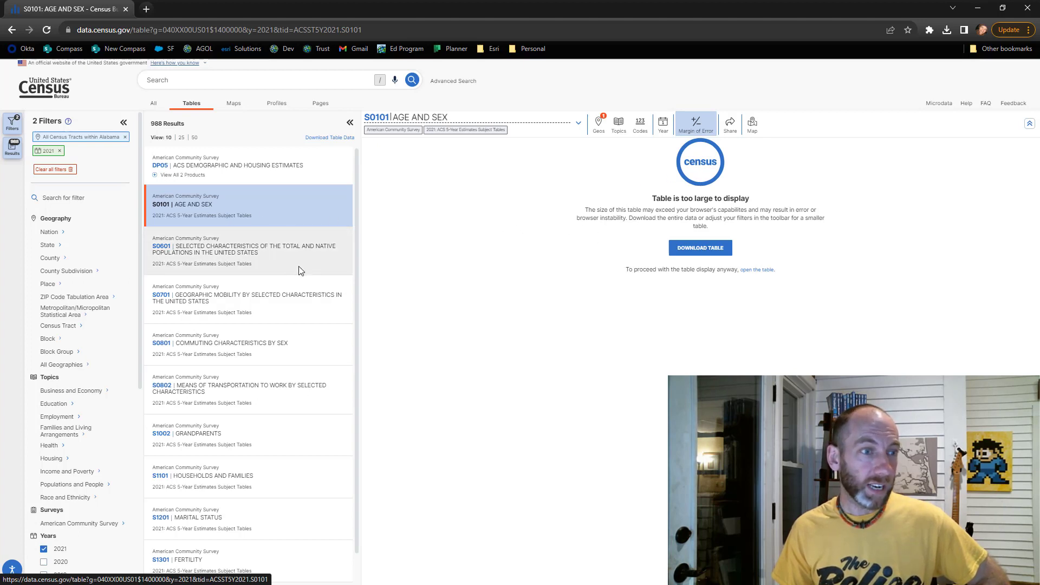
mouse_move(262, 213)
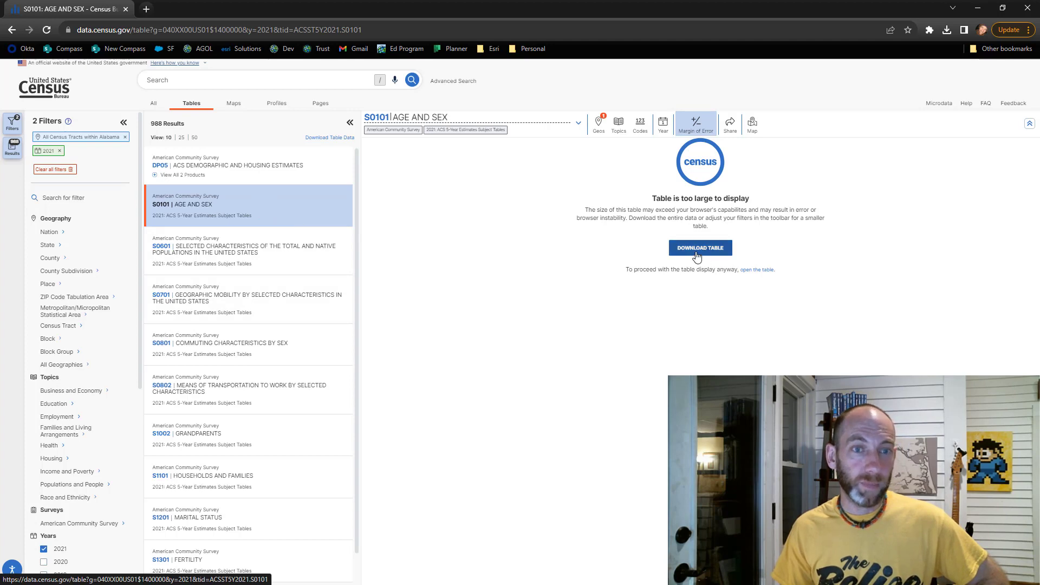
Download the full S0101 Age and Sex table
left_click(700, 247)
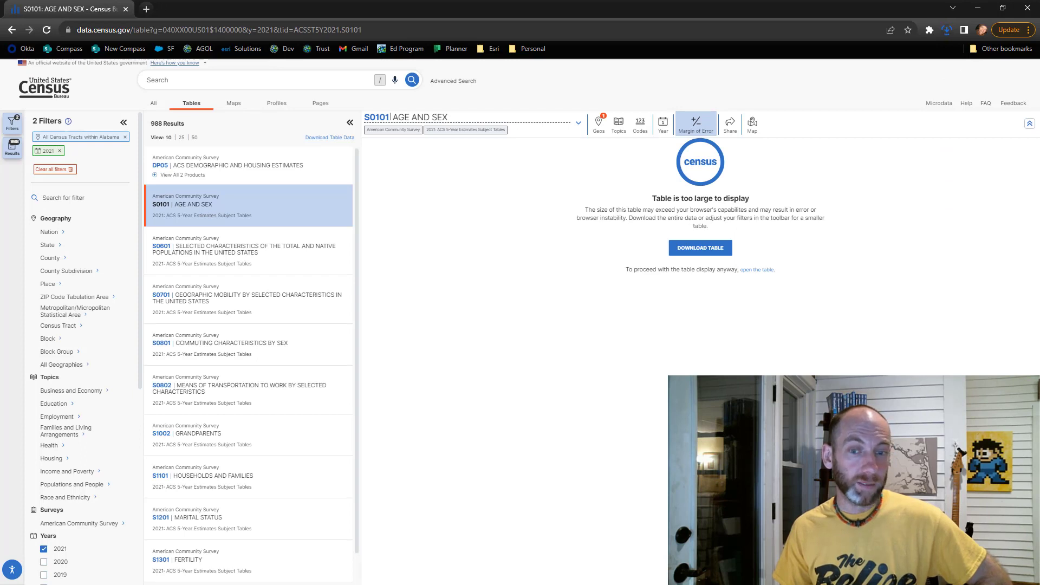
mouse_move(937, 72)
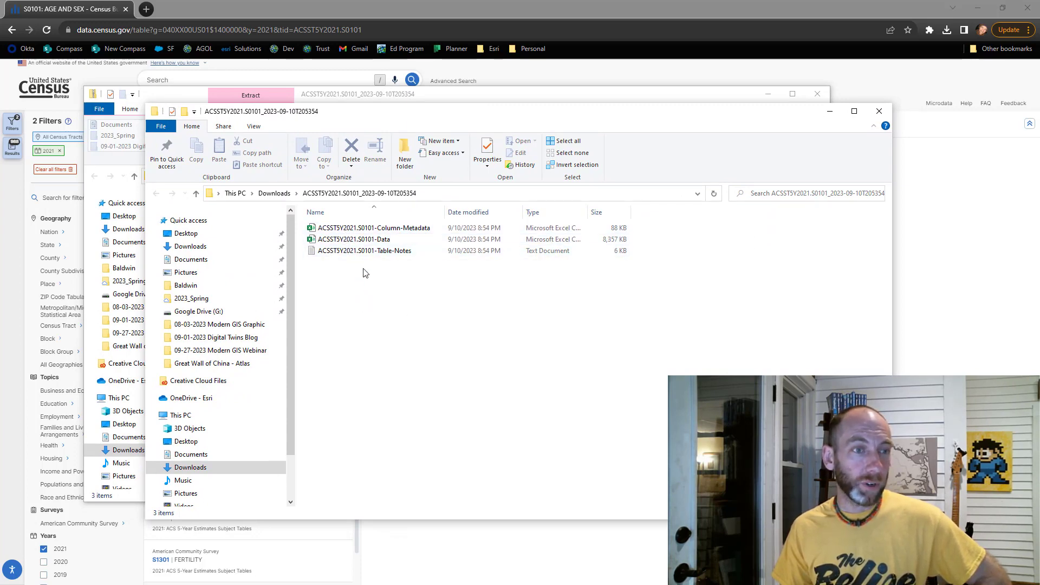
Open the extracted ACSST5Y2021.S0101 folder in Downloads and select the Column-Metadata file
left_click(354, 239)
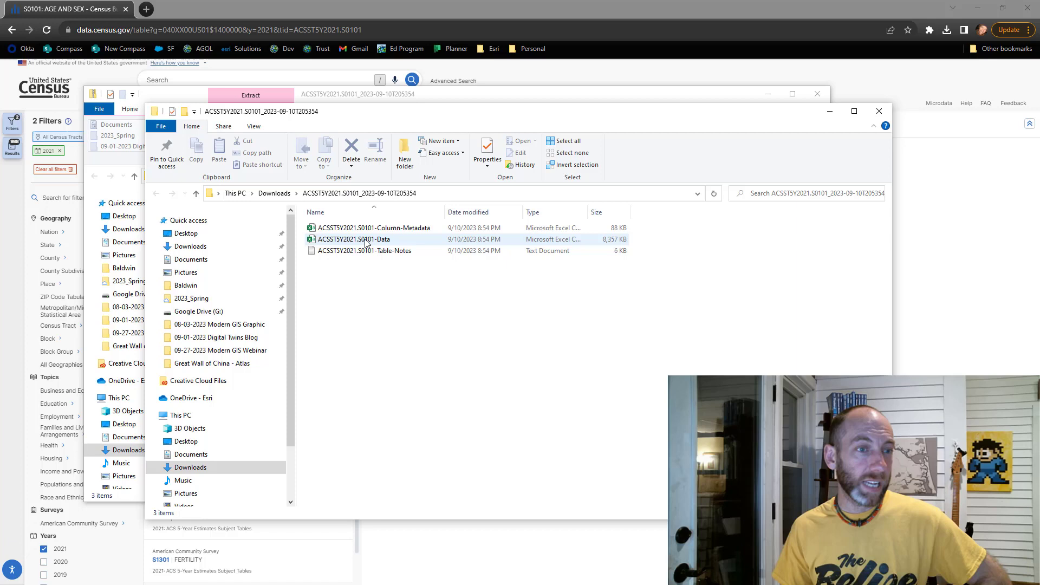
left_click(373, 228)
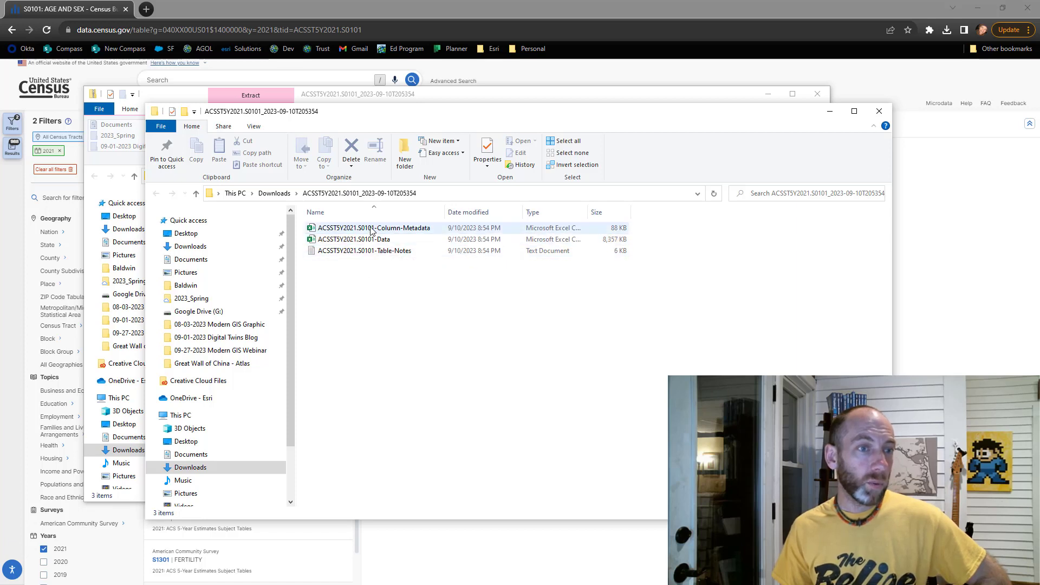
left_click(373, 227)
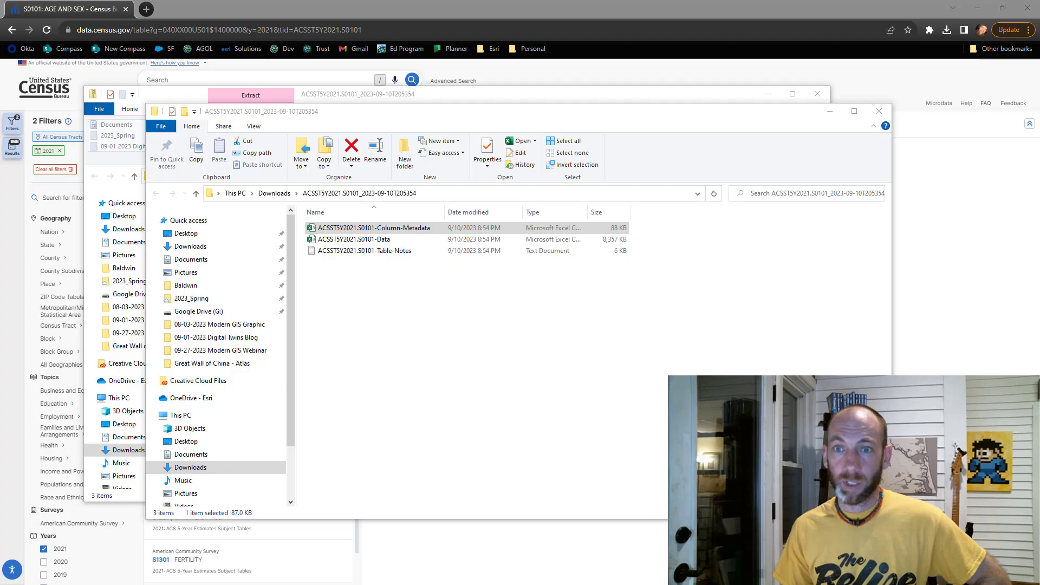
Open the Column-Metadata CSV in Excel, widen columns, and review total population estimate and margin-of-error codes
double_click(375, 227)
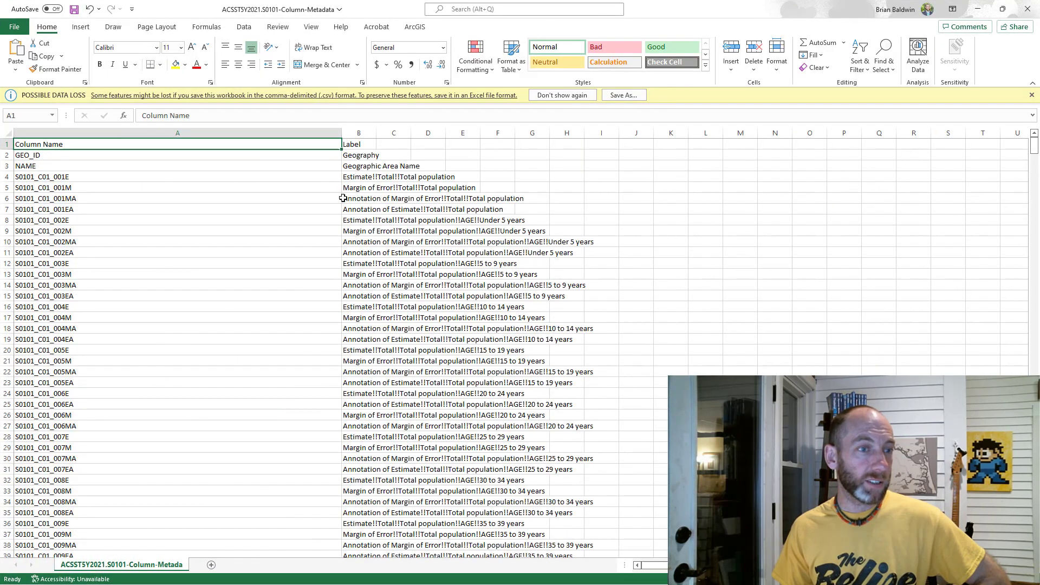
left_click_drag(342, 133, 342, 132)
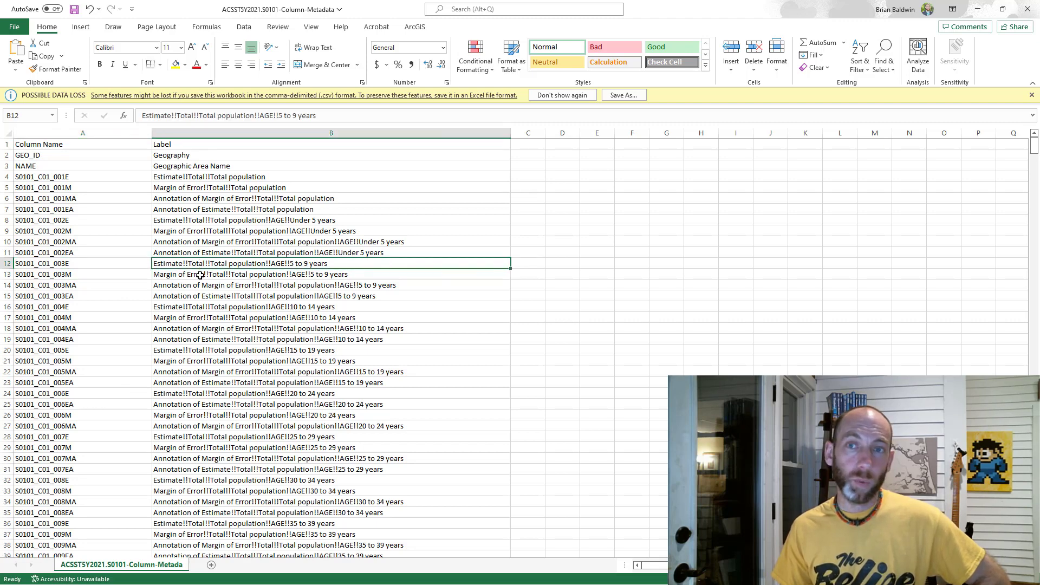
left_click(83, 176)
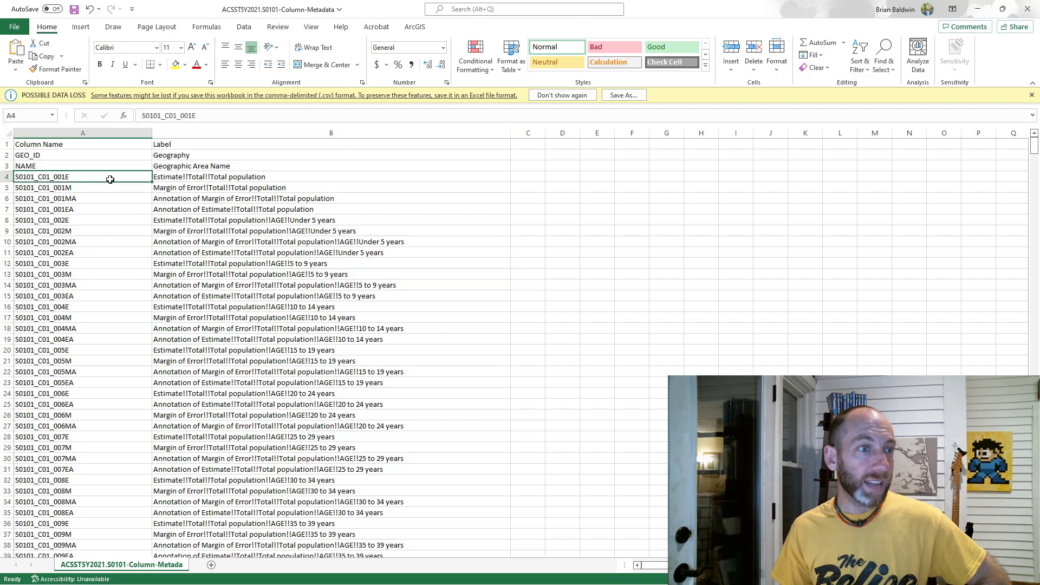
left_click(83, 187)
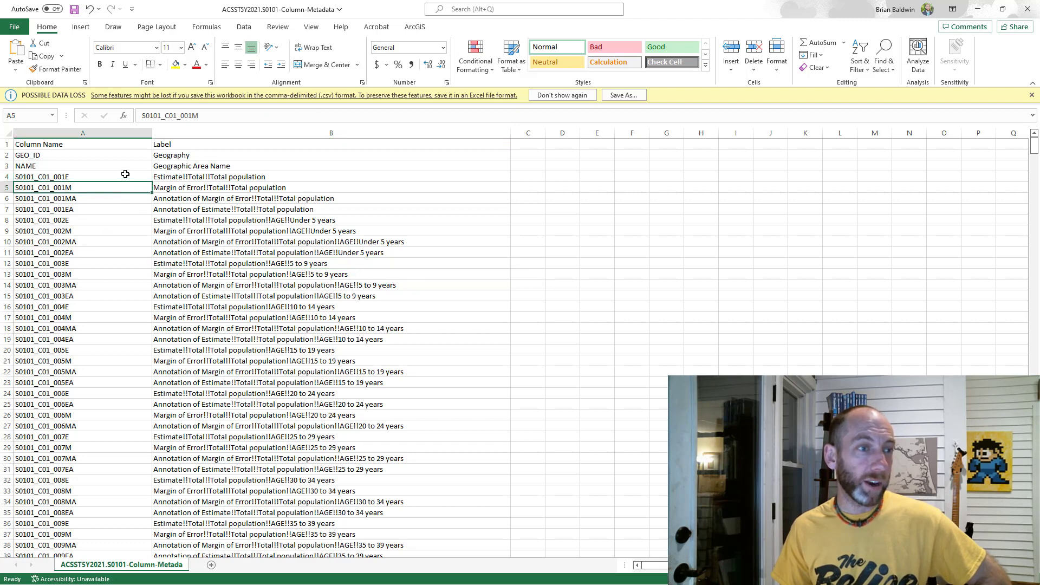
left_click(83, 175)
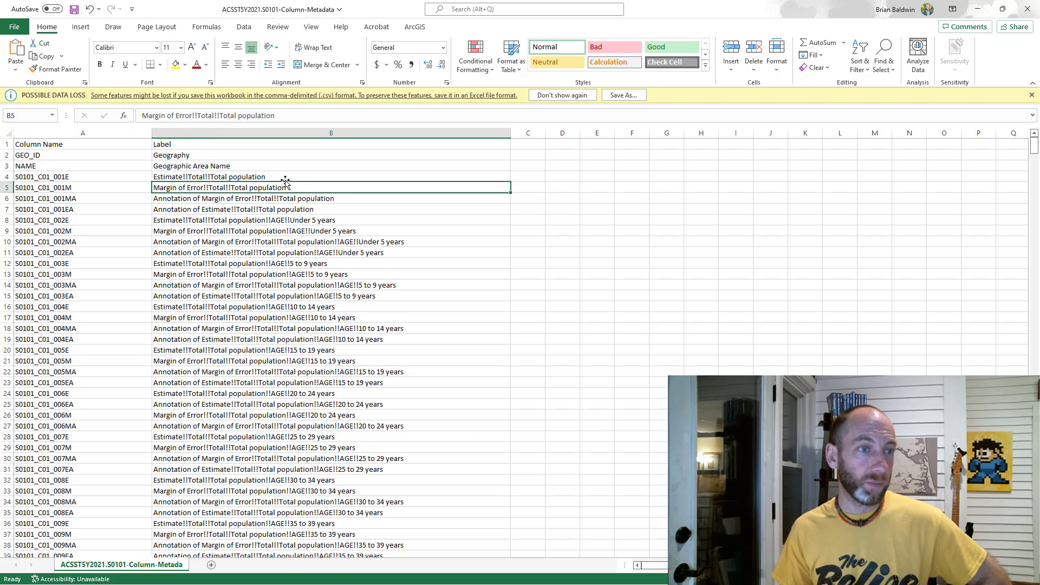
scroll("down", 3)
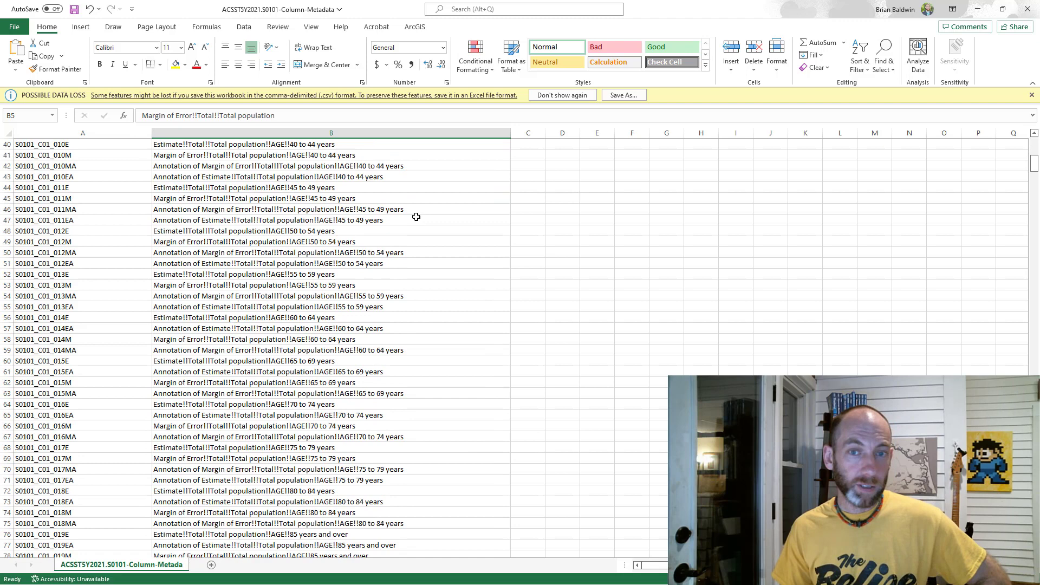
scroll("down", 3)
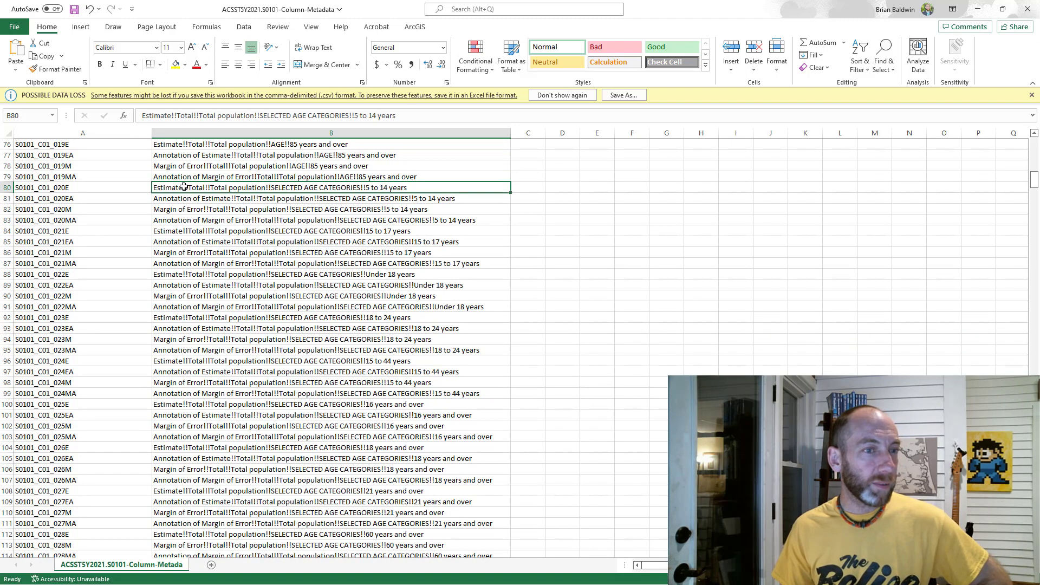
mouse_move(268, 187)
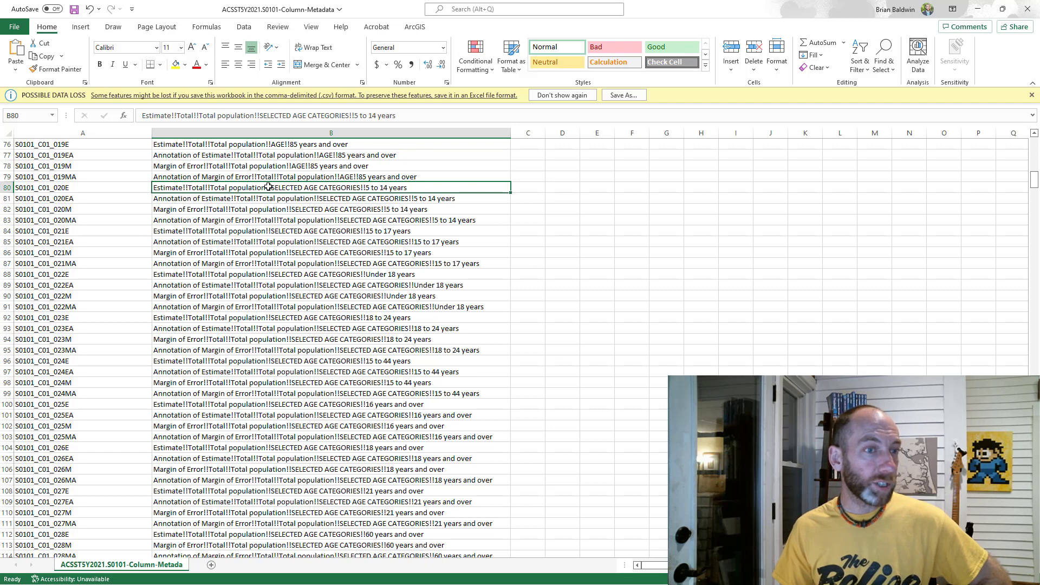
mouse_move(426, 186)
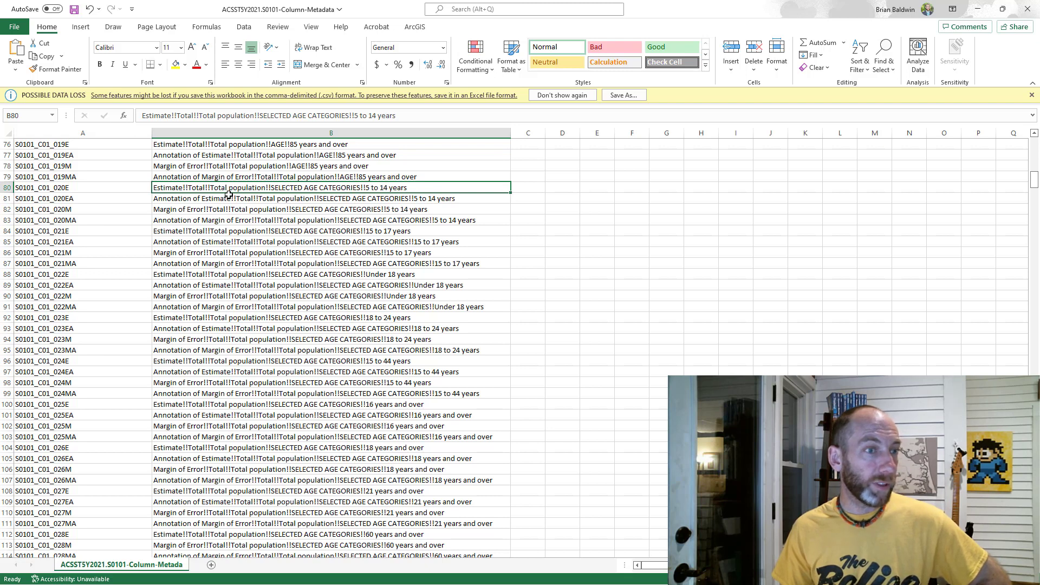
scroll("up", 3)
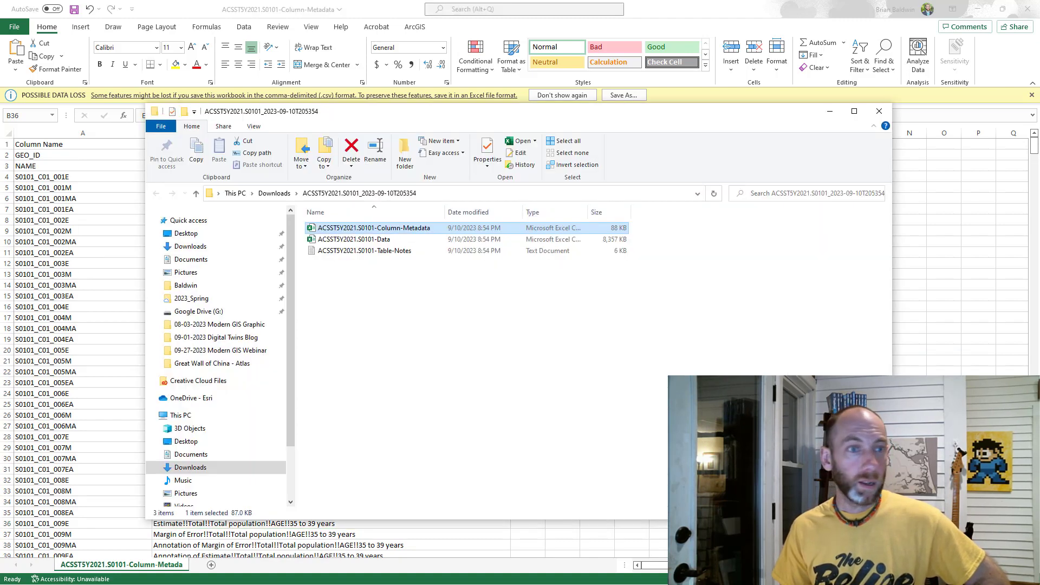
Open ACSST5Y2021.S0101-Data in Excel and delete its descriptive second header row
left_click(355, 239)
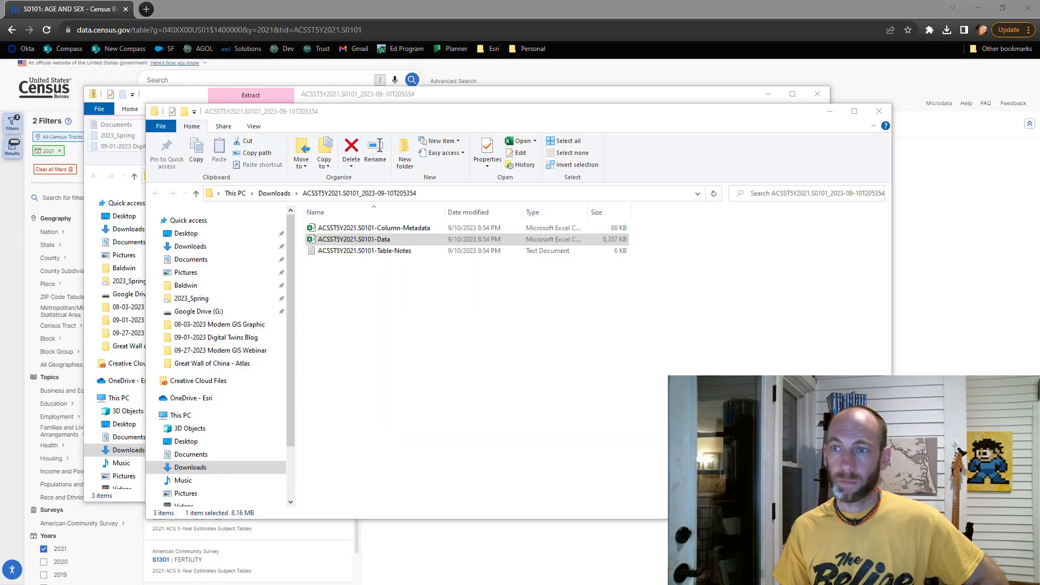
double_click(355, 239)
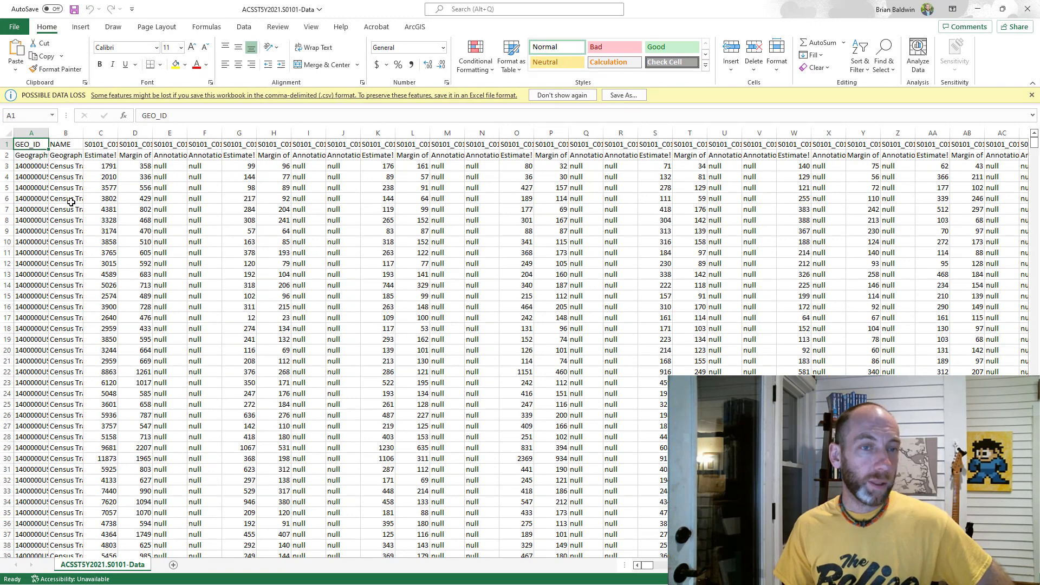
left_click(30, 155)
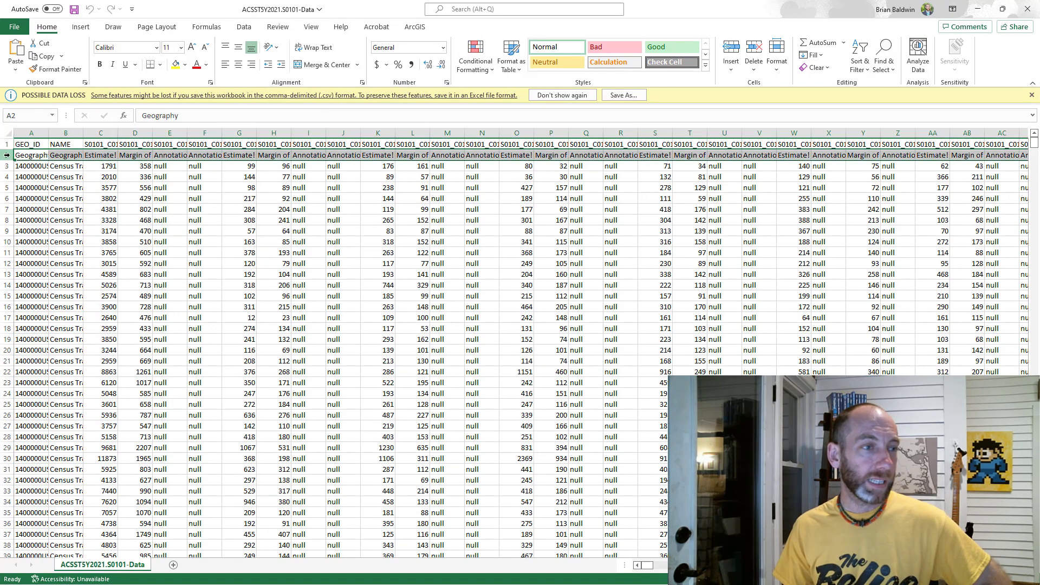
right_click(10, 156)
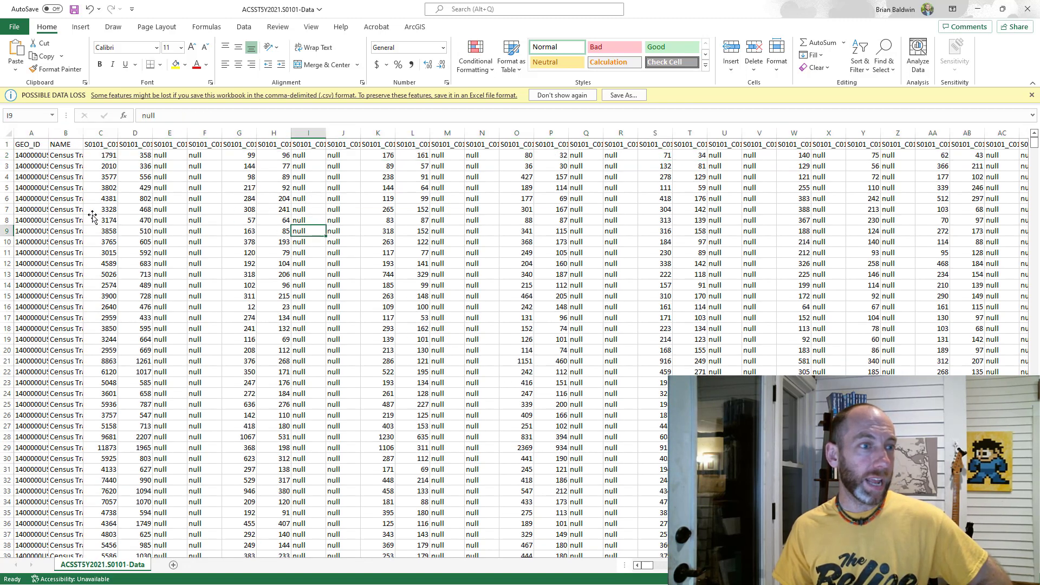
left_click(29, 144)
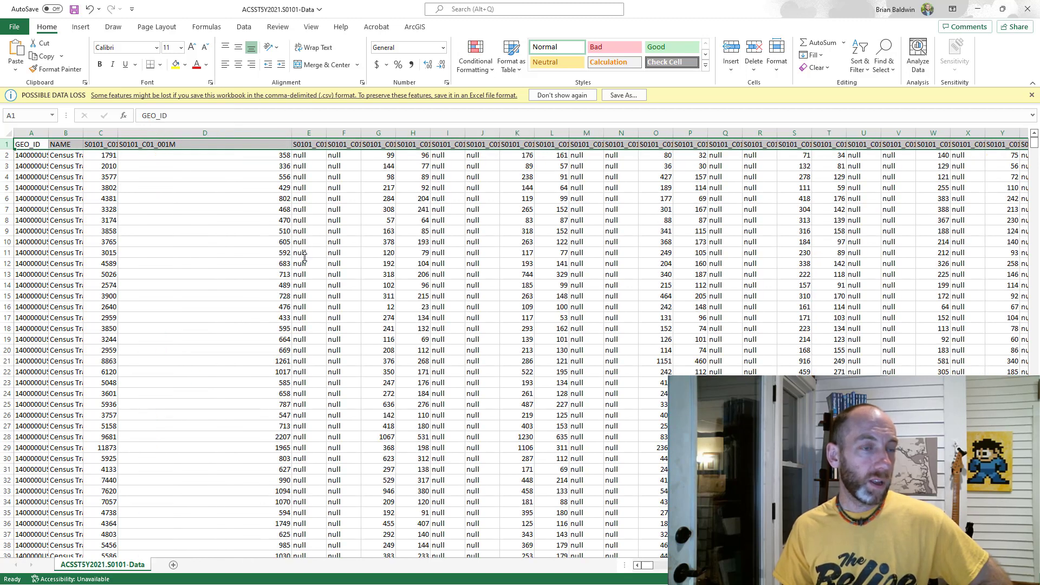
left_click(47, 9)
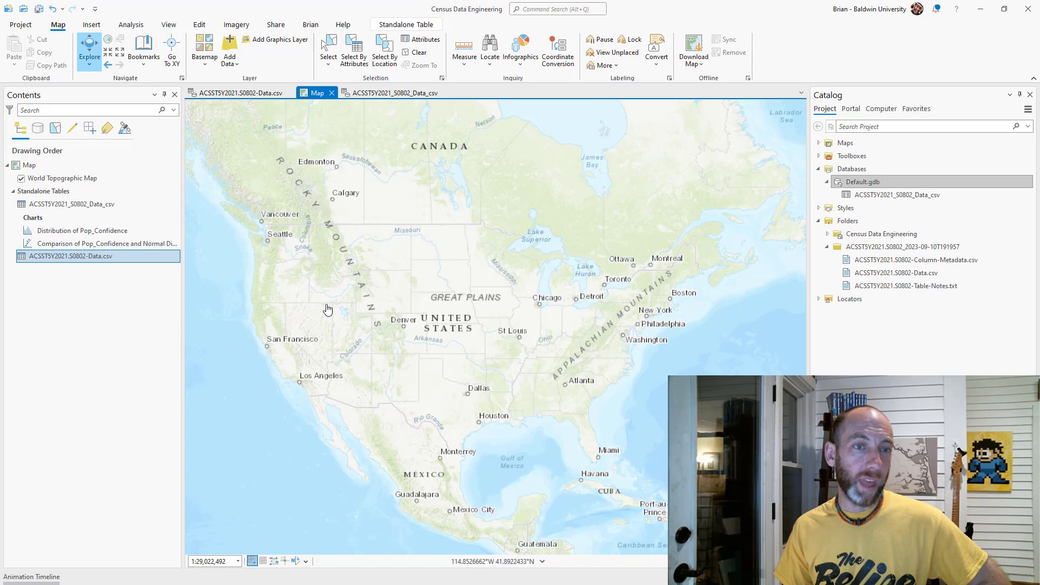
Set Table To Geodatabase to import ACSST5Y2021.S0101-Data.csv from Downloads into Default.gdb
left_click(33, 217)
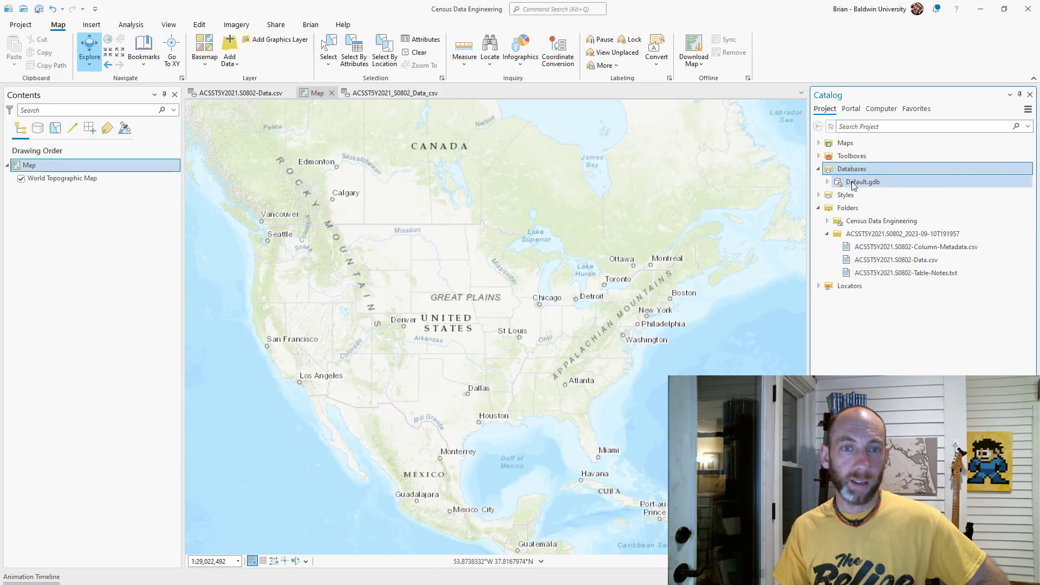
right_click(865, 182)
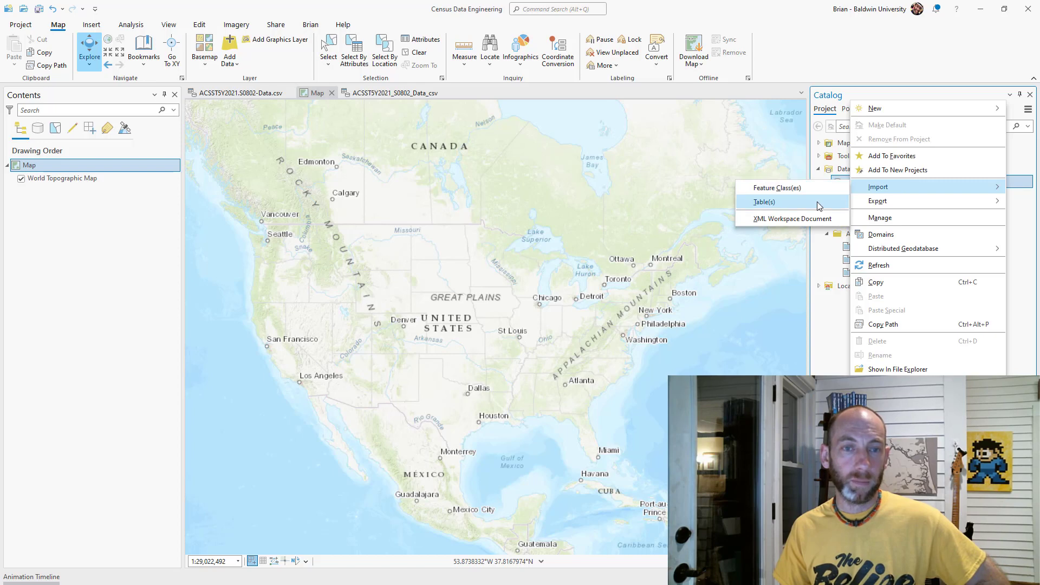
left_click(765, 201)
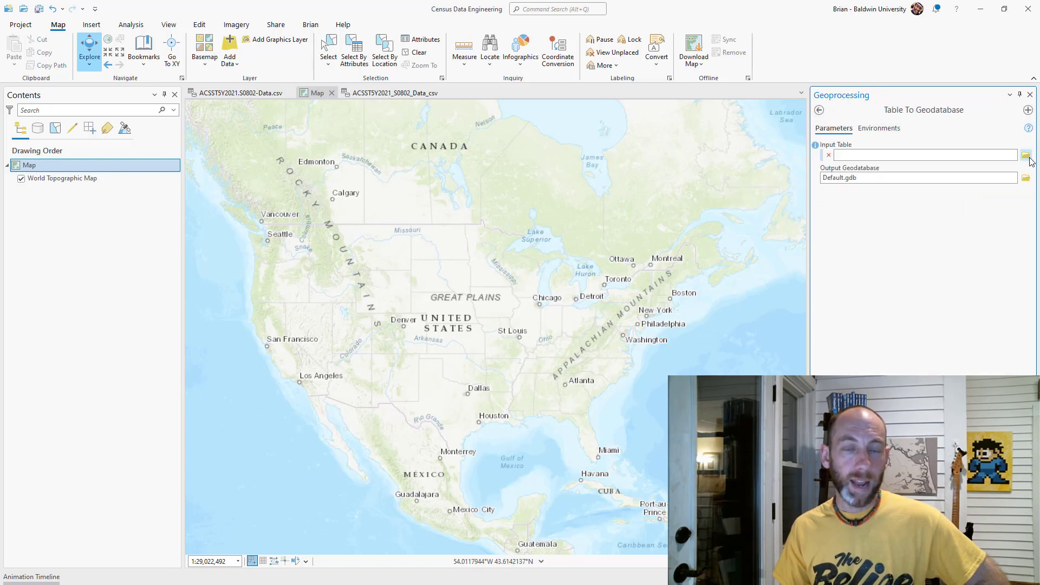
left_click(1025, 155)
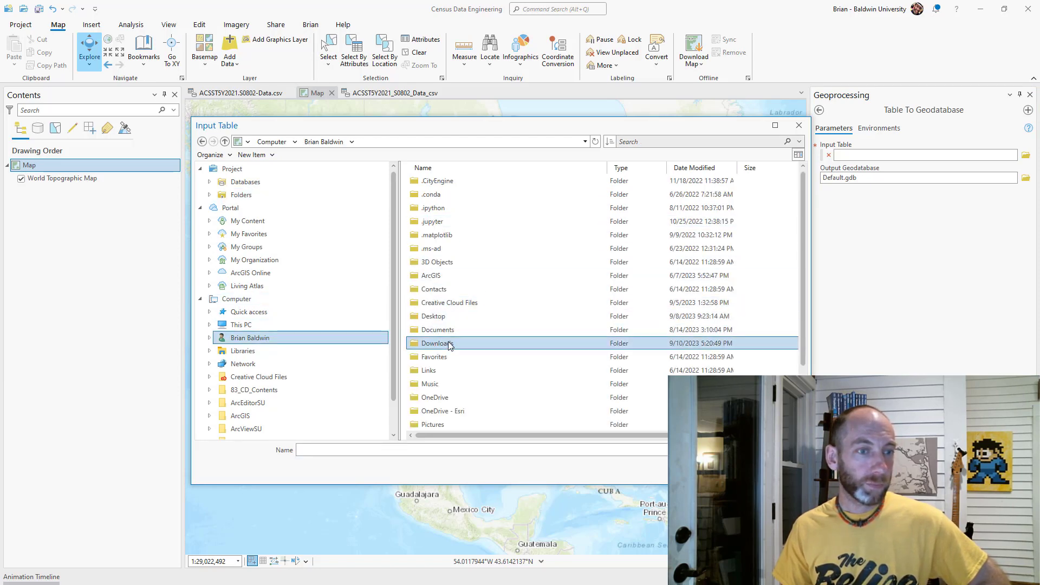
double_click(437, 343)
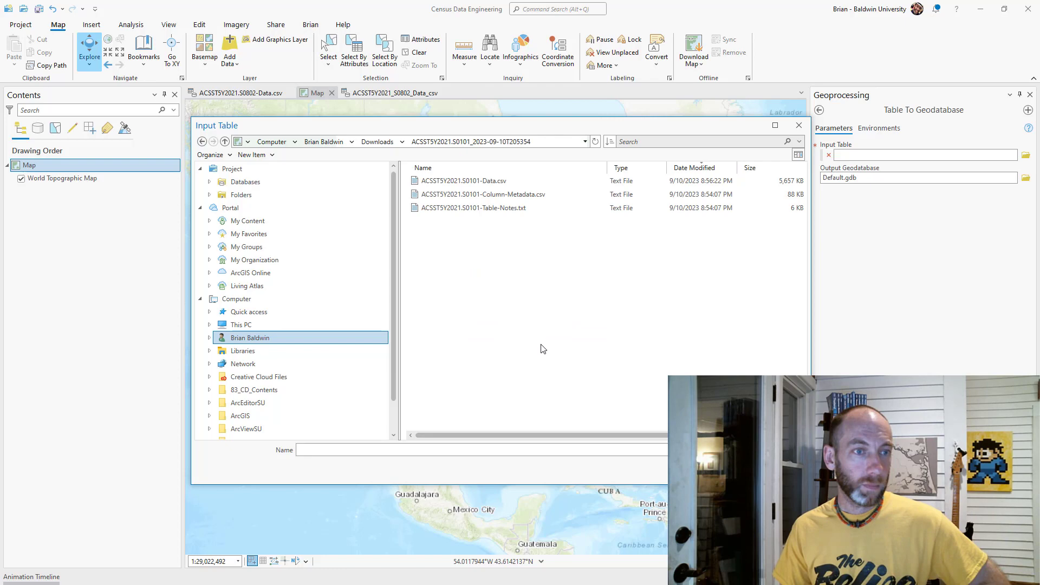
left_click(464, 180)
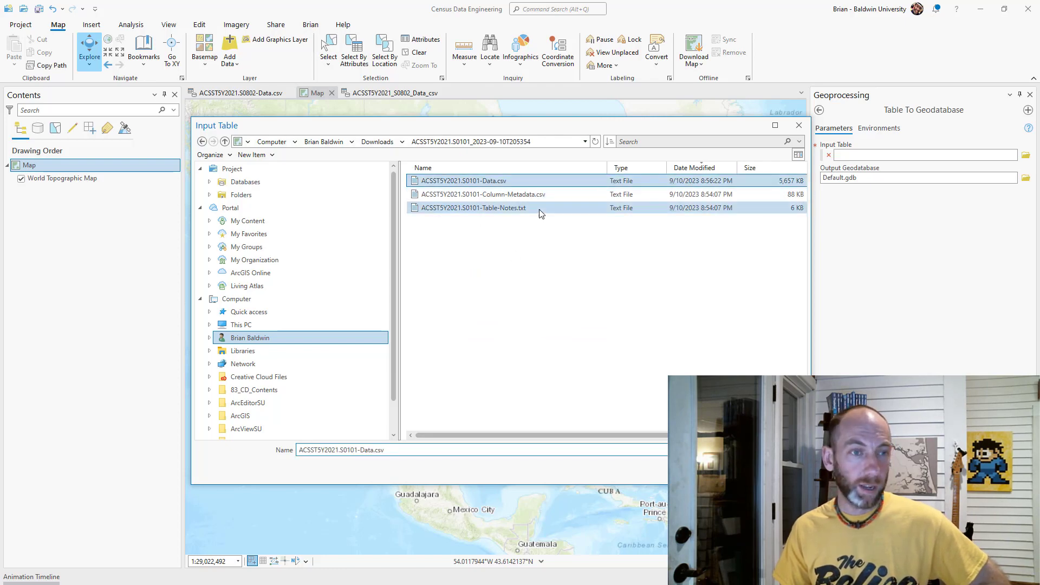
left_click(464, 181)
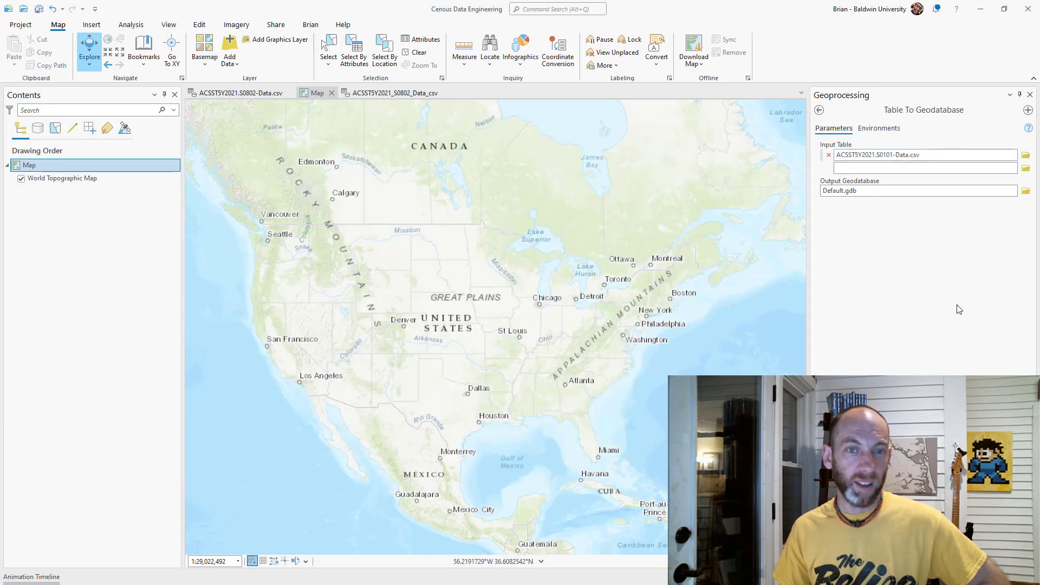
mouse_move(906, 352)
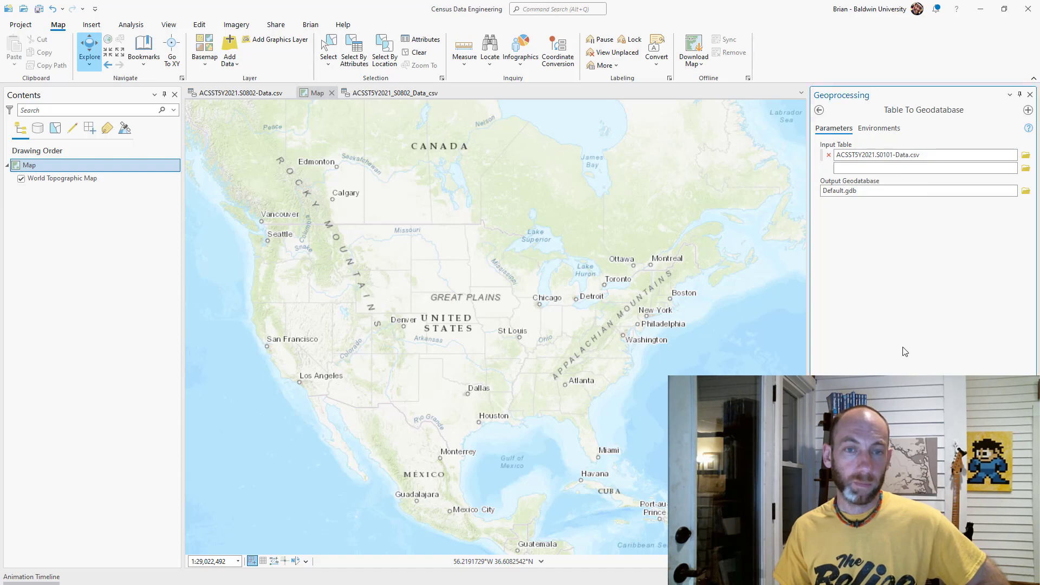
mouse_move(893, 337)
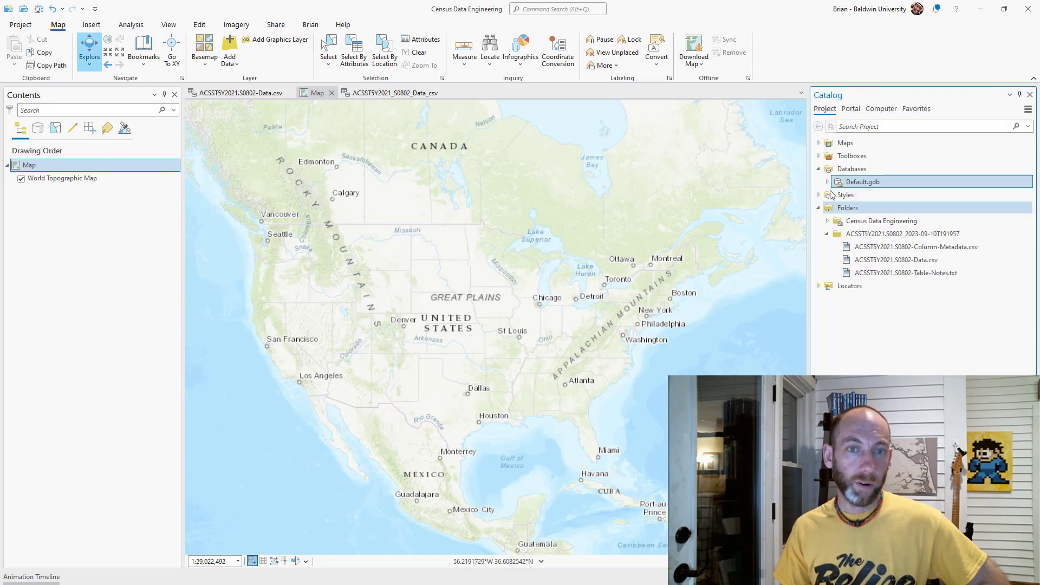
Add ACSST5Y2021_S0101_Data from Default.gdb to the current map as a standalone table
right_click(864, 181)
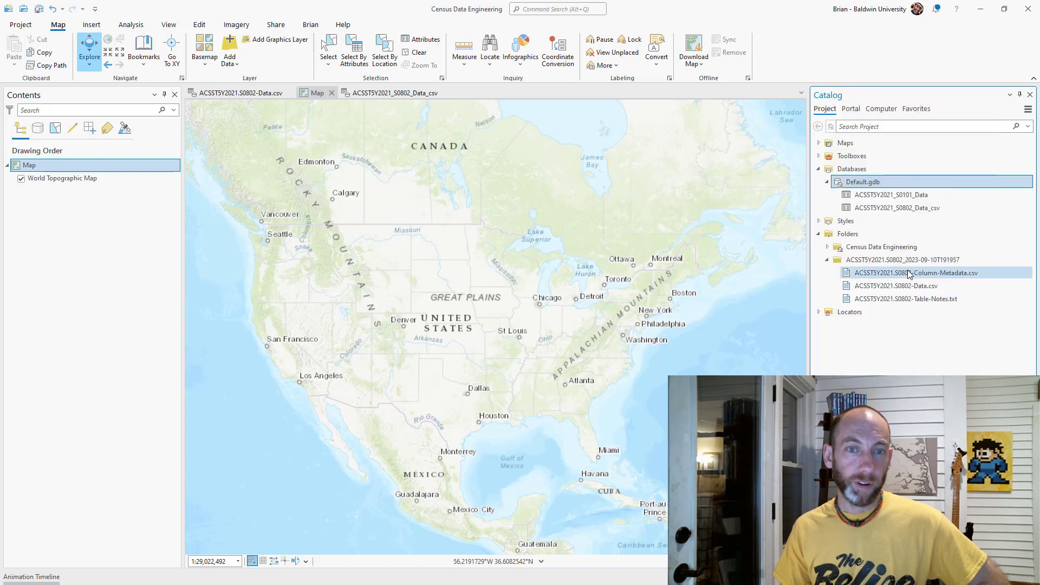
left_click(881, 247)
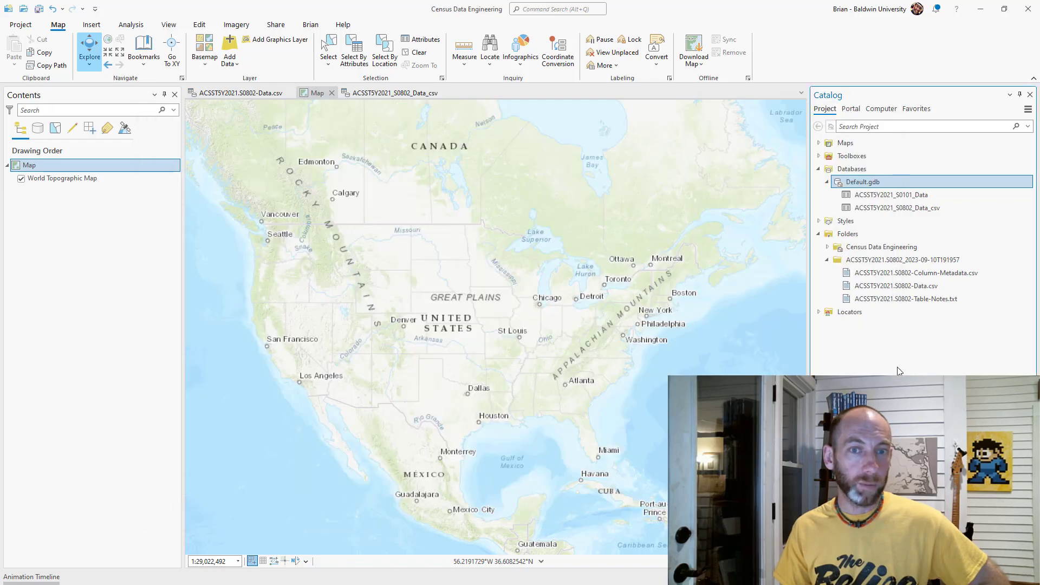
right_click(892, 194)
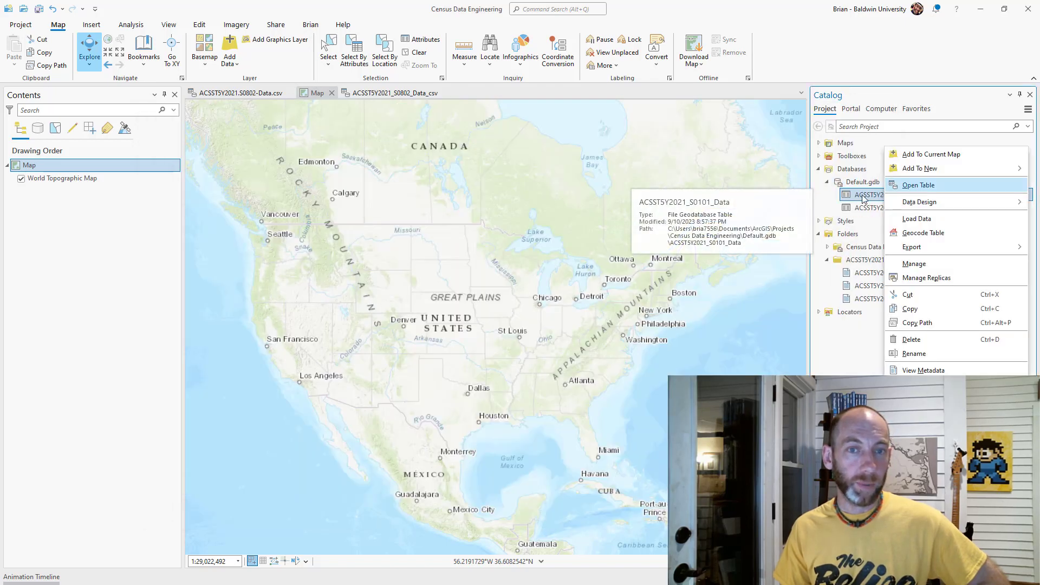
mouse_move(919, 192)
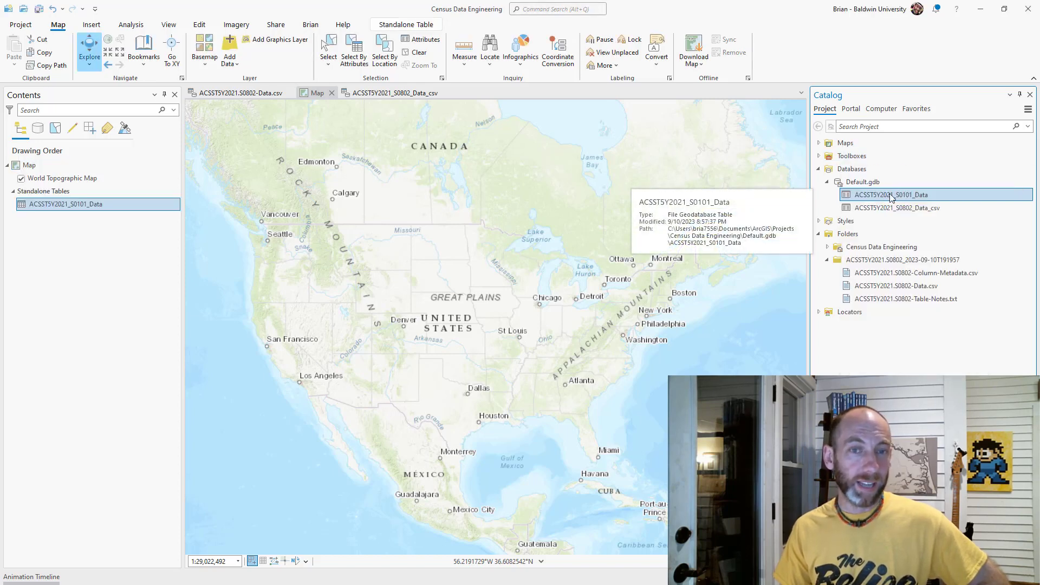
right_click(893, 195)
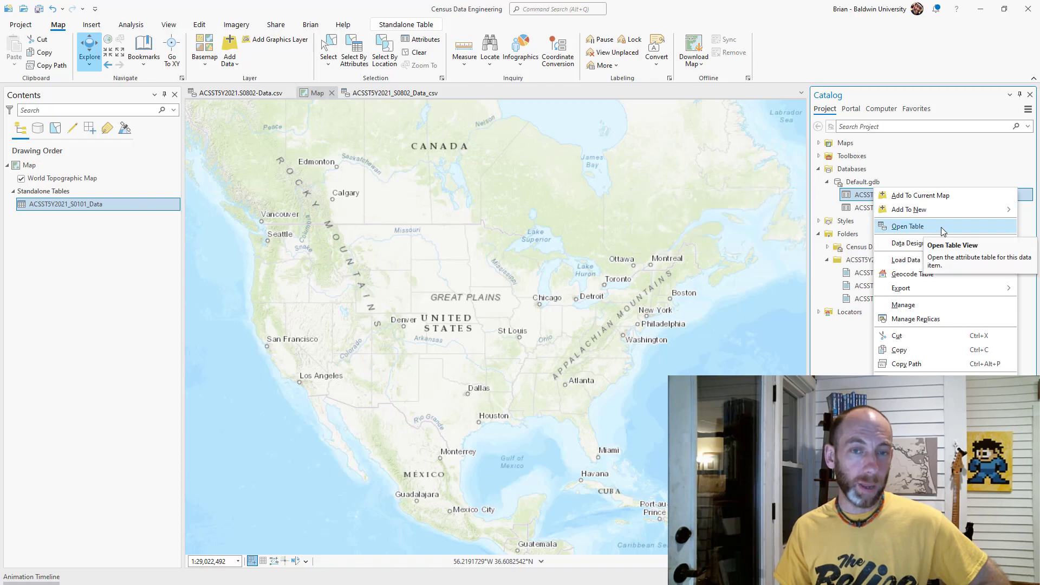
mouse_move(919, 195)
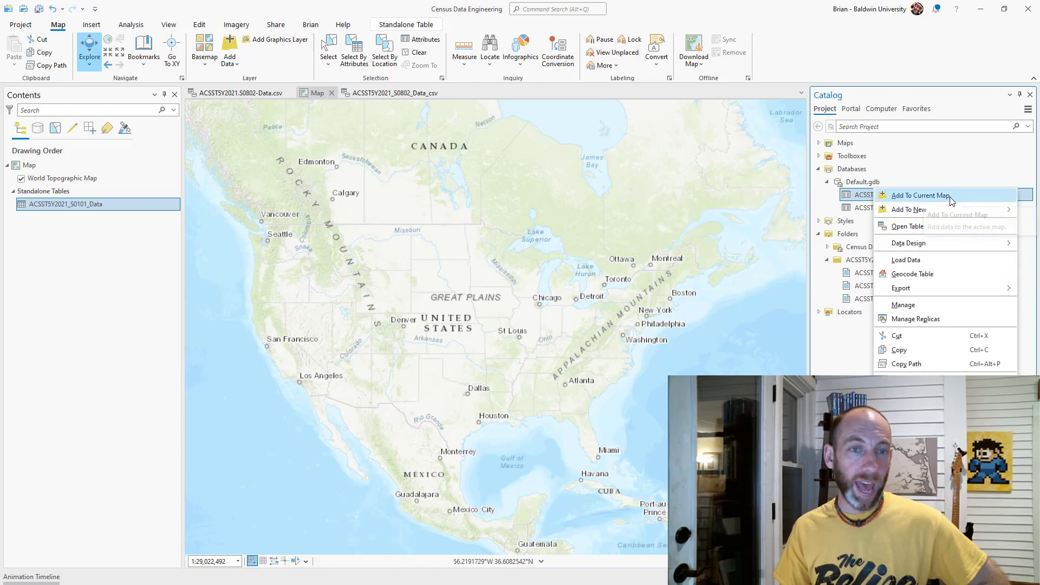
left_click(920, 195)
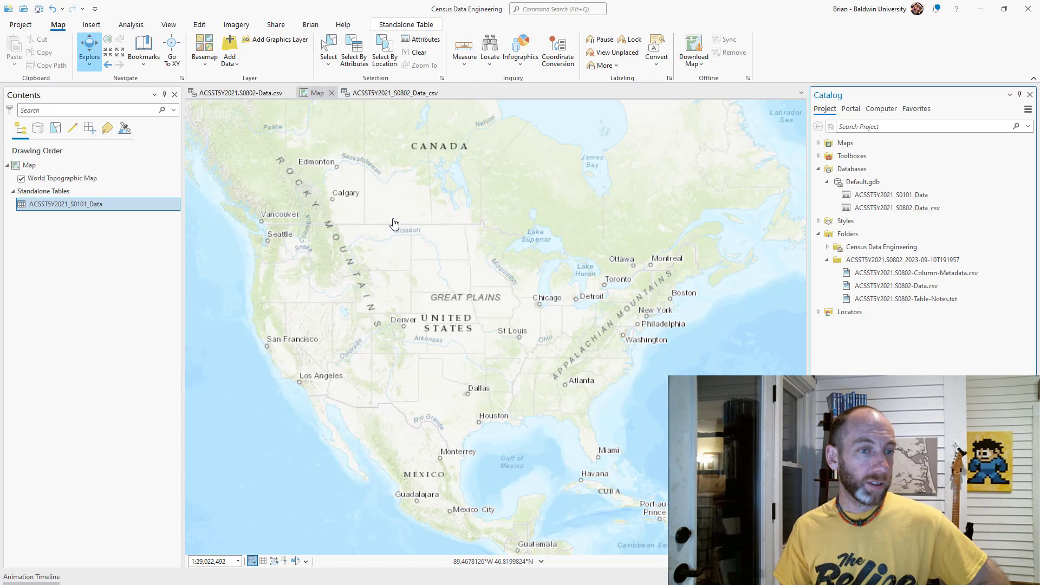
right_click(65, 204)
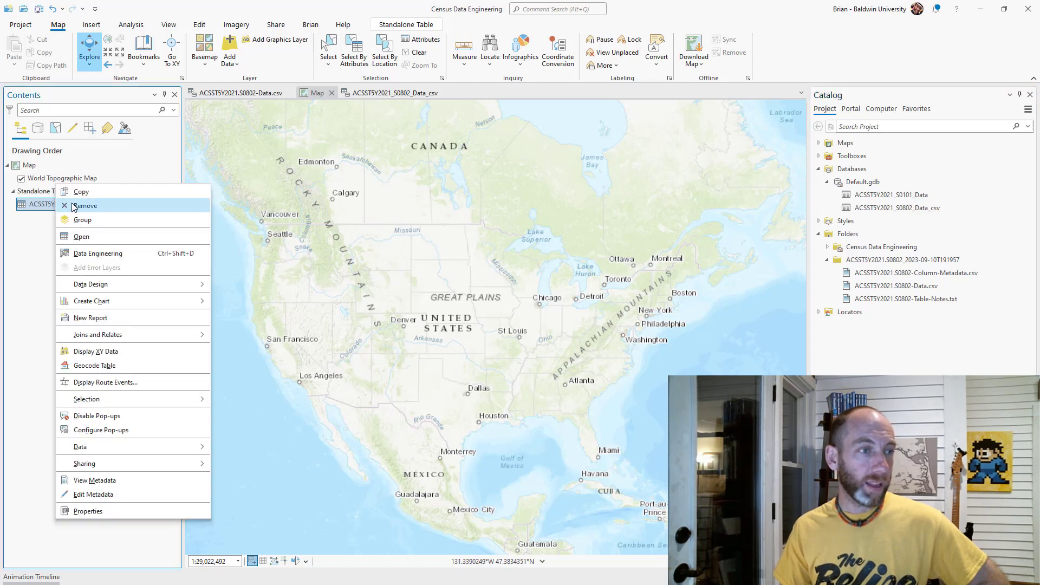
mouse_move(82, 236)
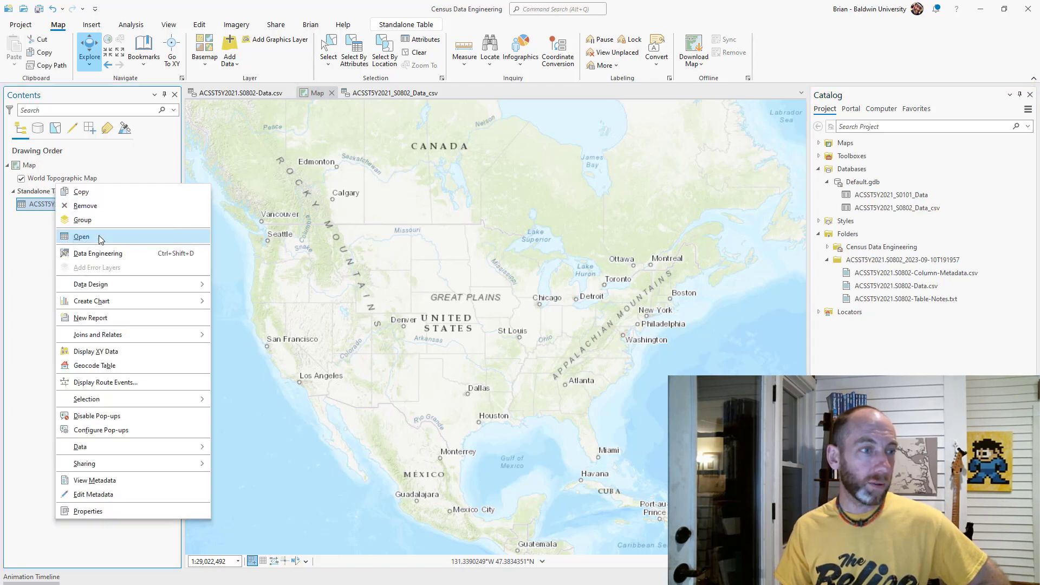
Open the ACSST5Y2021_S0101_Data attribute table showing its 1,437 census tract records
left_click(81, 236)
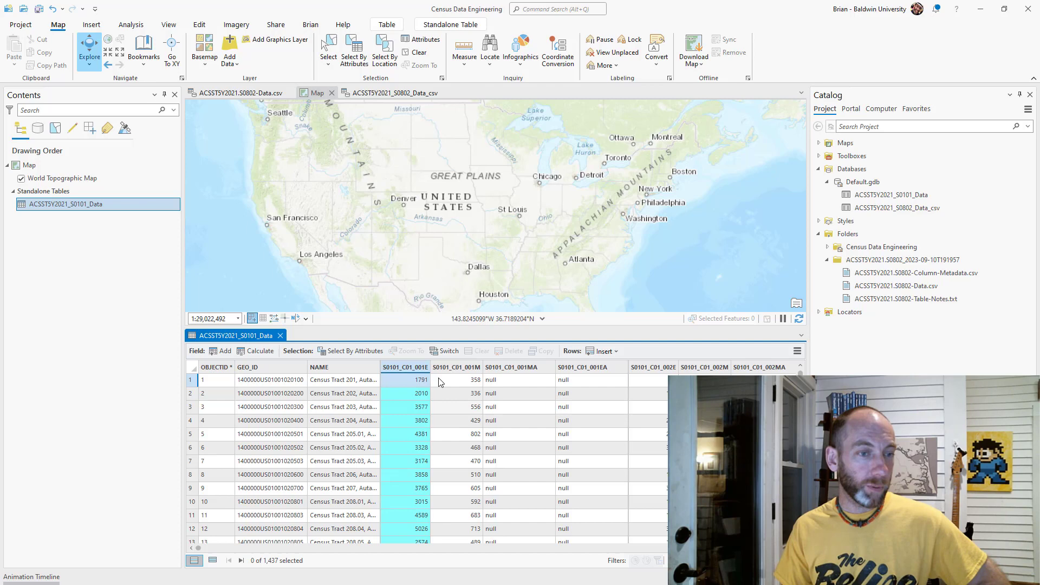
mouse_move(405, 367)
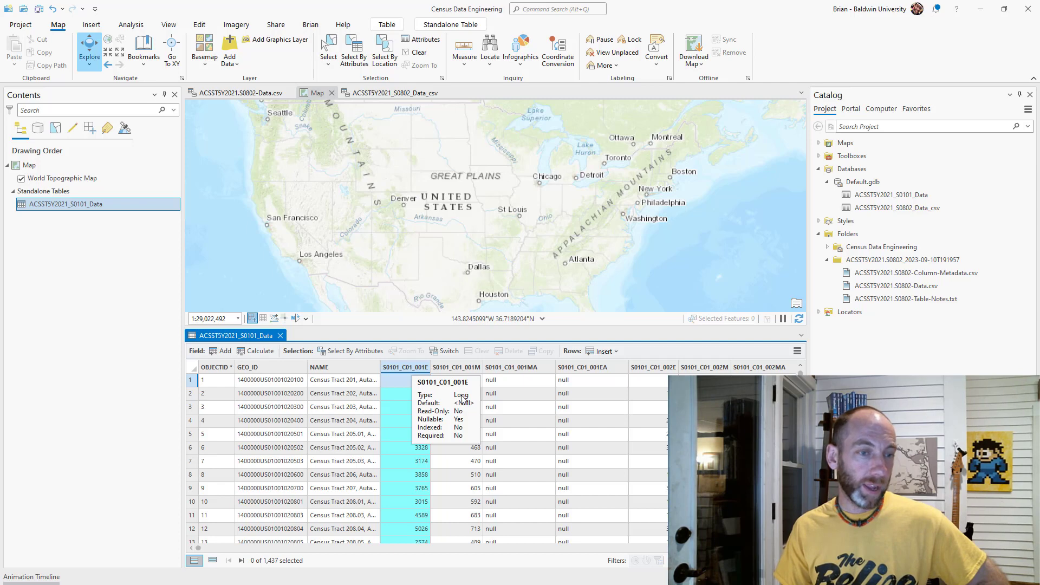
mouse_move(399, 370)
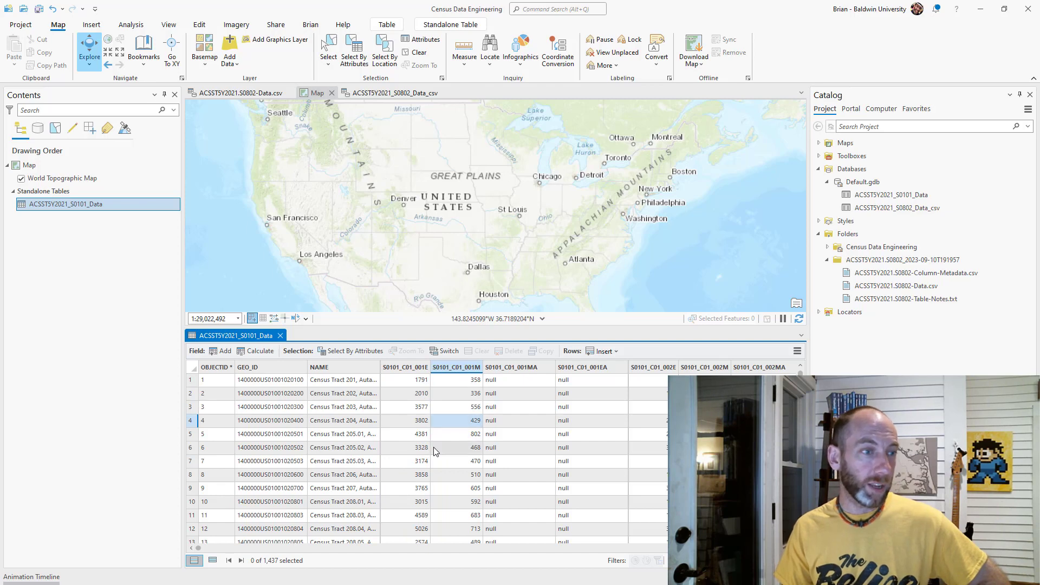
right_click(66, 203)
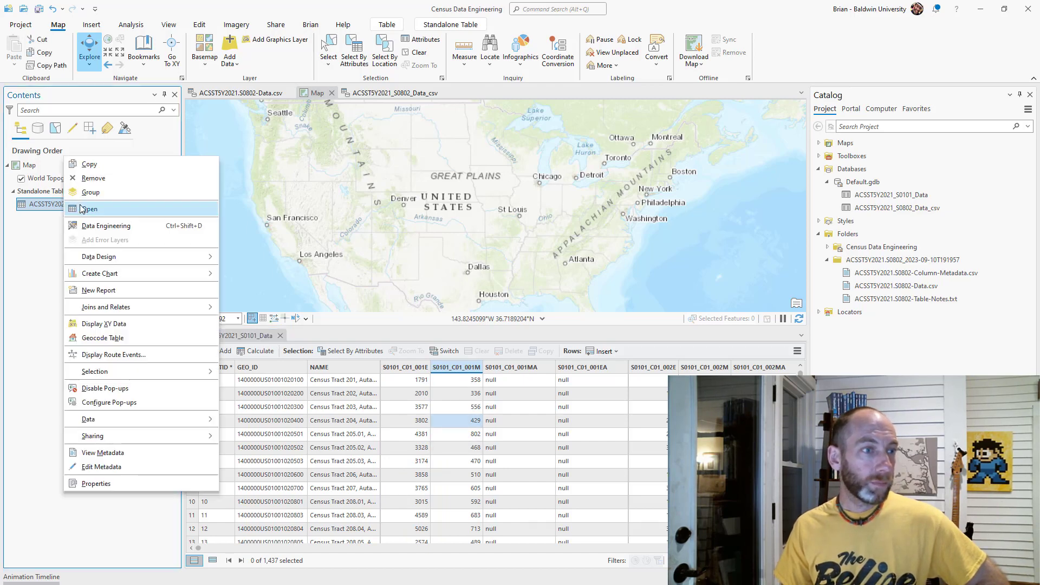
Open the Data Engineering view for the S0101 table, listing its 915 fields
left_click(105, 226)
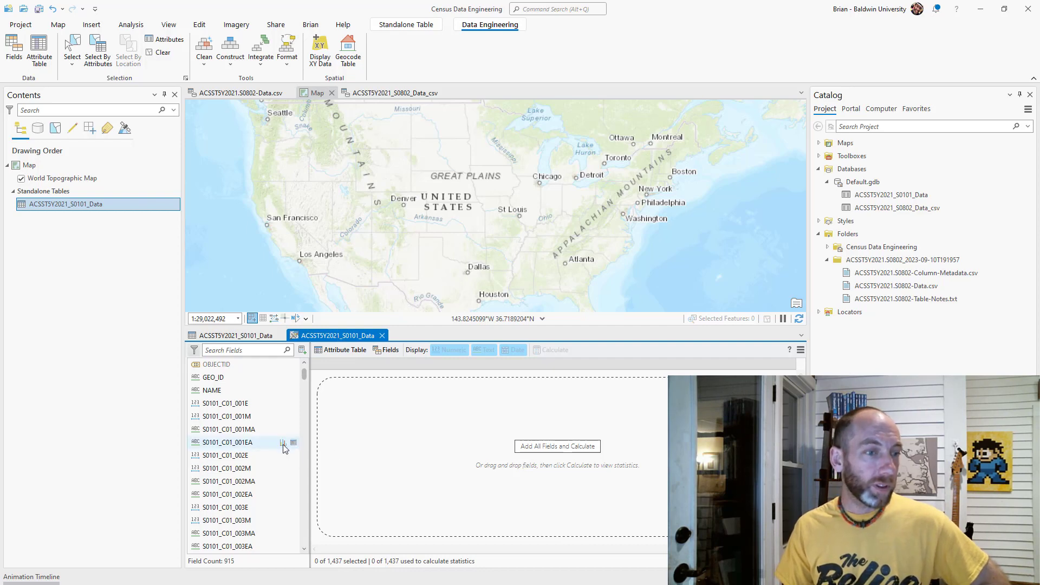
mouse_move(252, 416)
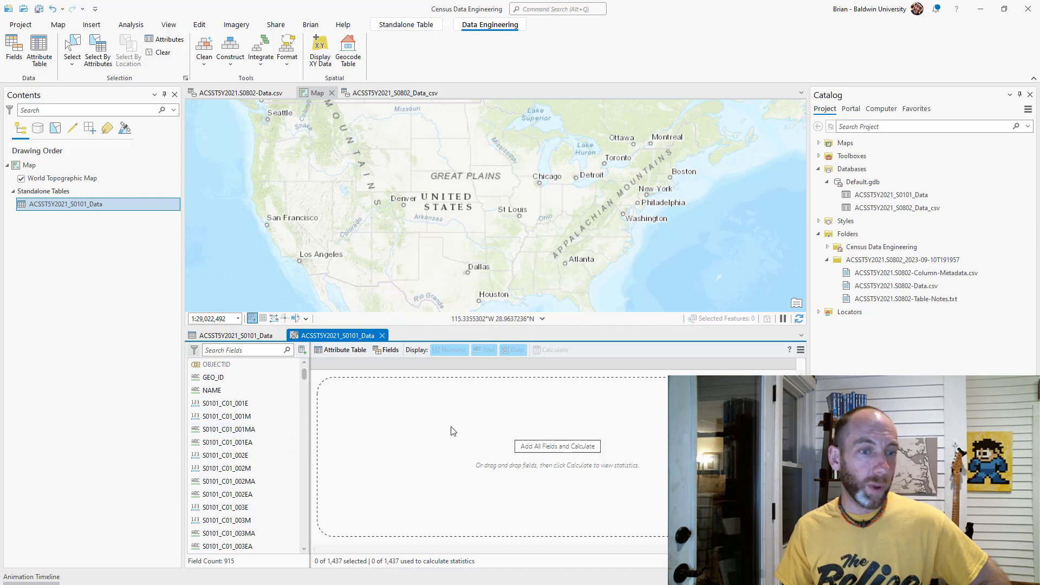
mouse_move(436, 434)
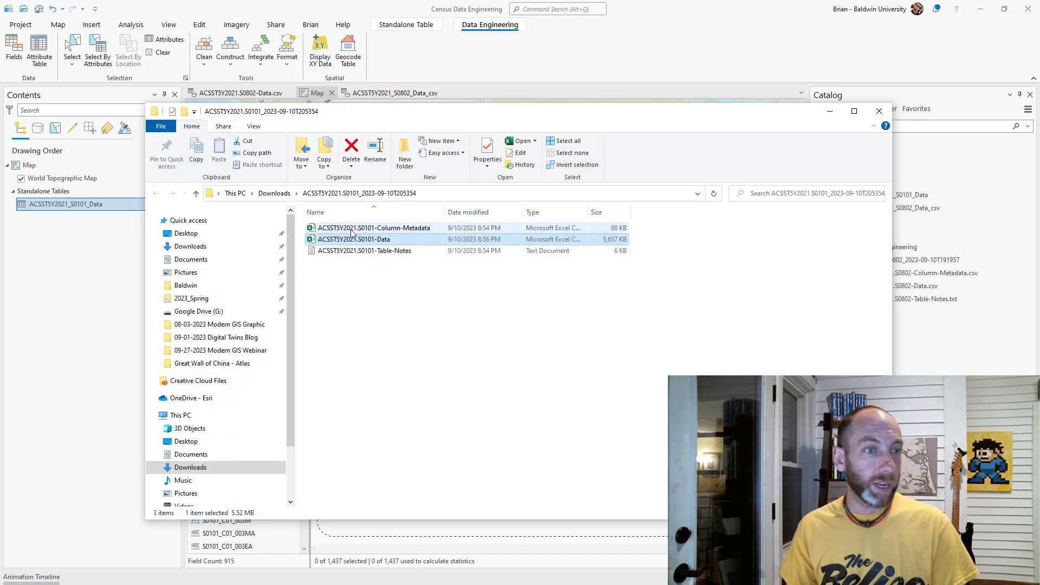
Open ACSST5Y2021.S0101-Column-Metadata in Excel and widen the field-code column A
double_click(355, 239)
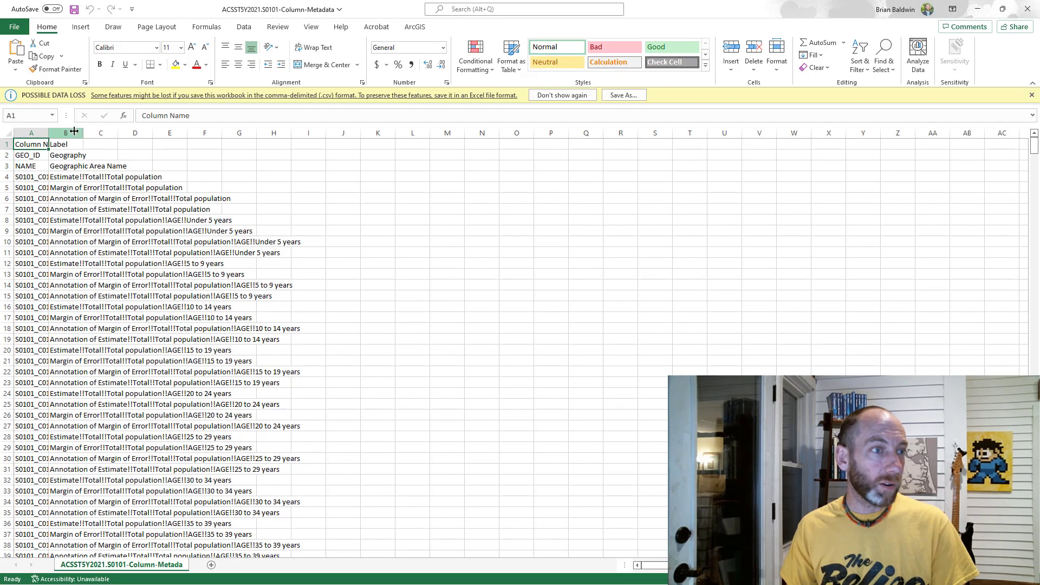
left_click_drag(48, 132, 139, 132)
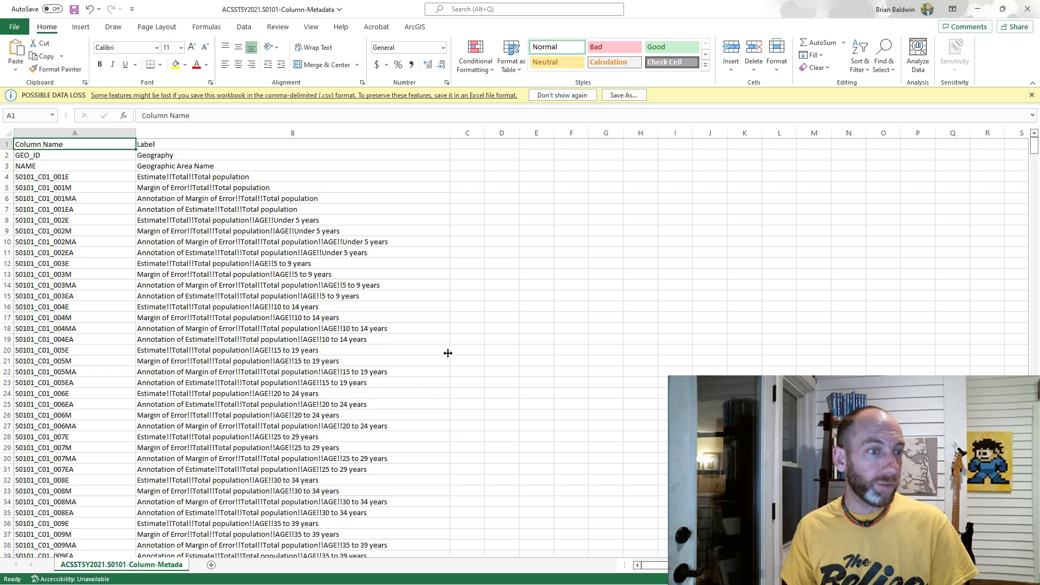
mouse_move(405, 372)
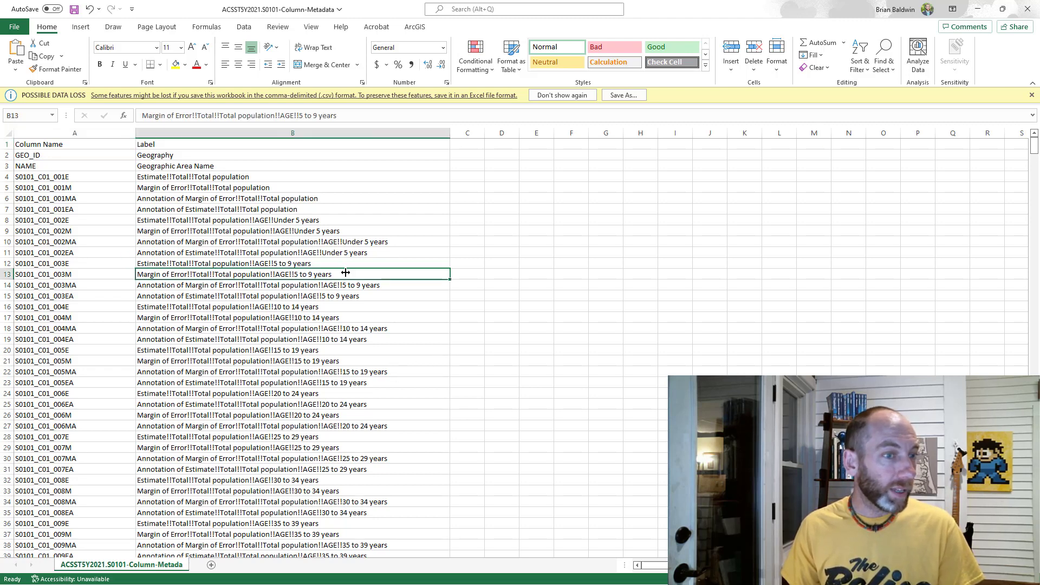
scroll("down", 3)
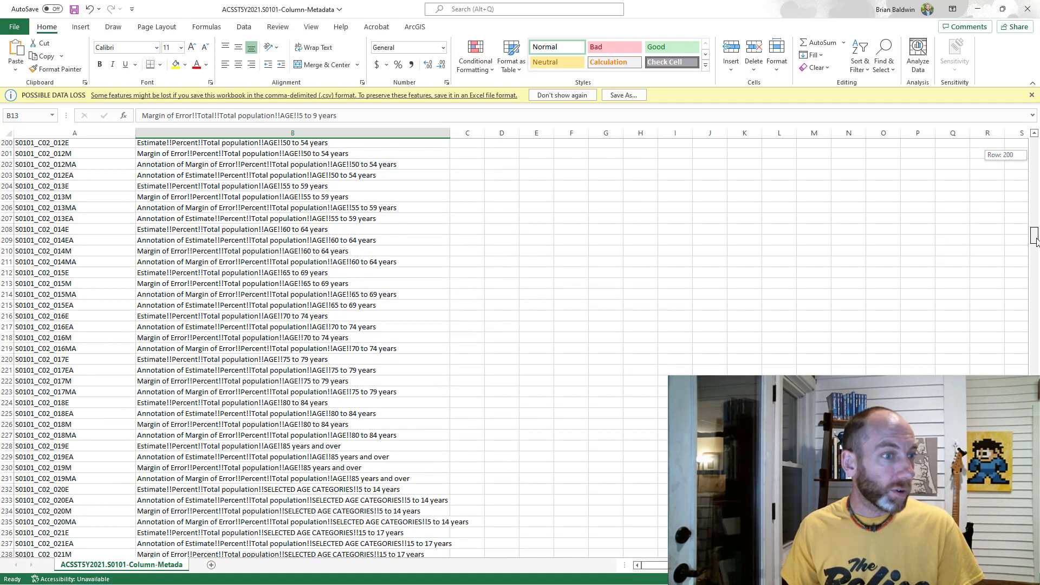
scroll("up", 3)
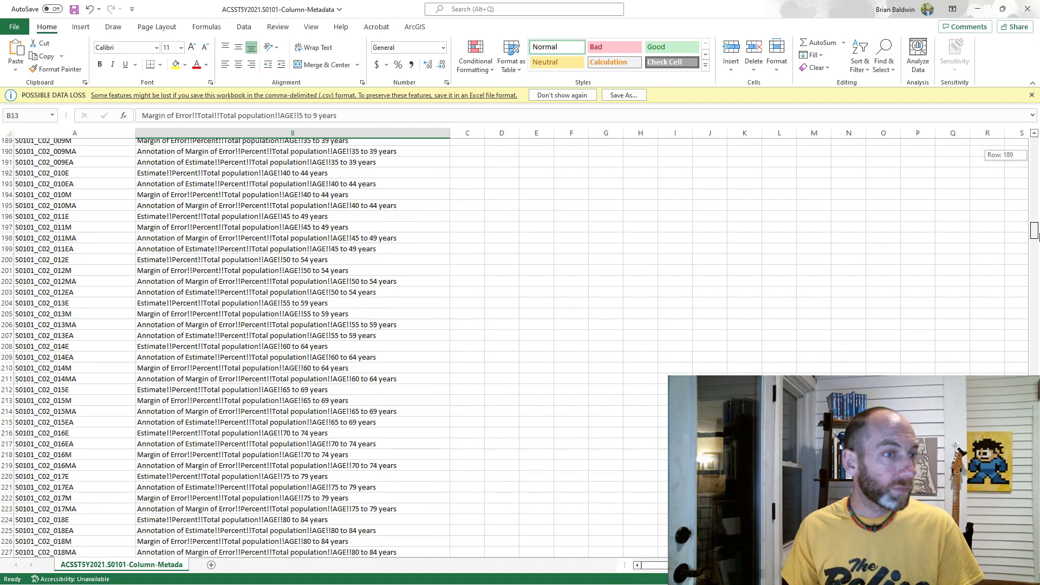
Scroll through the metadata field labels, then return to ArcGIS Pro's Data Engineering view
scroll("down", 3)
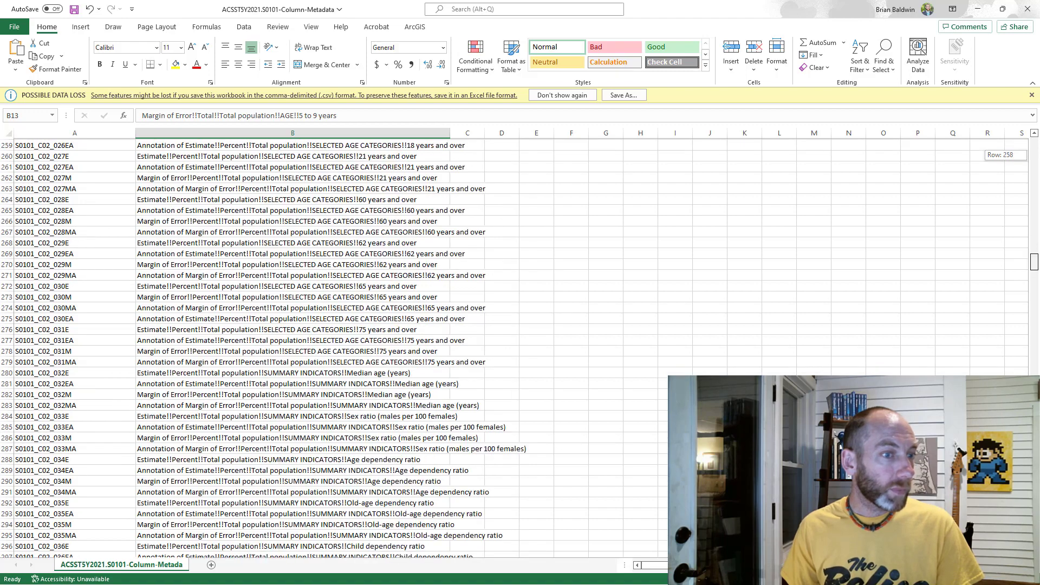
scroll("down", 3)
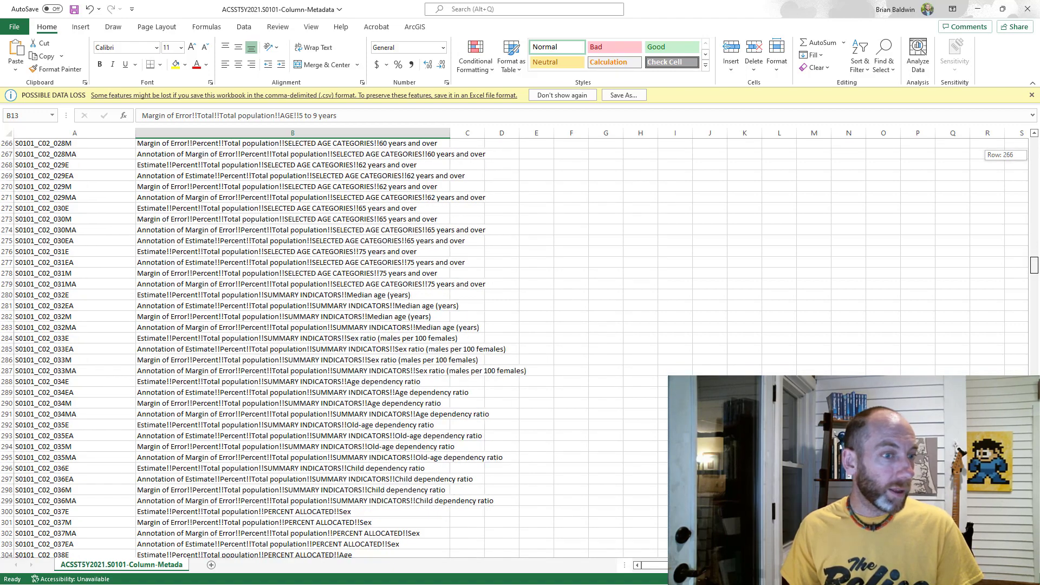
scroll("down", 3)
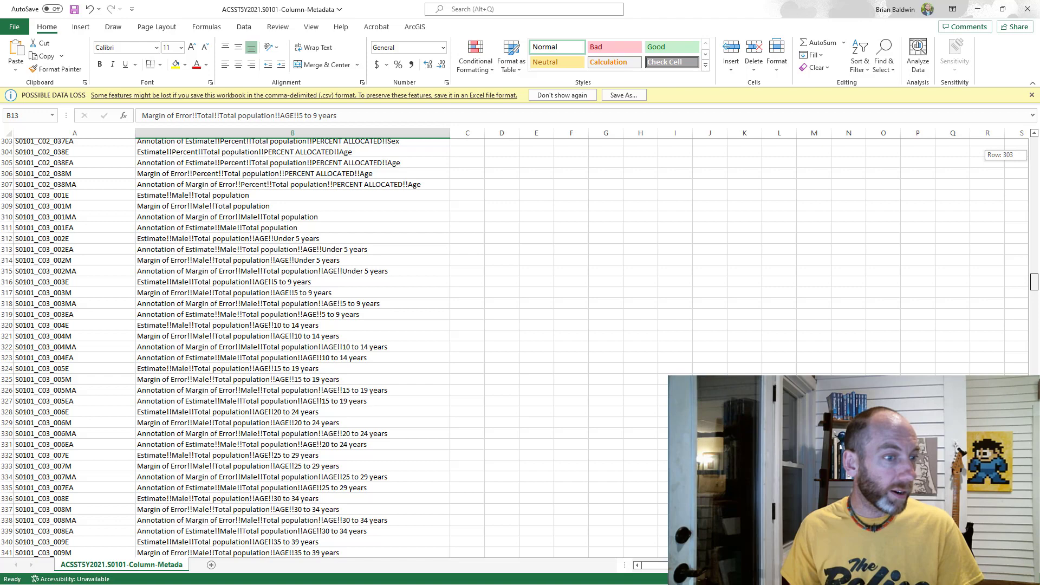
scroll("down", 3)
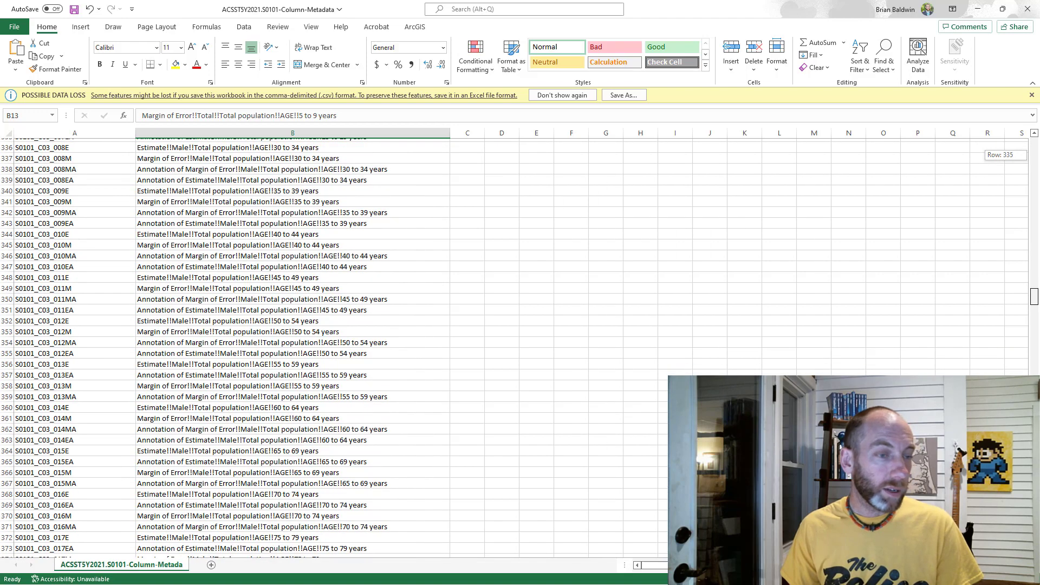
scroll("down", 3)
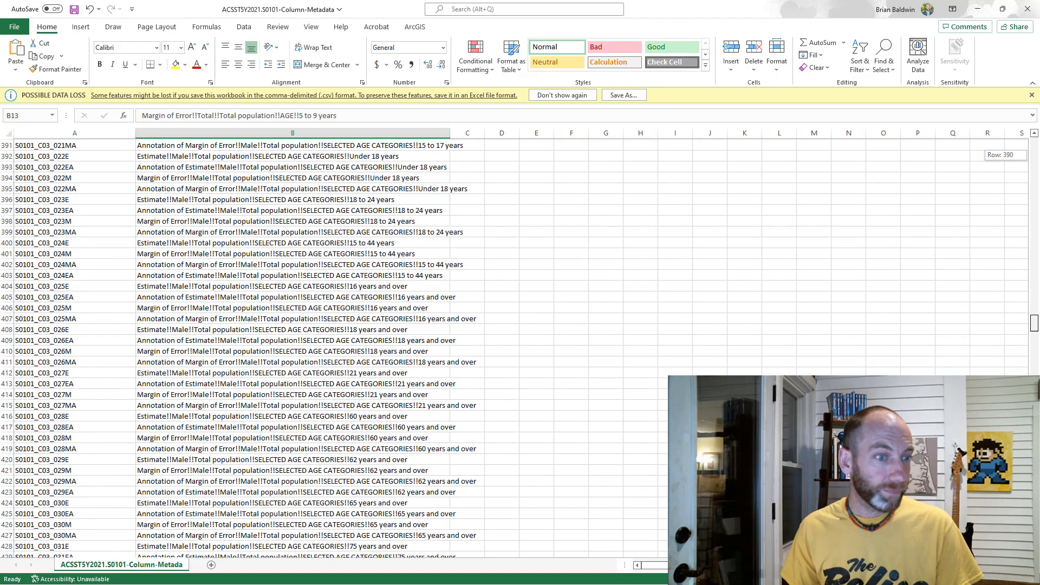
scroll("down", 3)
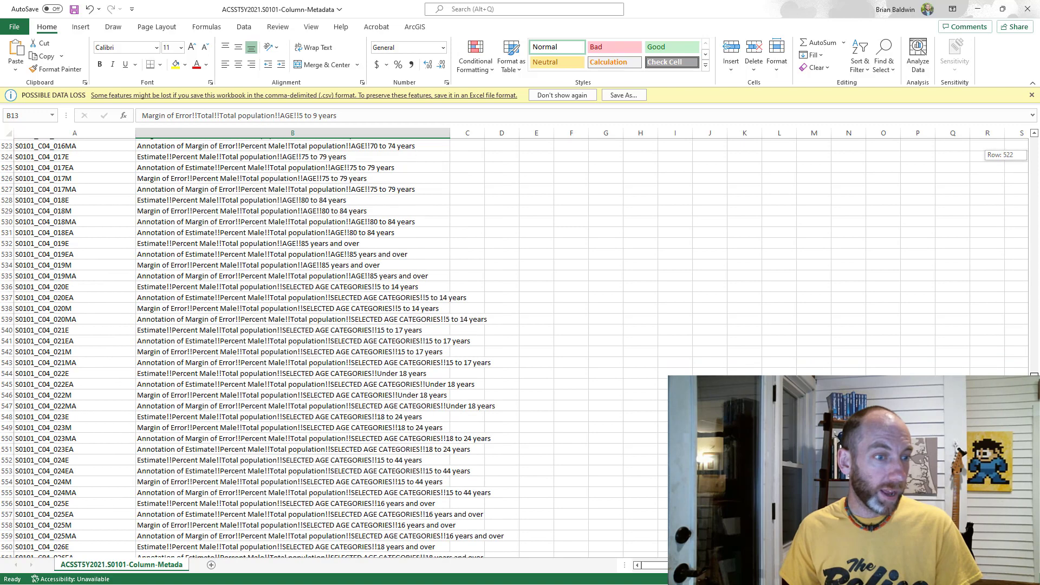
scroll("down", 3)
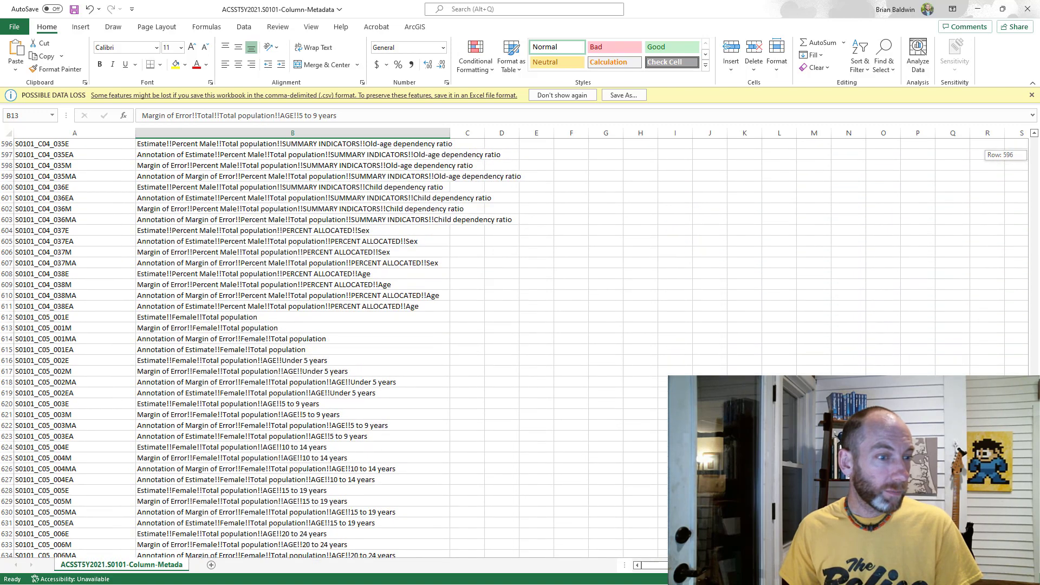
scroll("down", 3)
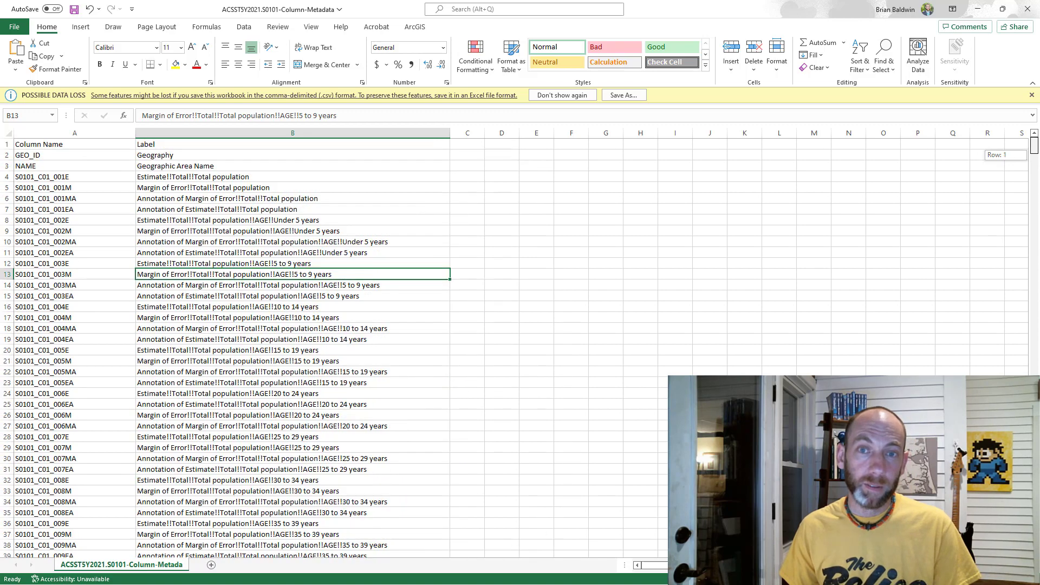
left_click(292, 187)
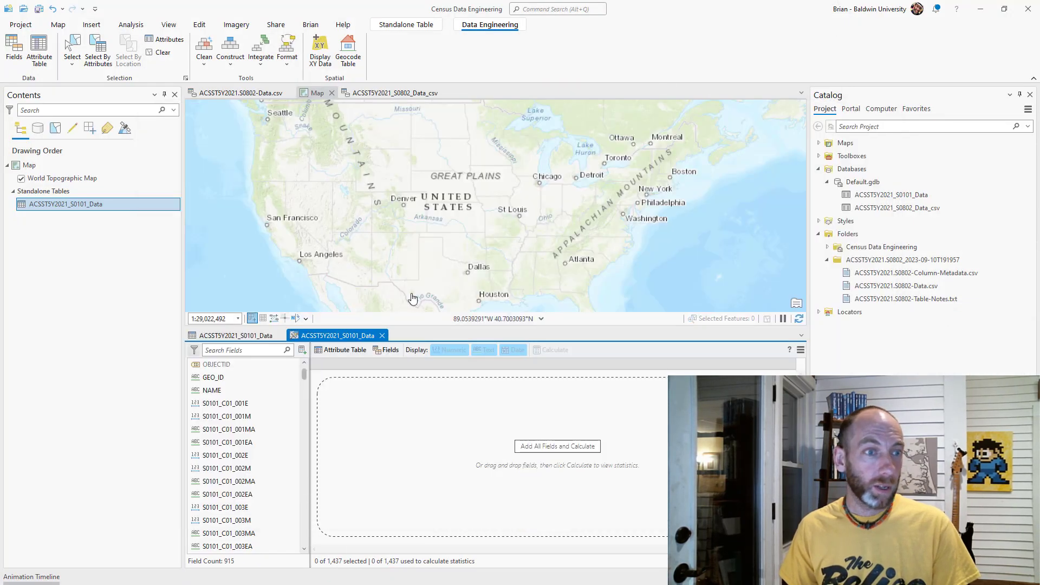
mouse_move(311, 445)
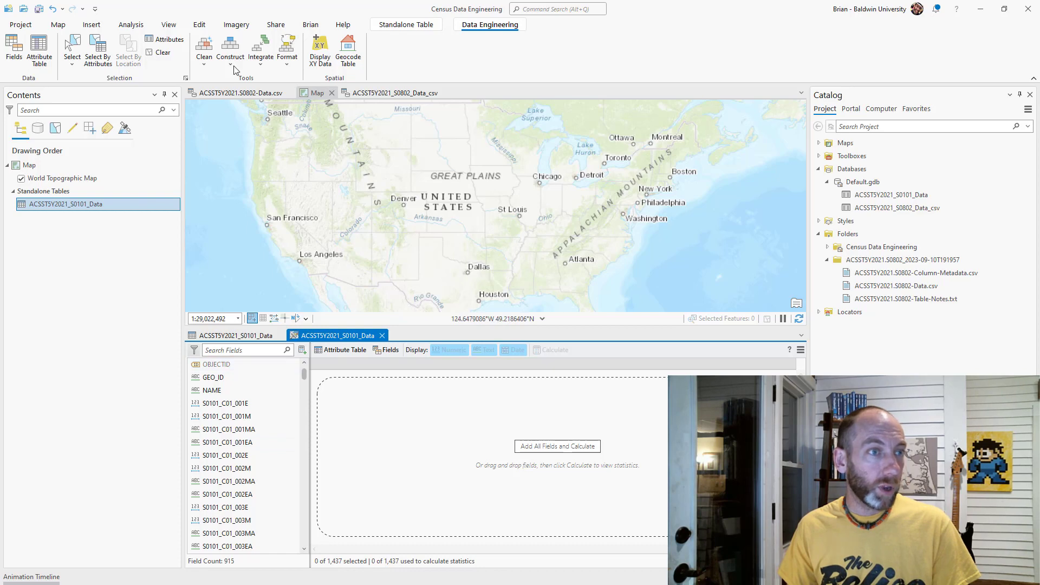
Show the Construct dropdown offering Calculate Field and Add Field on the Data Engineering tab
left_click(230, 50)
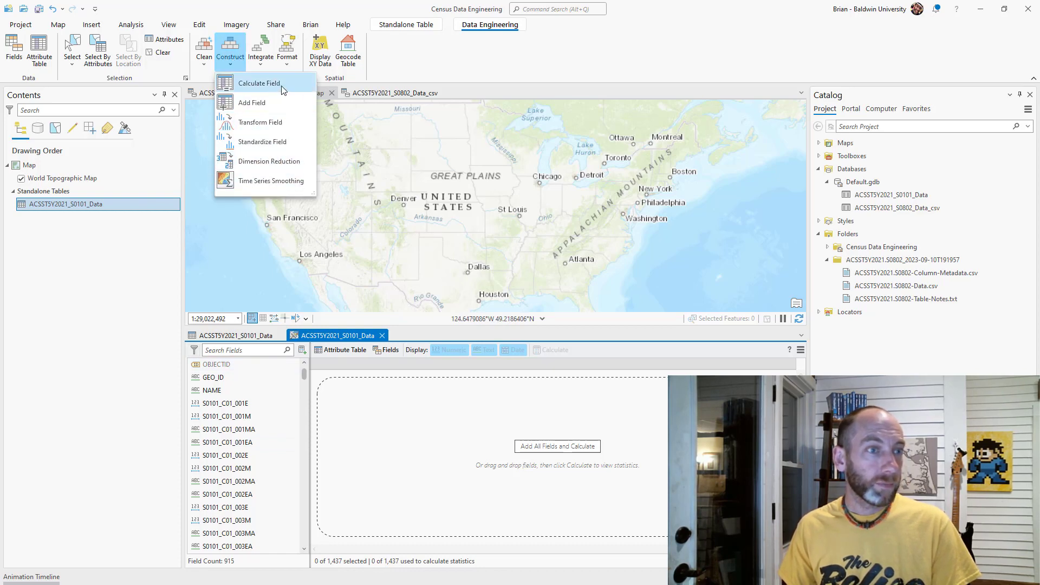
mouse_move(259, 78)
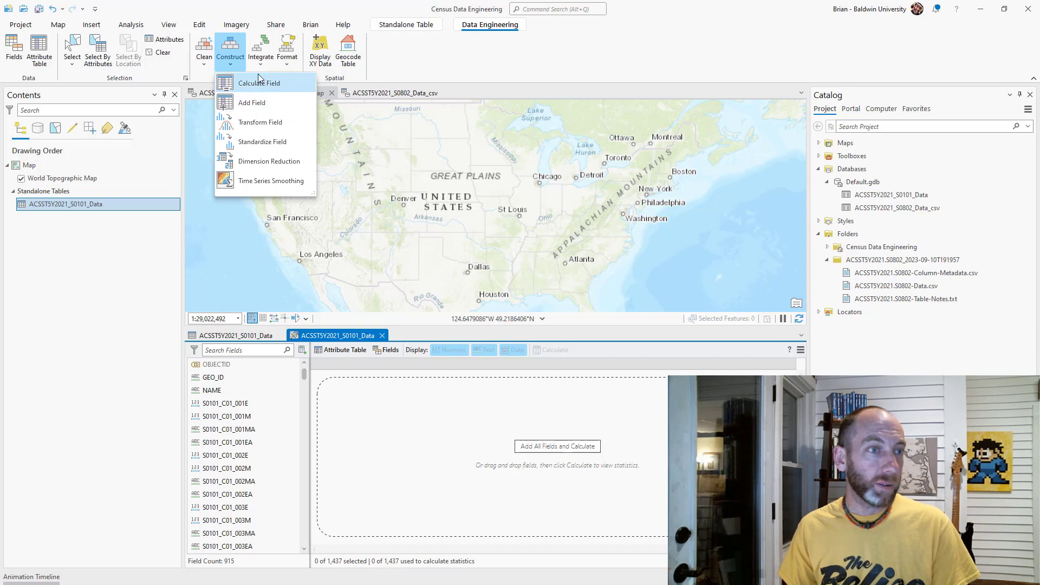
mouse_move(265, 103)
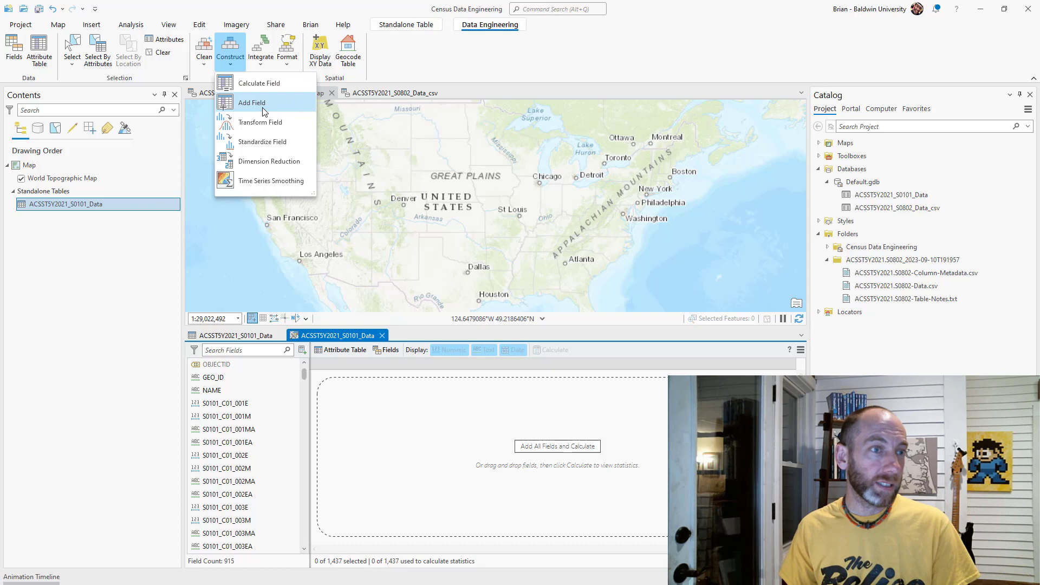
mouse_move(269, 106)
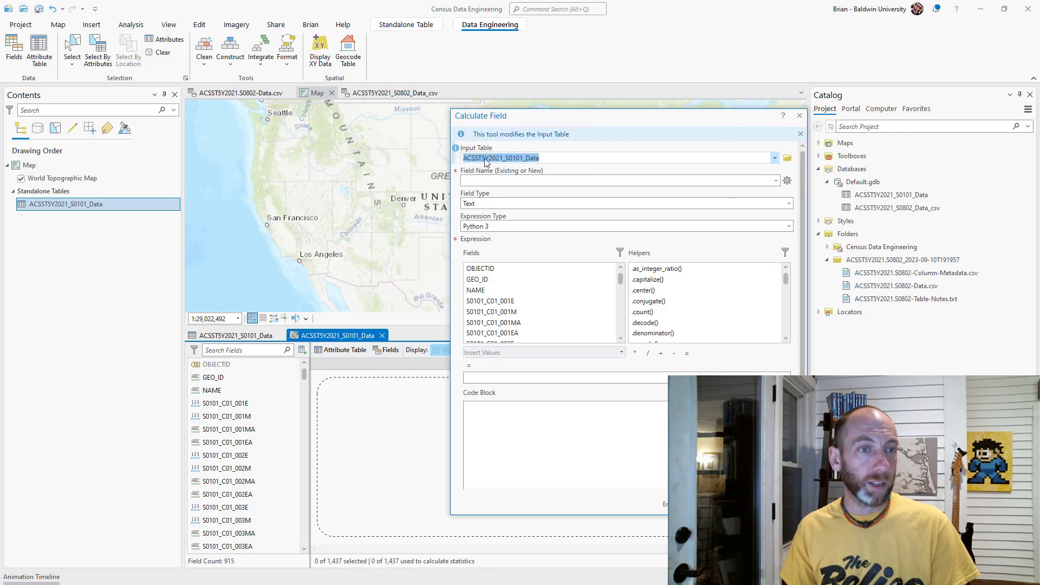
mouse_move(638, 220)
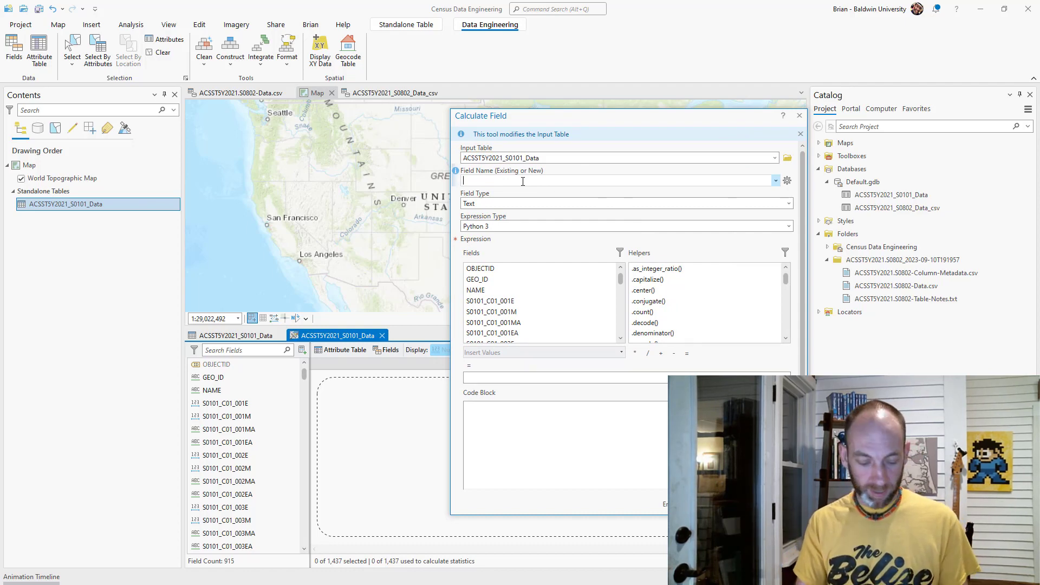
Create a Float (32-bit floating point) field named PopVariation through Calculate Field
type("Pop")
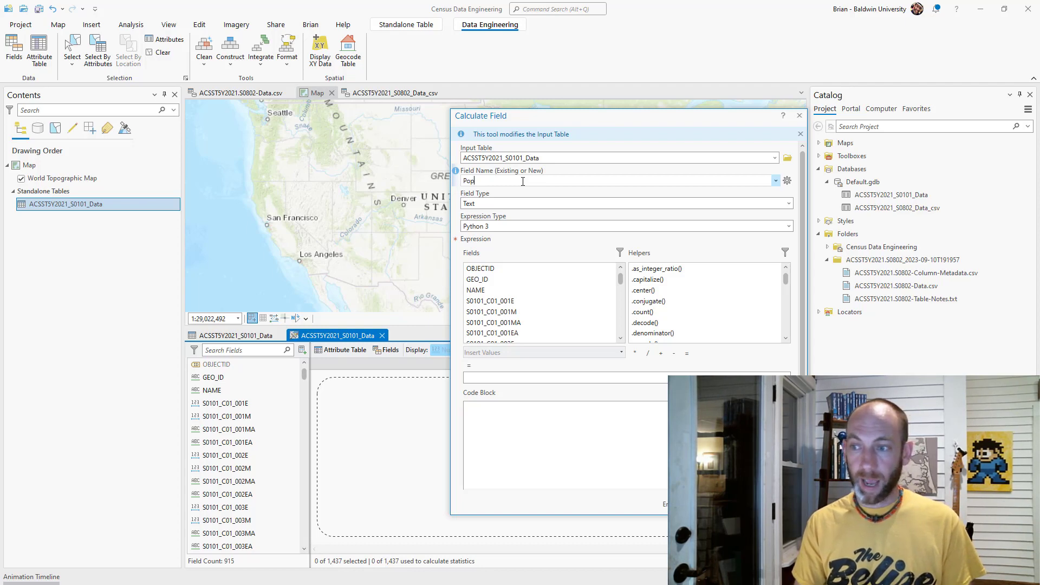
type("Variation")
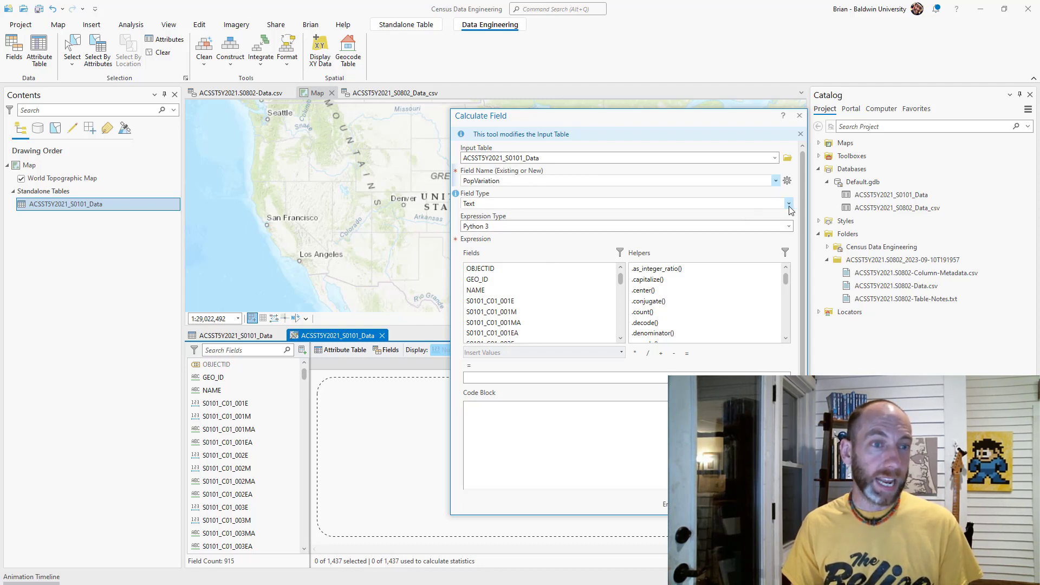
left_click(789, 203)
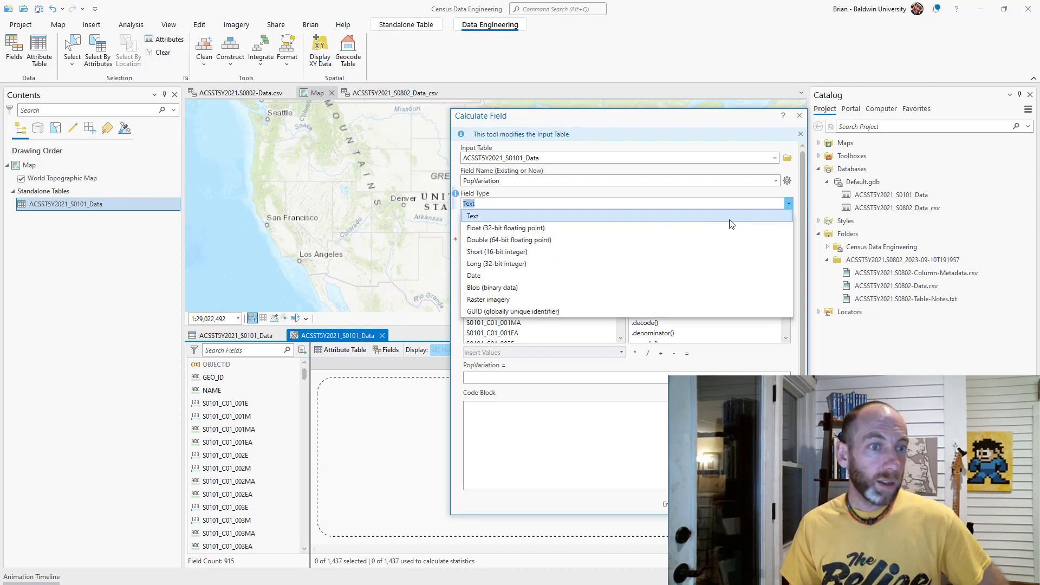
mouse_move(574, 227)
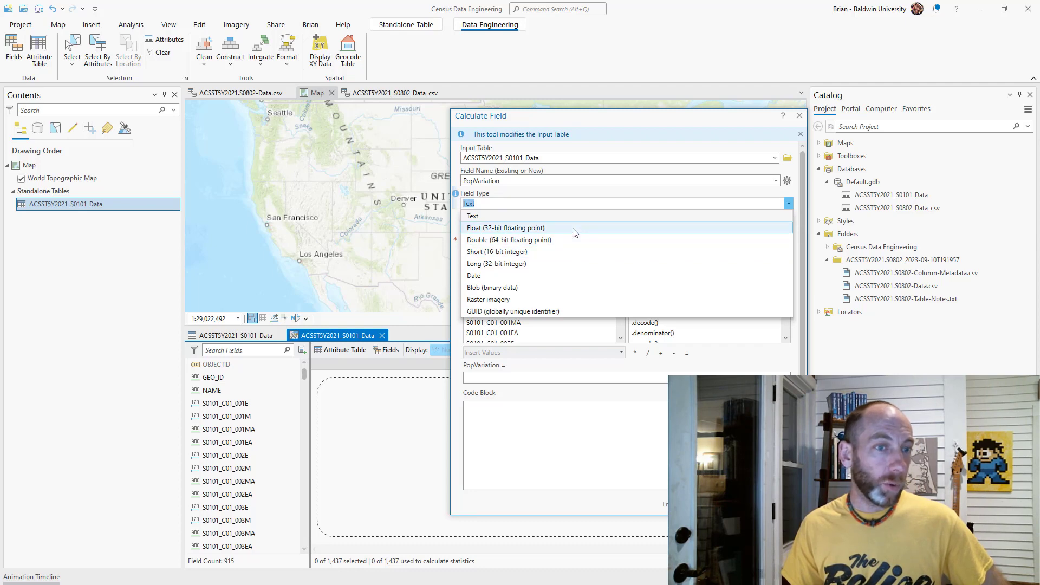
left_click(505, 228)
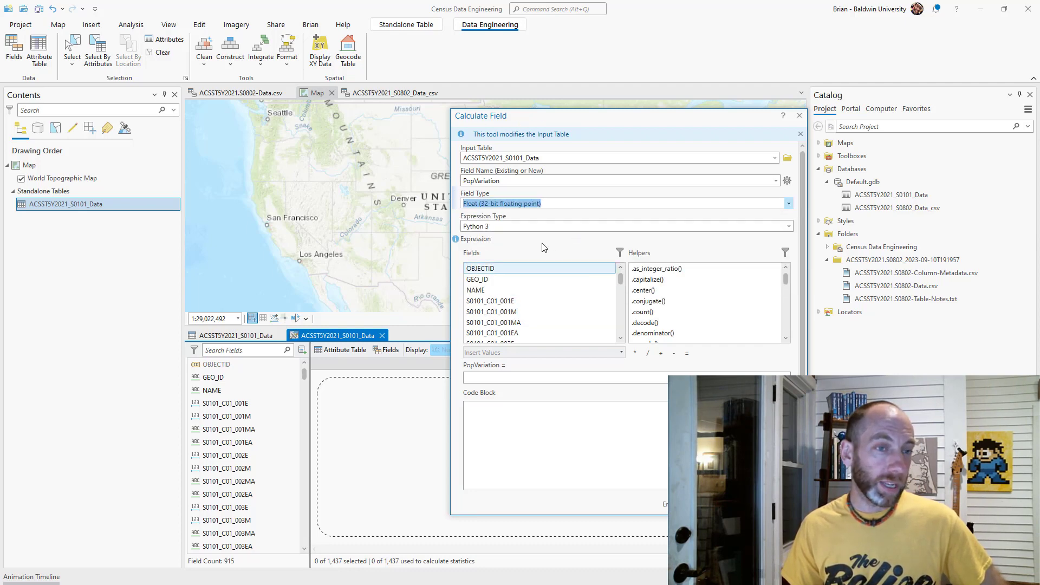
left_click(488, 378)
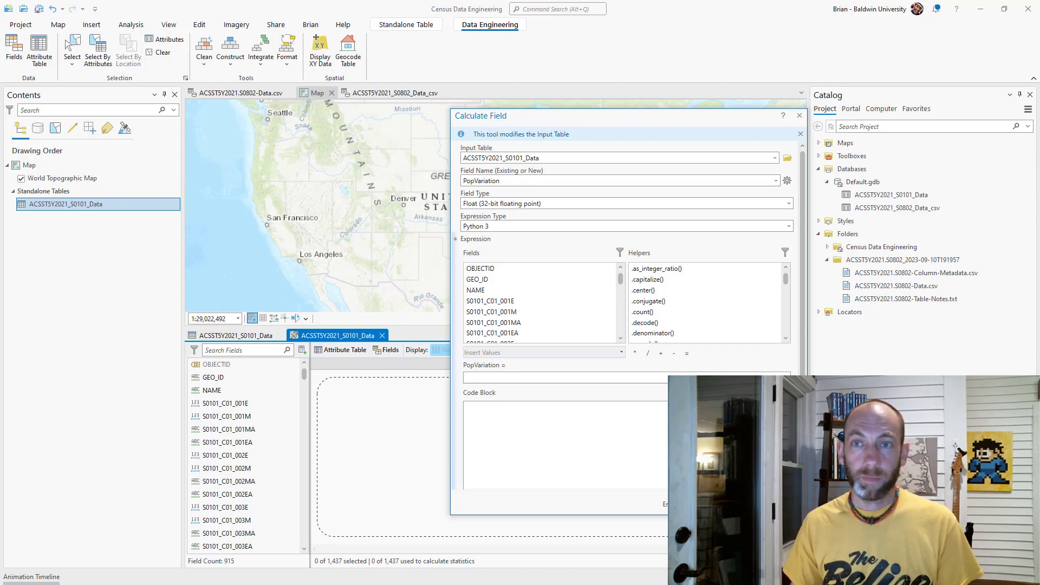
left_click(798, 115)
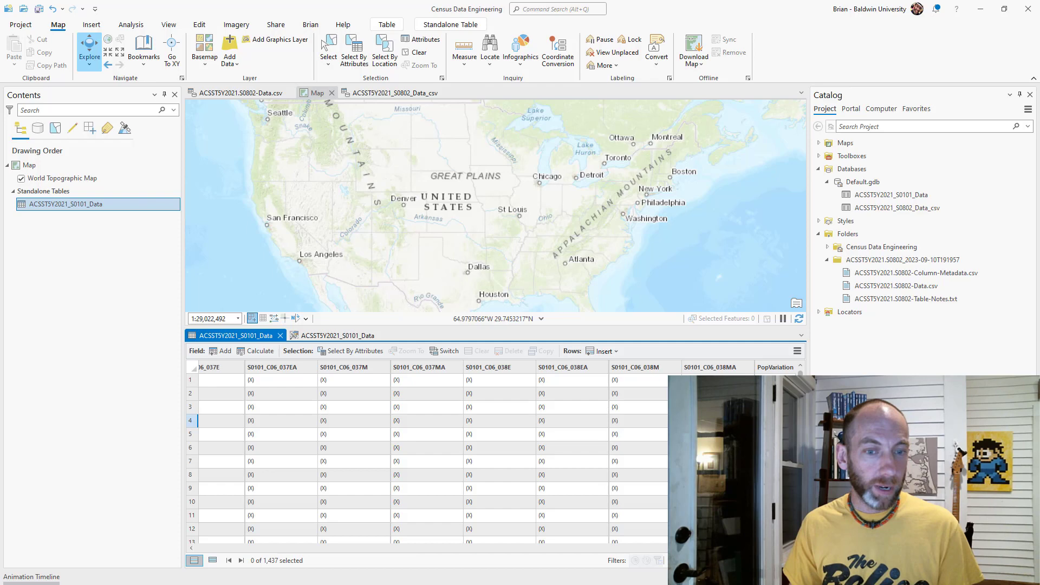
Open Calculate Field from the PopVariation column header's context menu
right_click(775, 367)
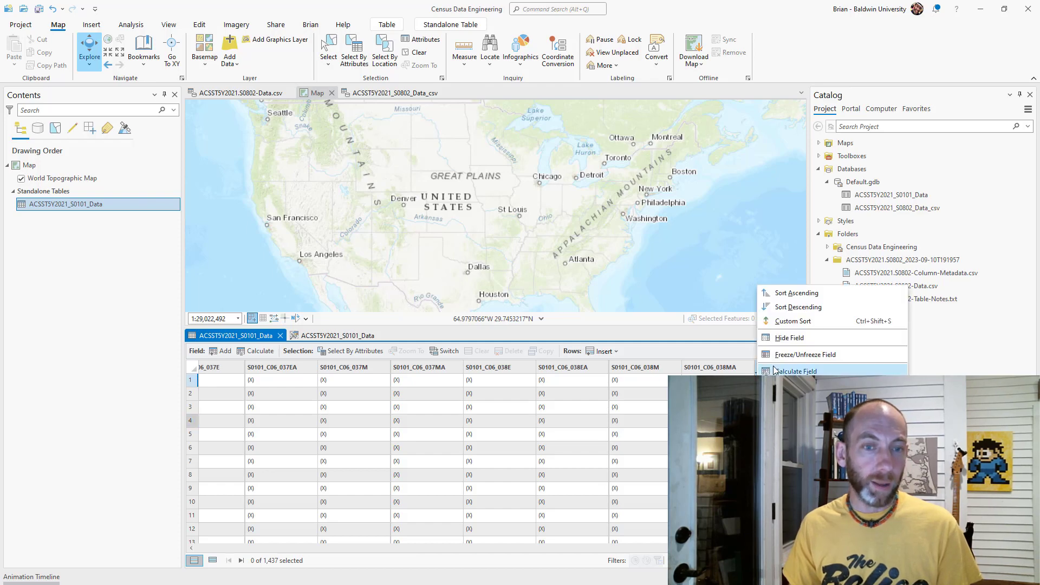
left_click(795, 371)
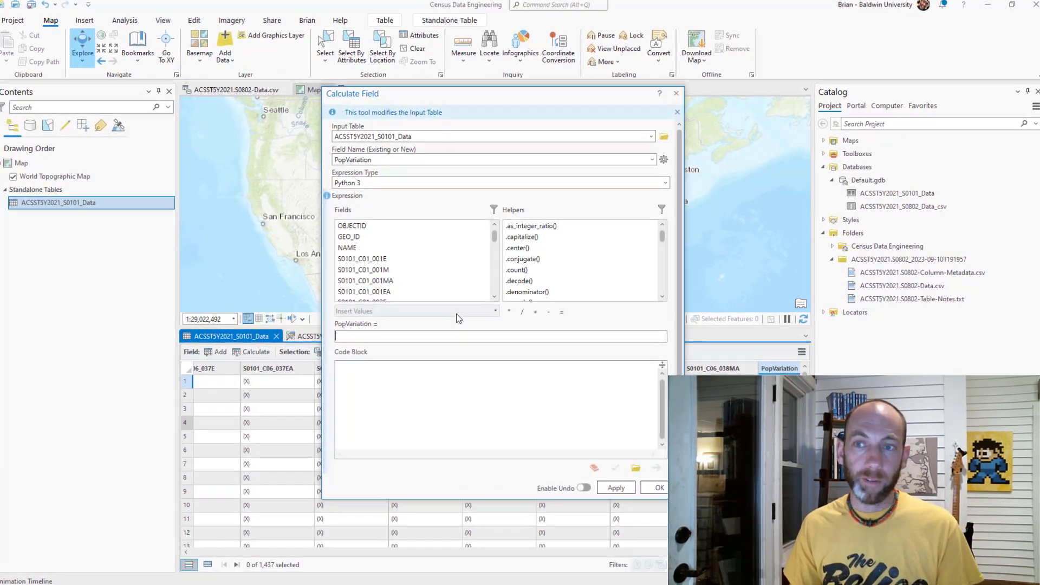
Enter the PopVariation expression ((!S0101_C01_001M!/1.65)/!S0101_C01_001E!)*100
left_click(364, 269)
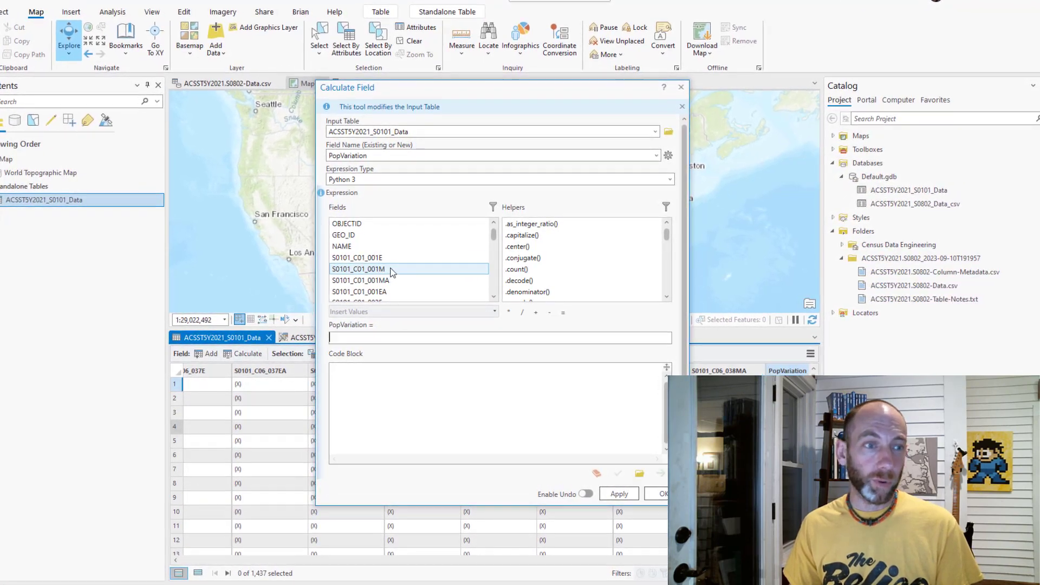
double_click(358, 269)
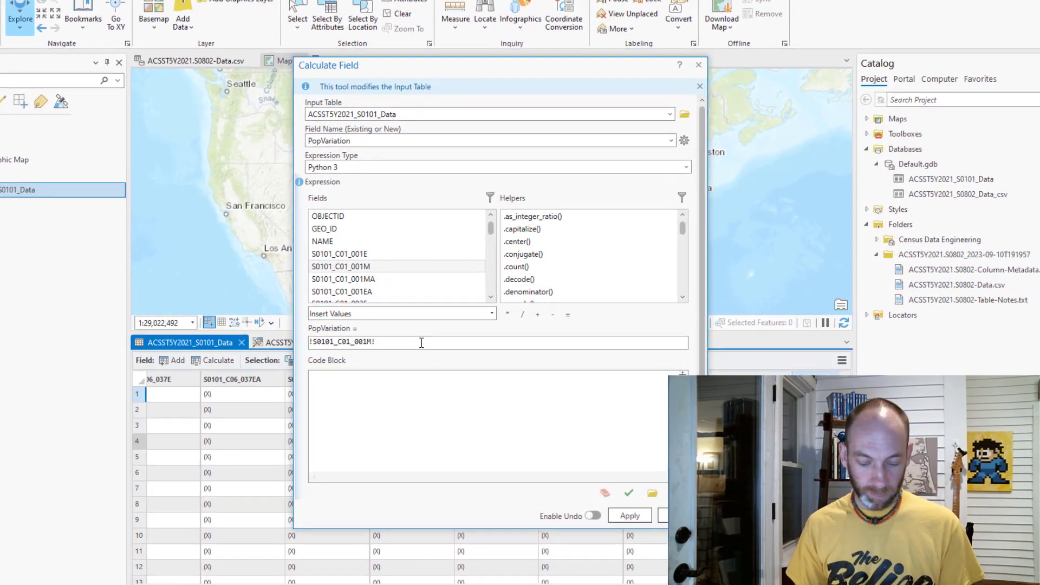
type("/1.")
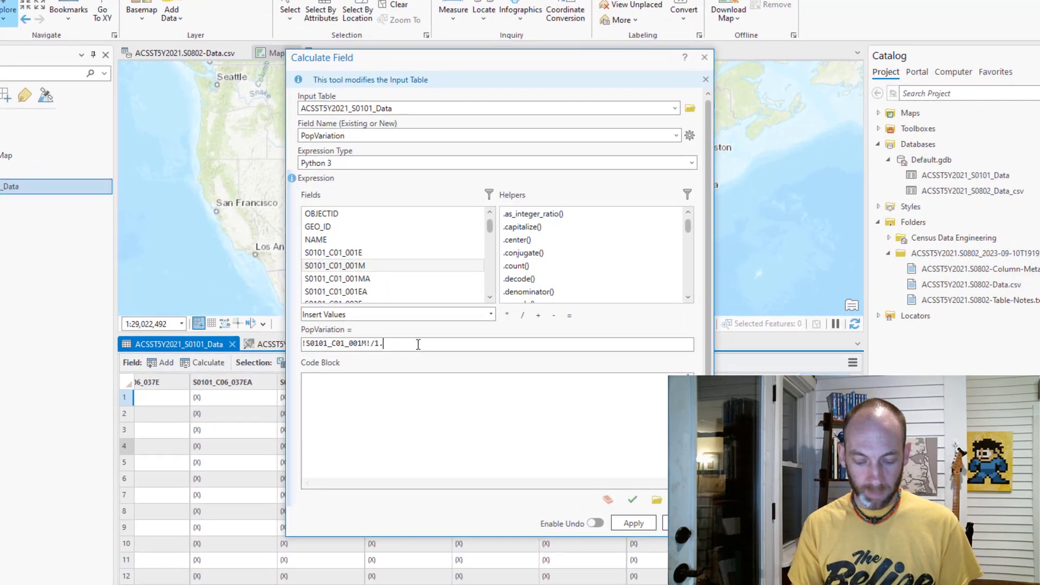
type("65)")
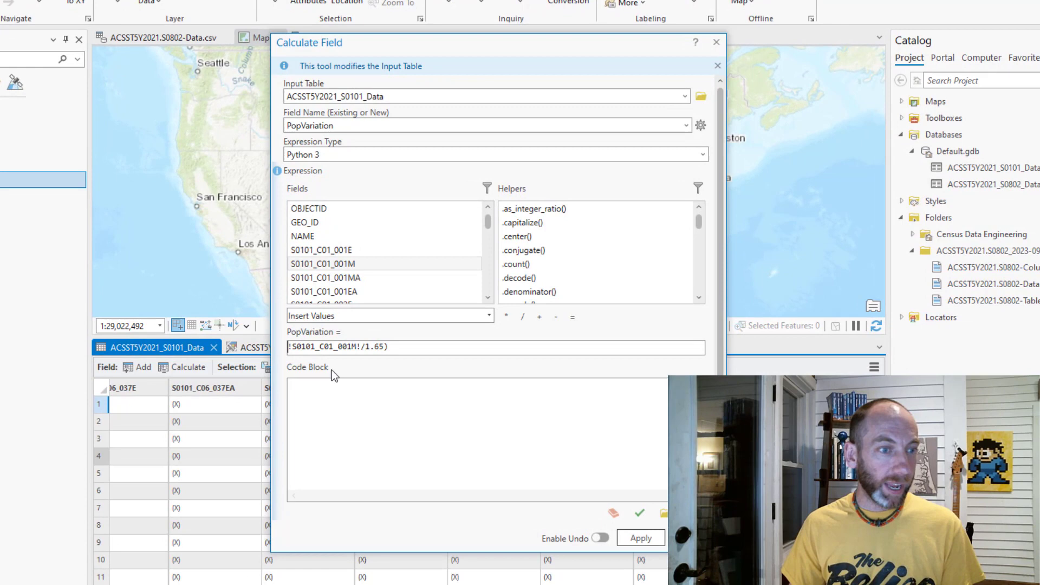
type("(")
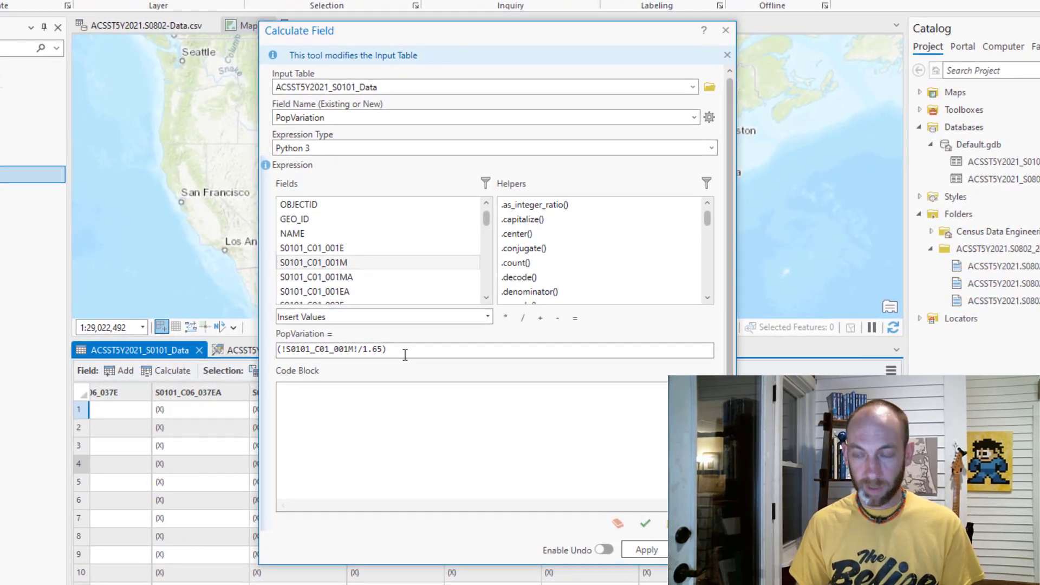
type("/")
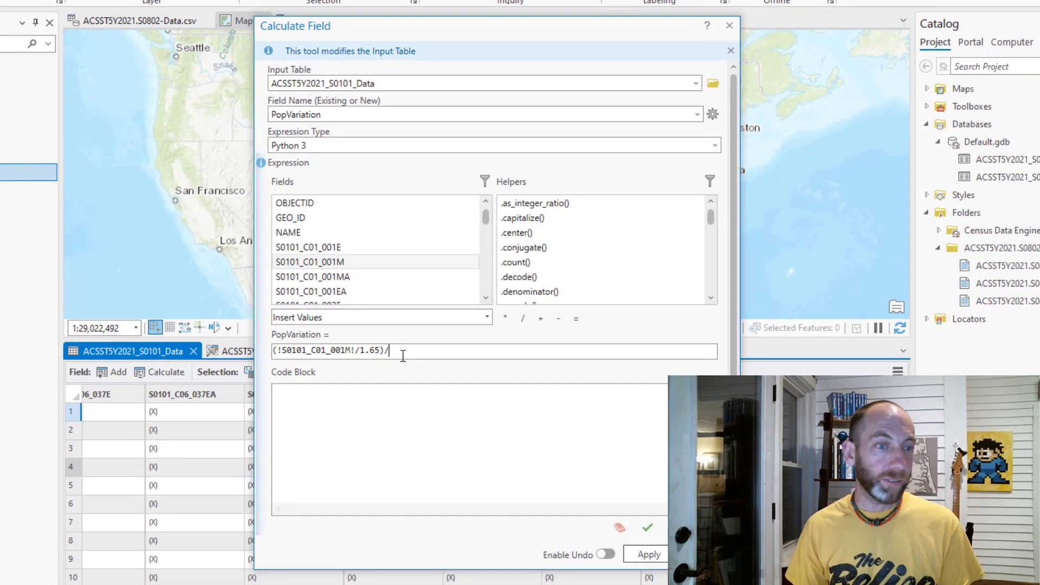
double_click(307, 246)
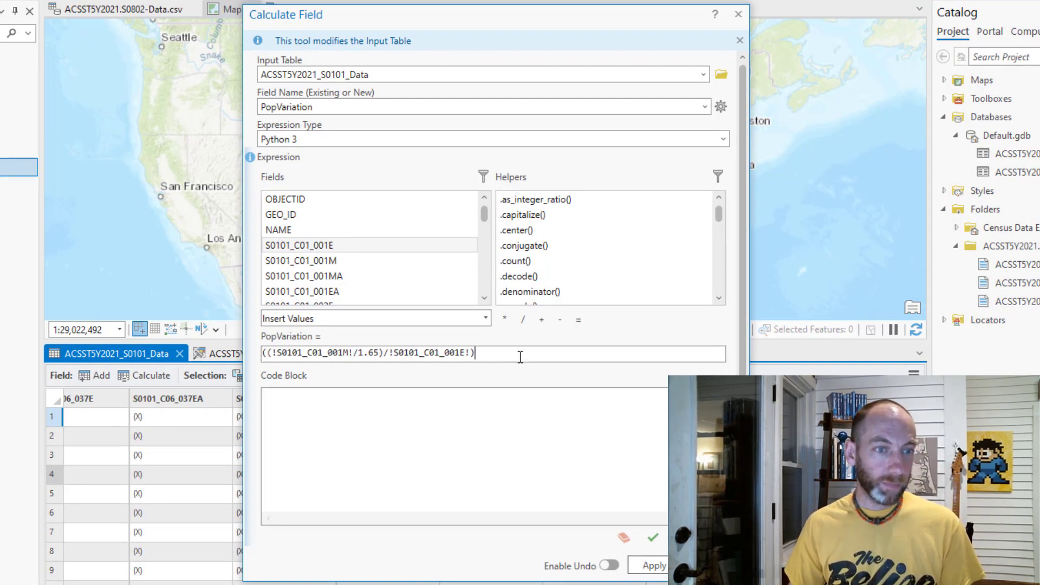
type("*100")
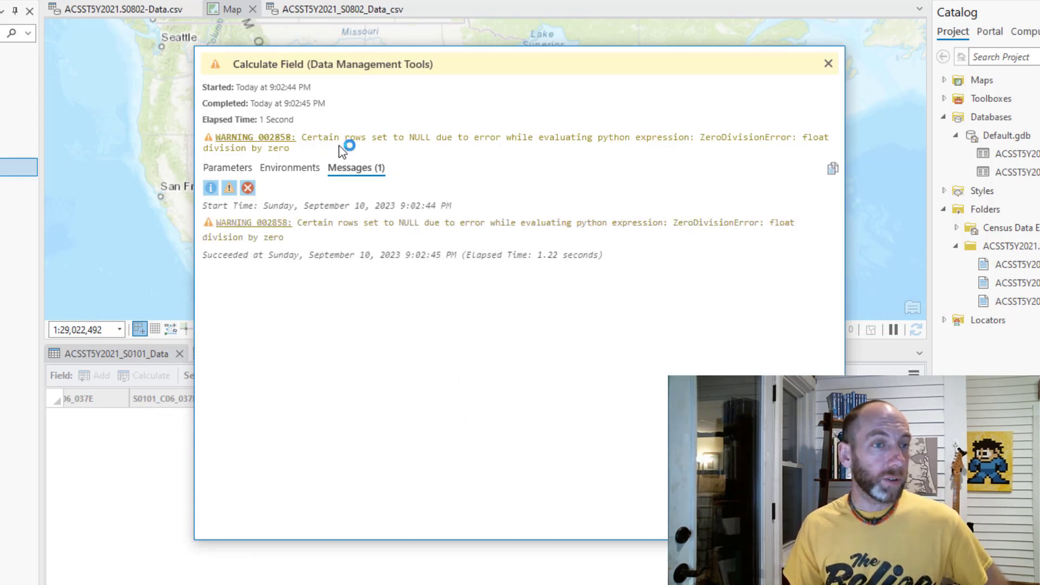
mouse_move(574, 154)
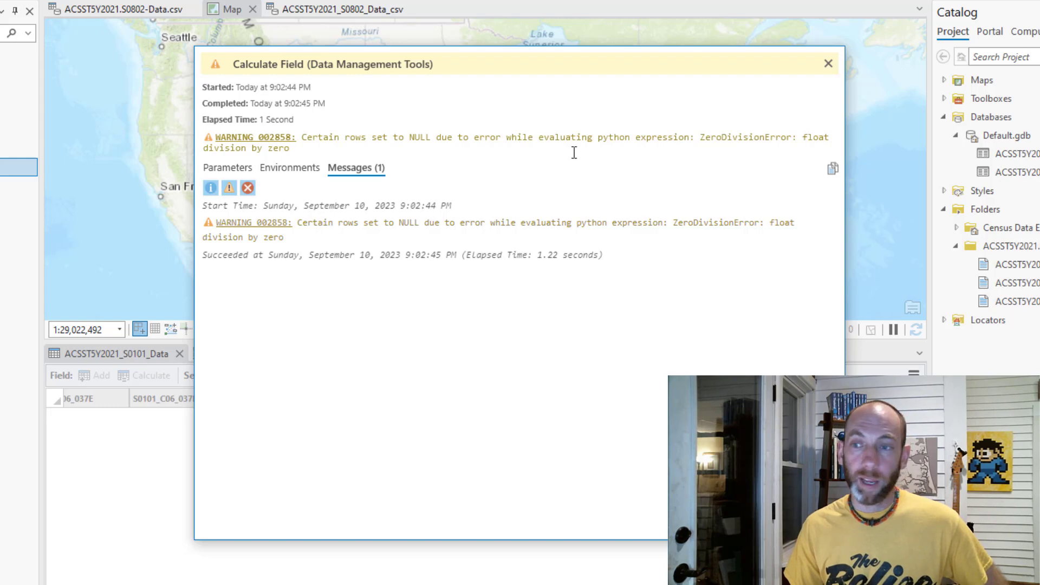
mouse_move(410, 165)
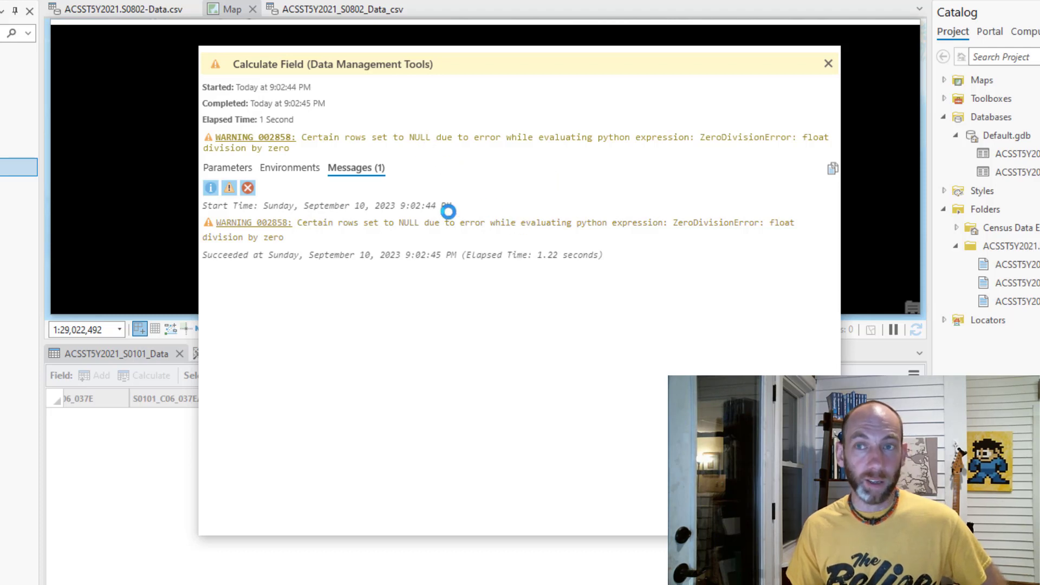
mouse_move(820, 85)
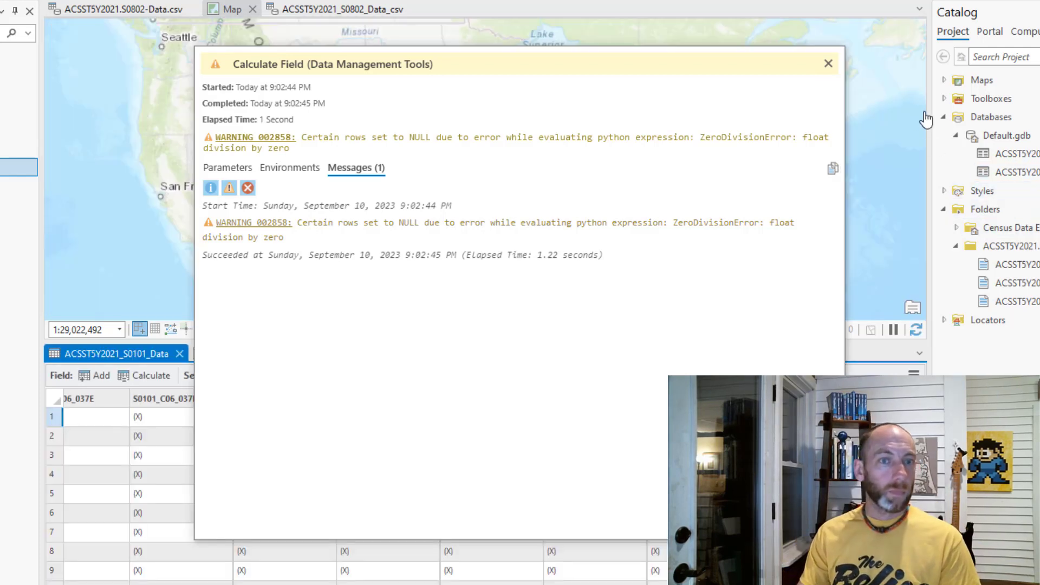
Dismiss the Calculate Field report warning that division by zero left some rows NULL
left_click(829, 63)
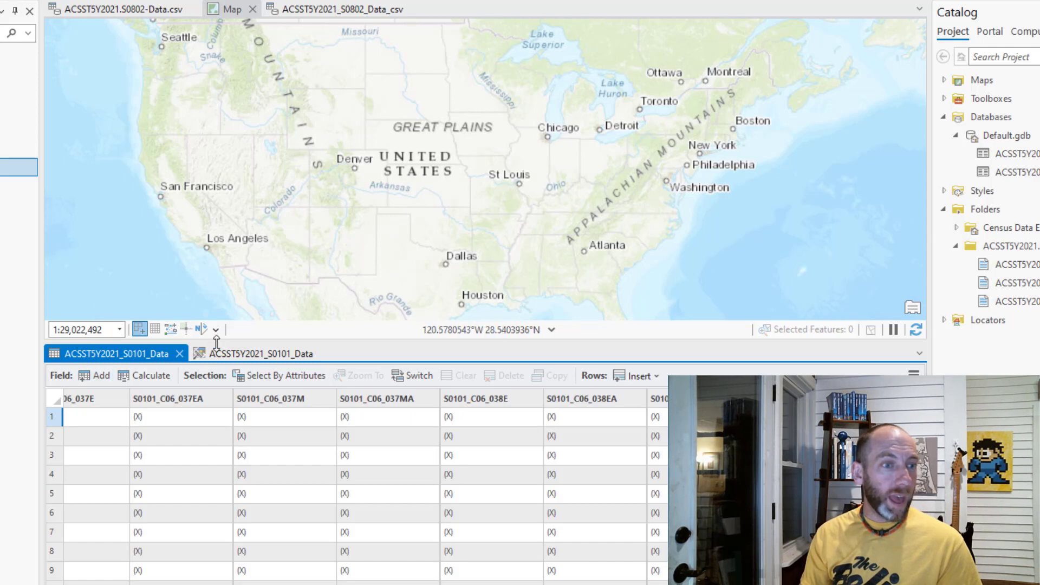
Switch to the table's Data Engineering view and scroll the field list toward PopVariation
left_click(260, 353)
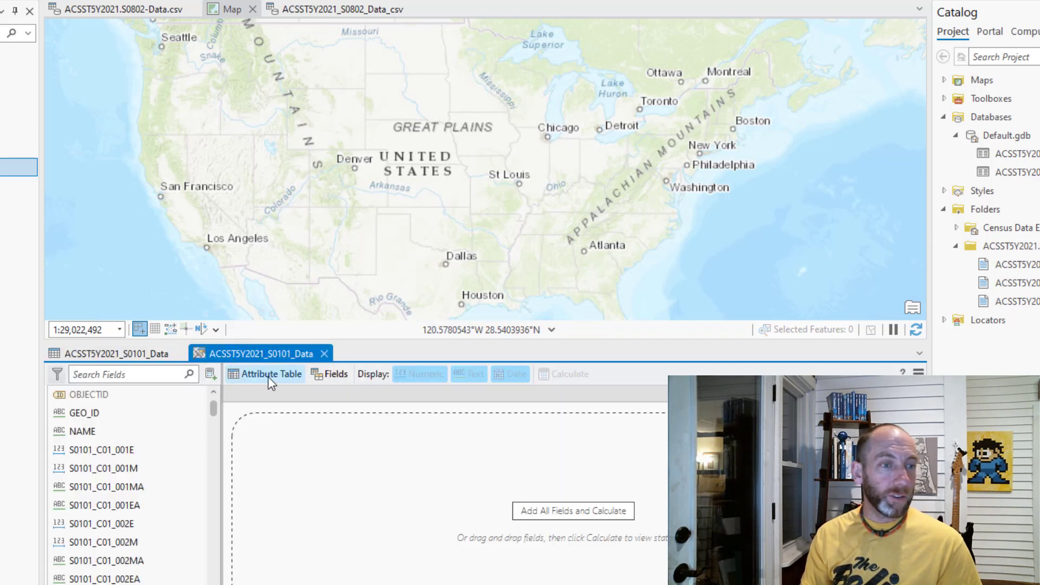
scroll("down", 3)
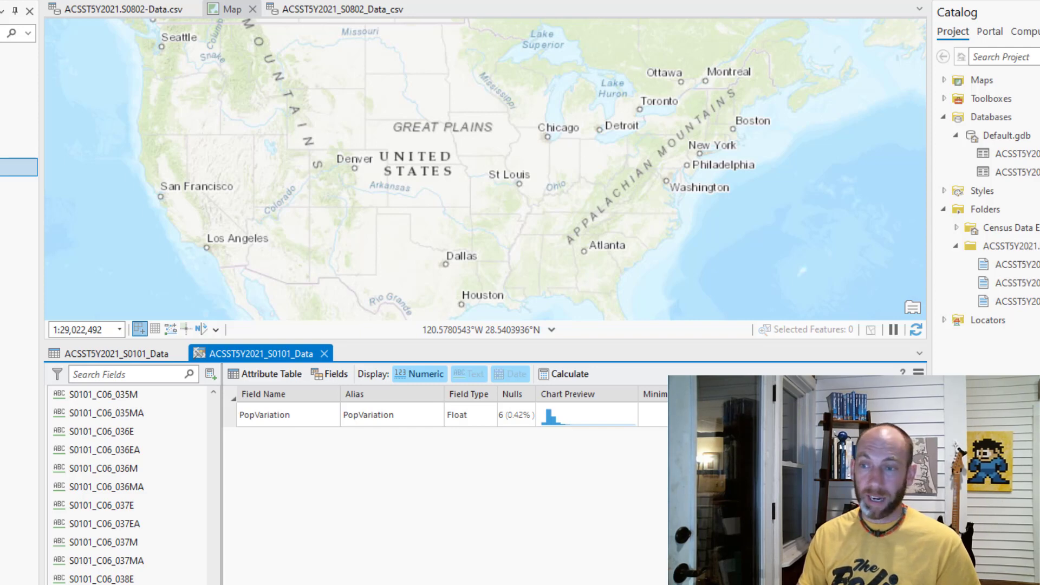
mouse_move(518, 551)
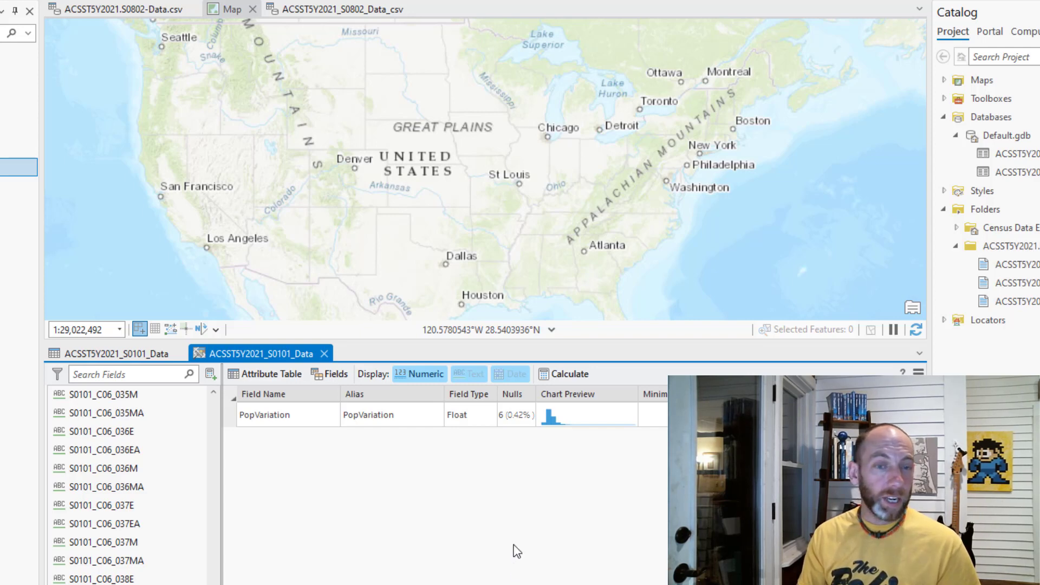